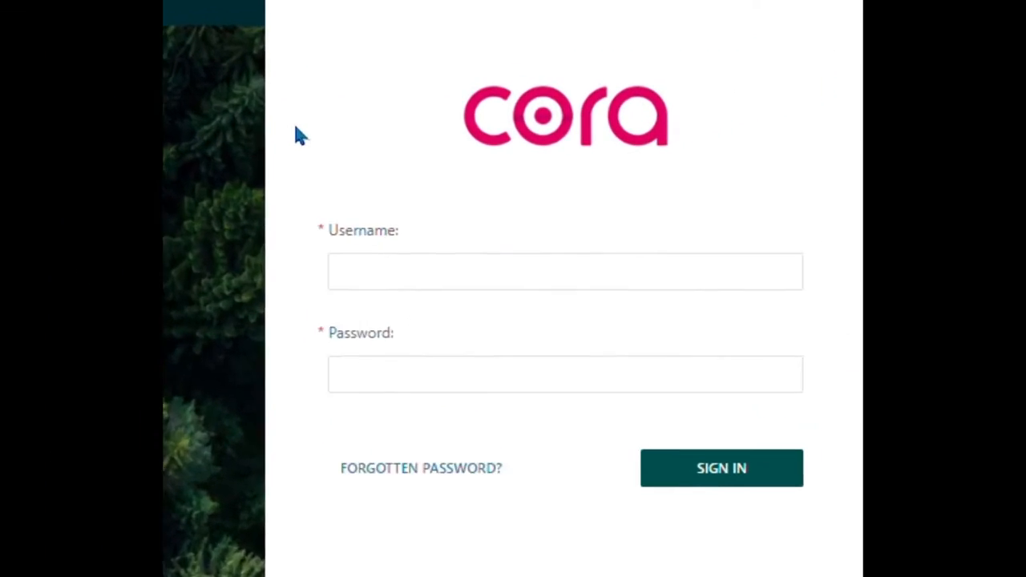
Step: Sign in as ProjectManager to land on My Dashboard
type("ProjectManager")
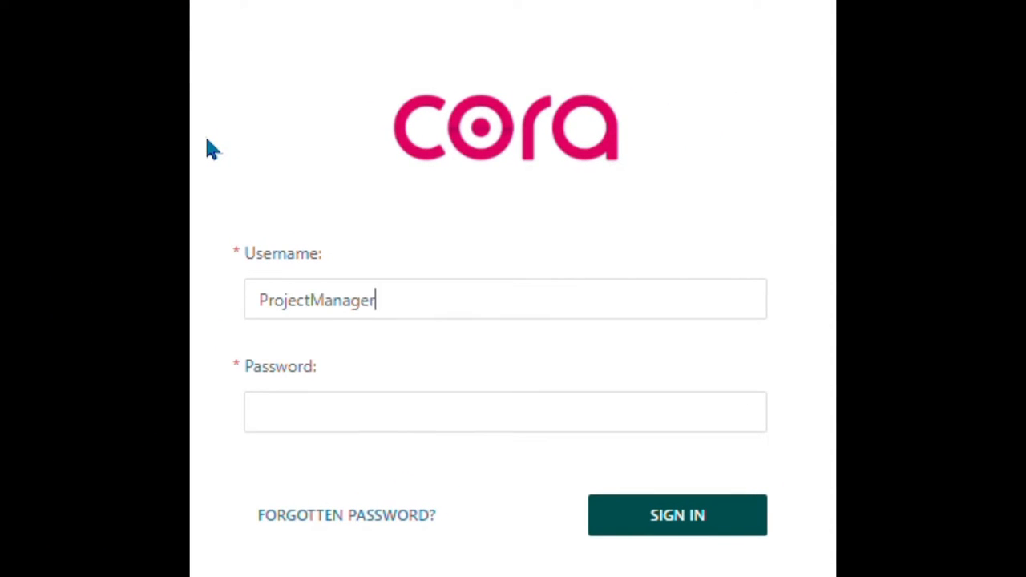
type("password")
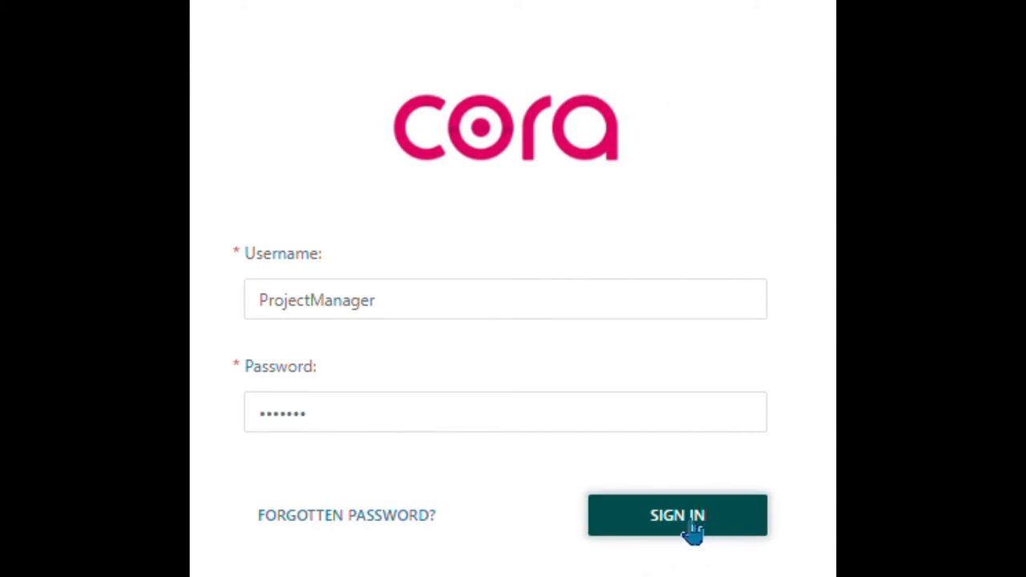
left_click(676, 516)
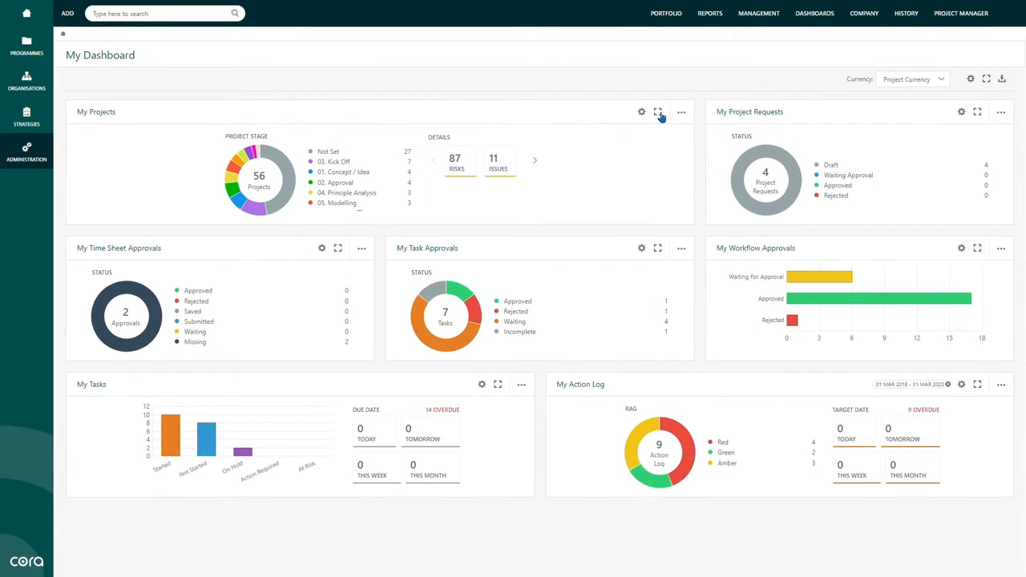
left_click(657, 112)
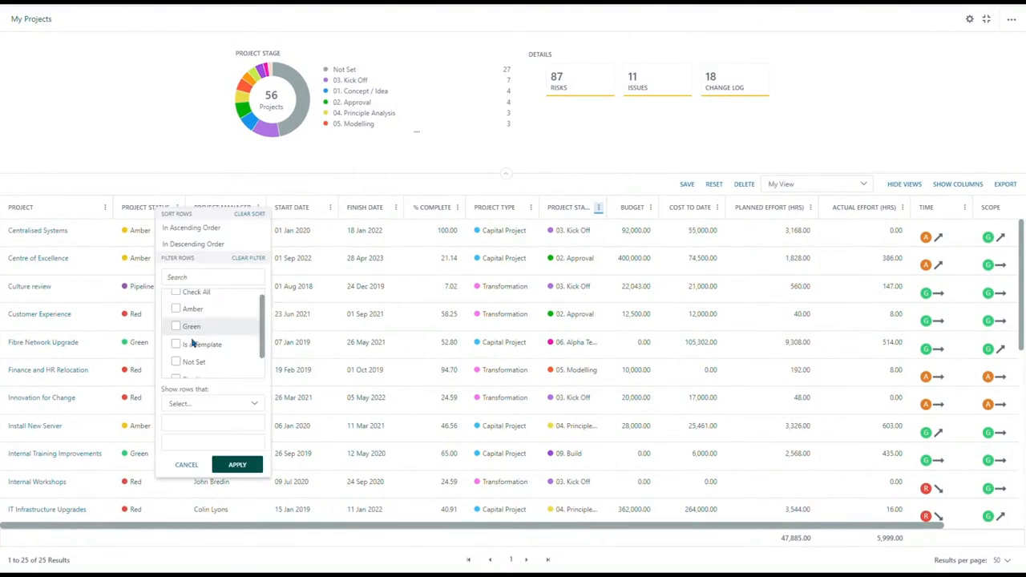
left_click(237, 465)
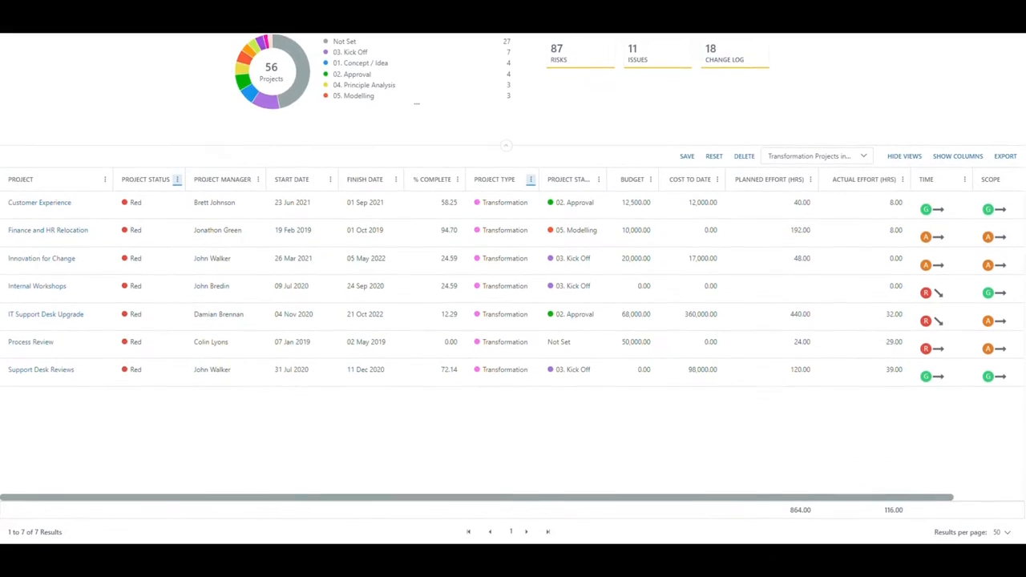
left_click(506, 144)
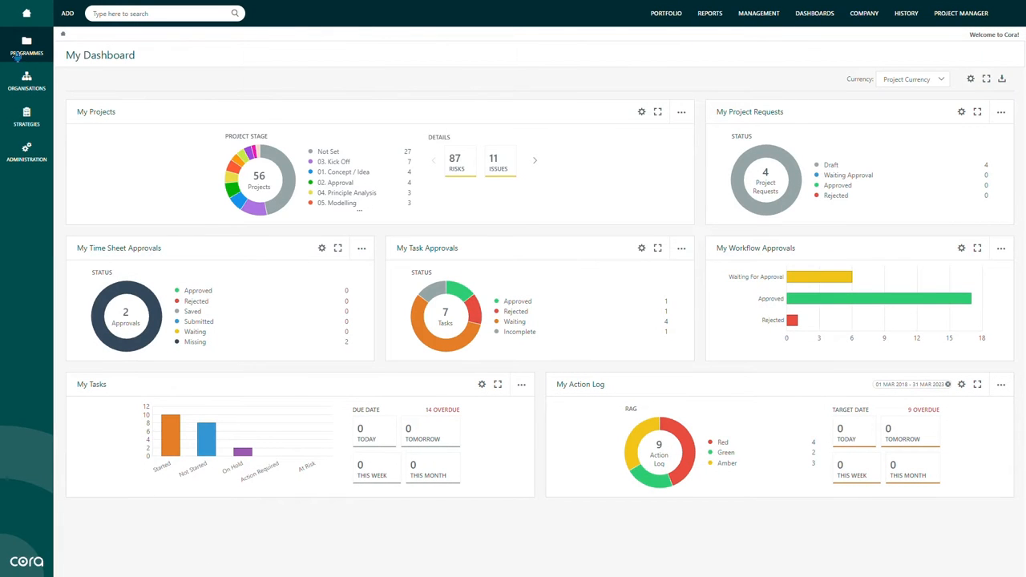
Step: Expand Enterprise Portfolio and Live Projects to list the Capital Programme's projects
left_click(26, 45)
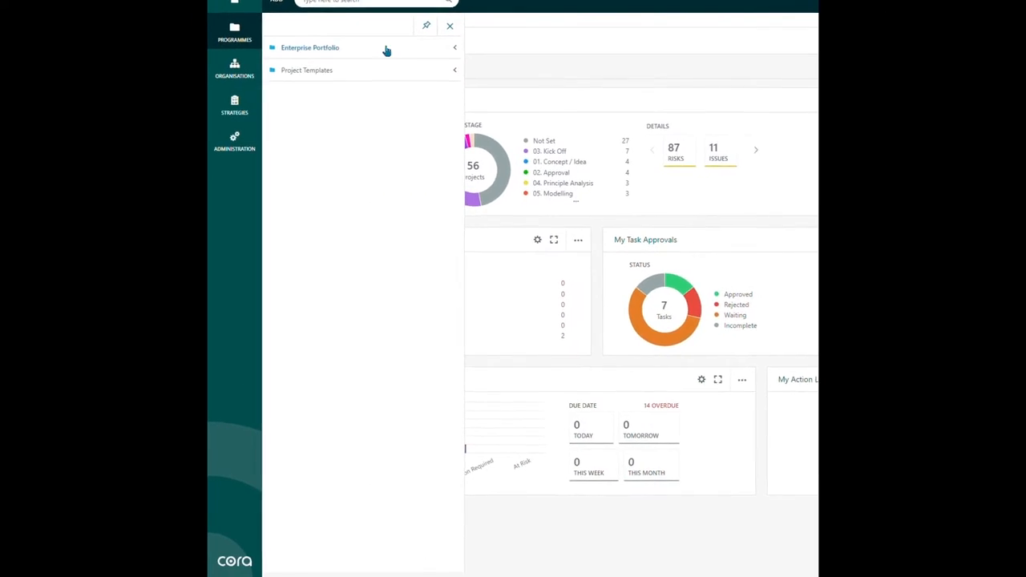
left_click(309, 48)
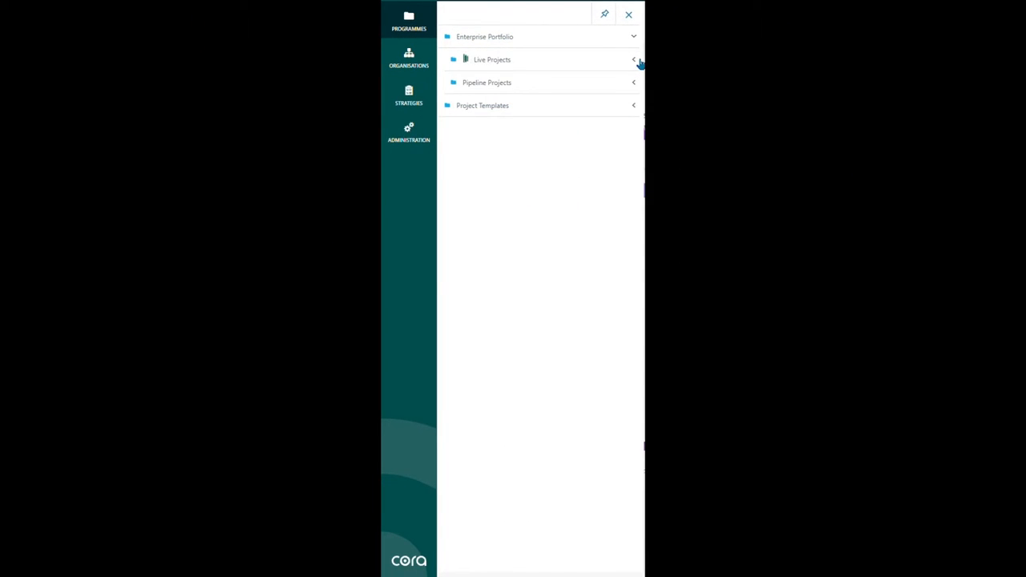
left_click(633, 60)
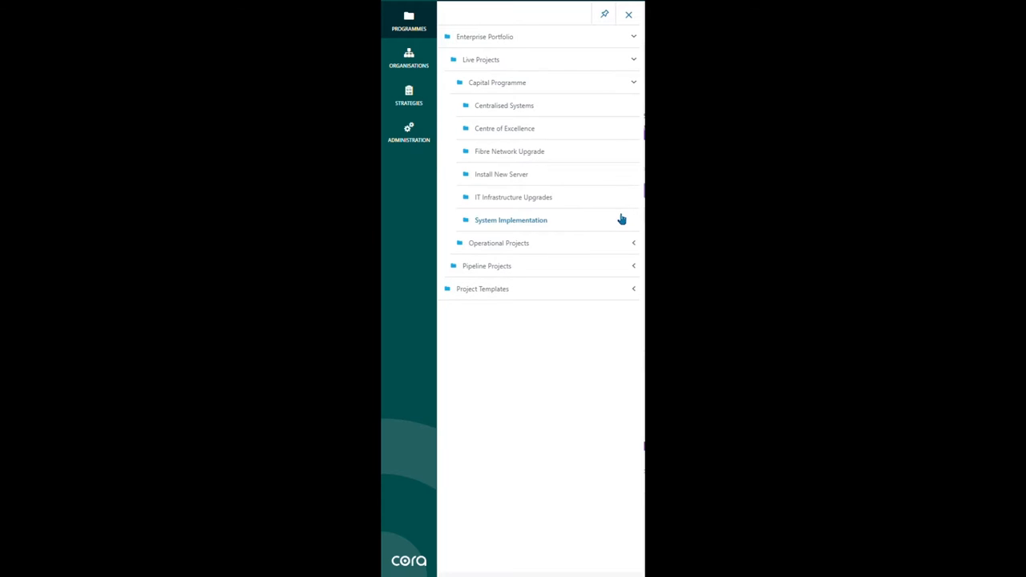
mouse_move(635, 285)
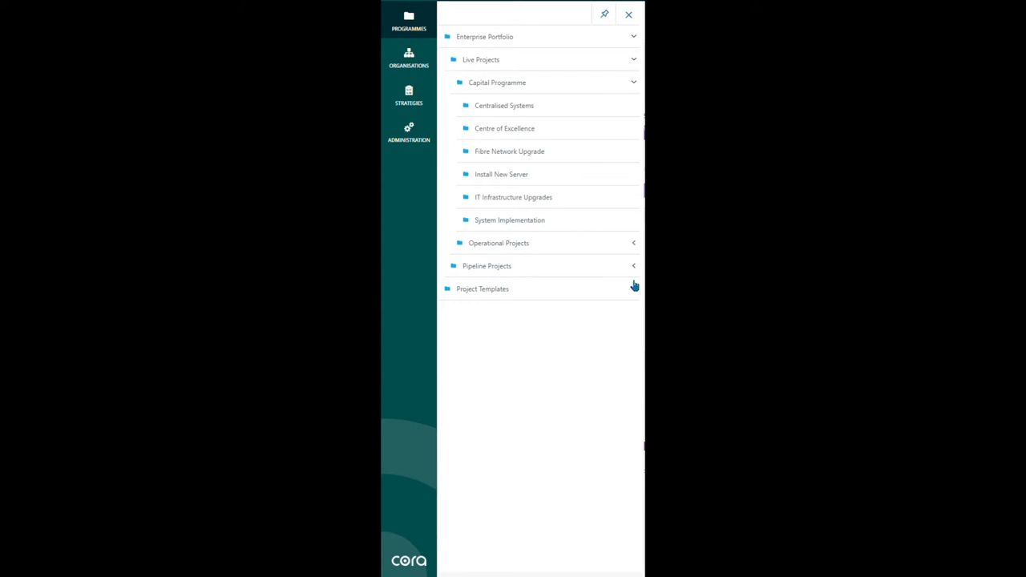
mouse_move(586, 247)
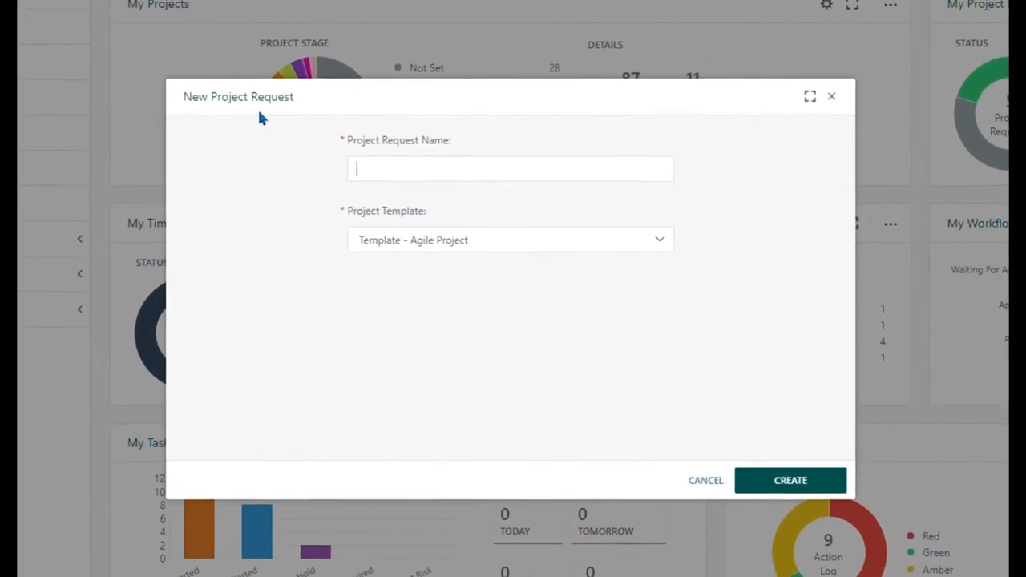
Step: Start a new project request with budget 100,000 and financial return rated 3 - Good
left_click(510, 241)
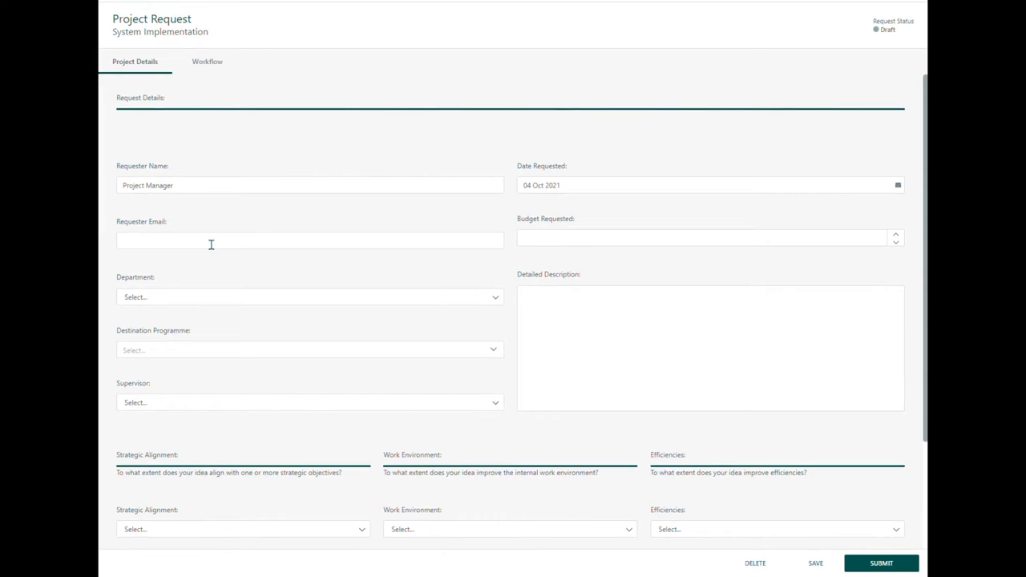
type("1000000")
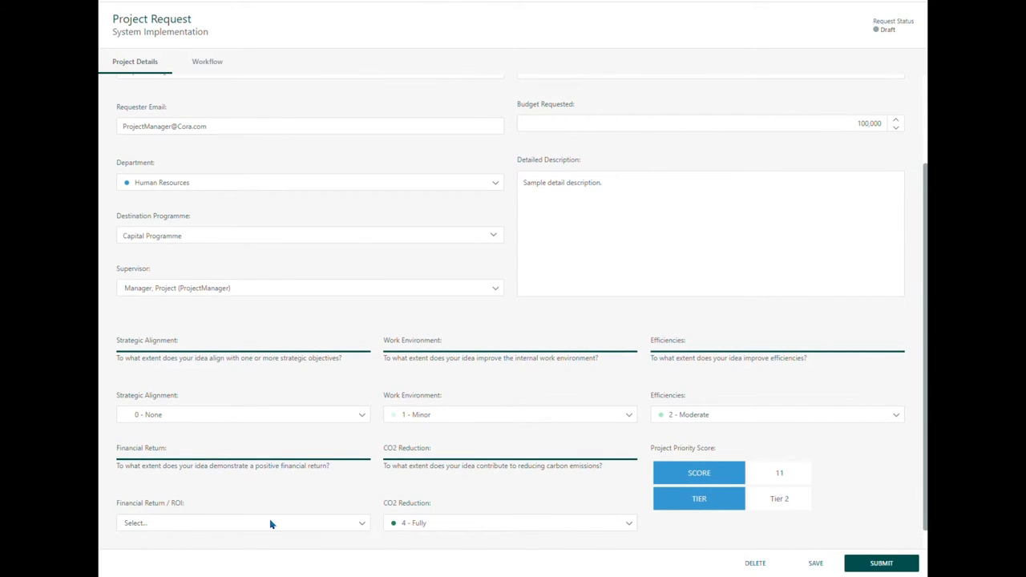
left_click(244, 523)
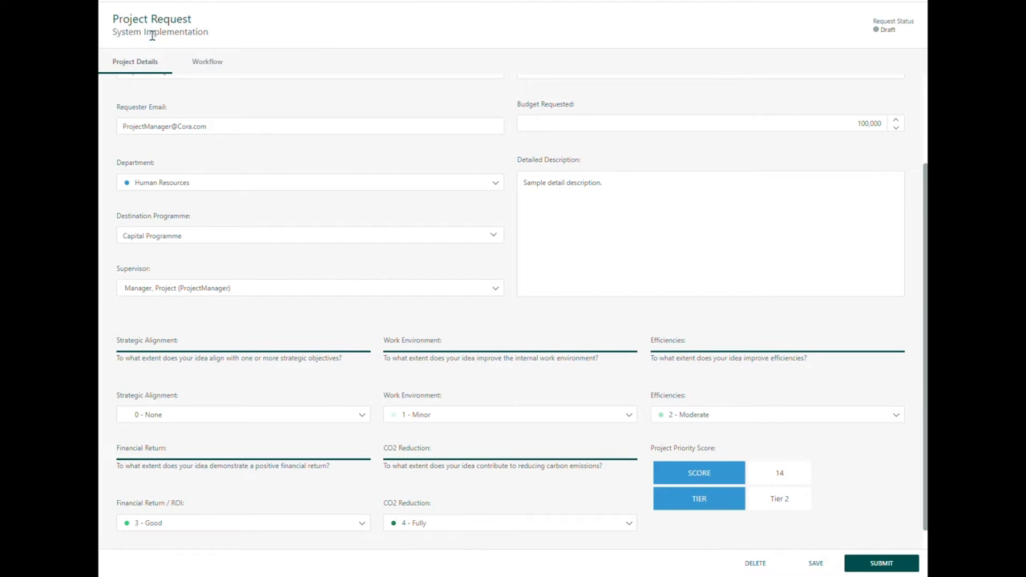
Step: Review the request's approval workflow, then submit and confirm the project request
left_click(206, 61)
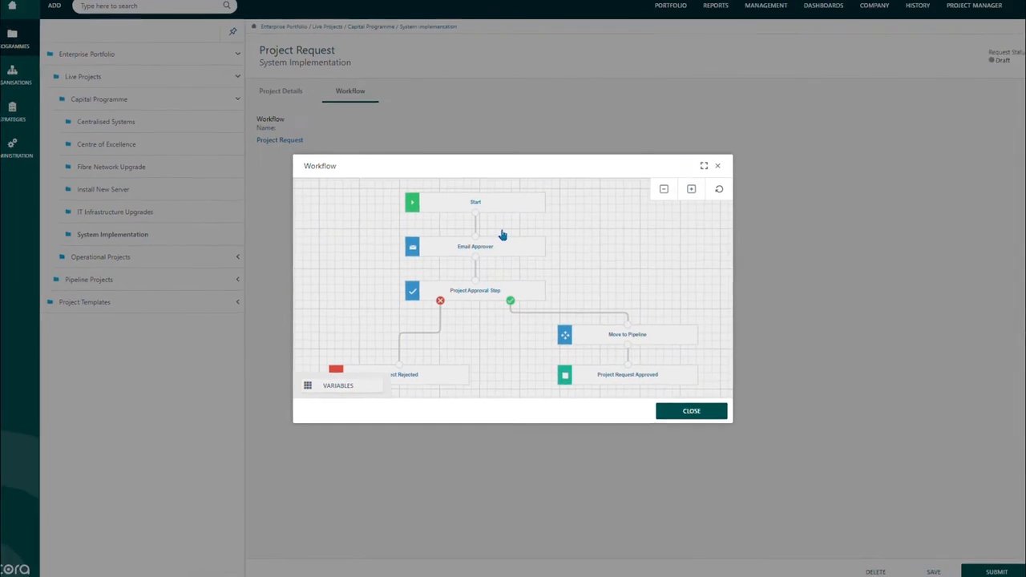
left_click(704, 165)
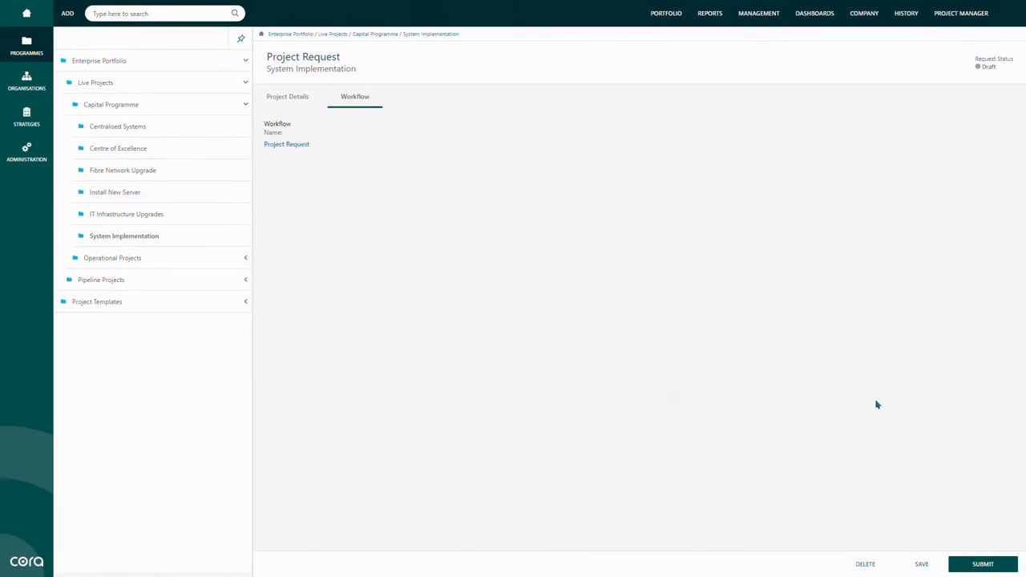
left_click(981, 565)
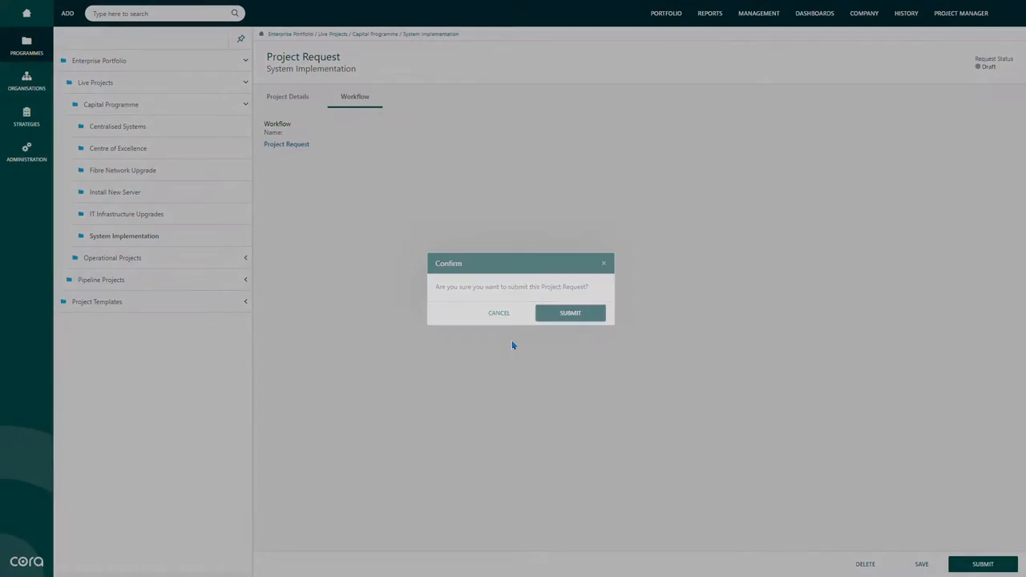
left_click(570, 313)
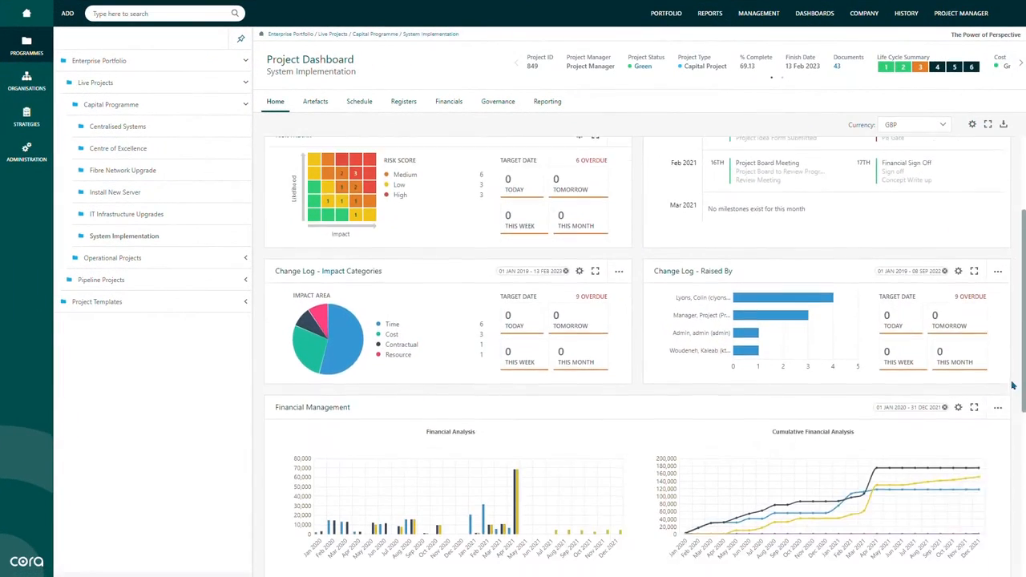
scroll("down", 3)
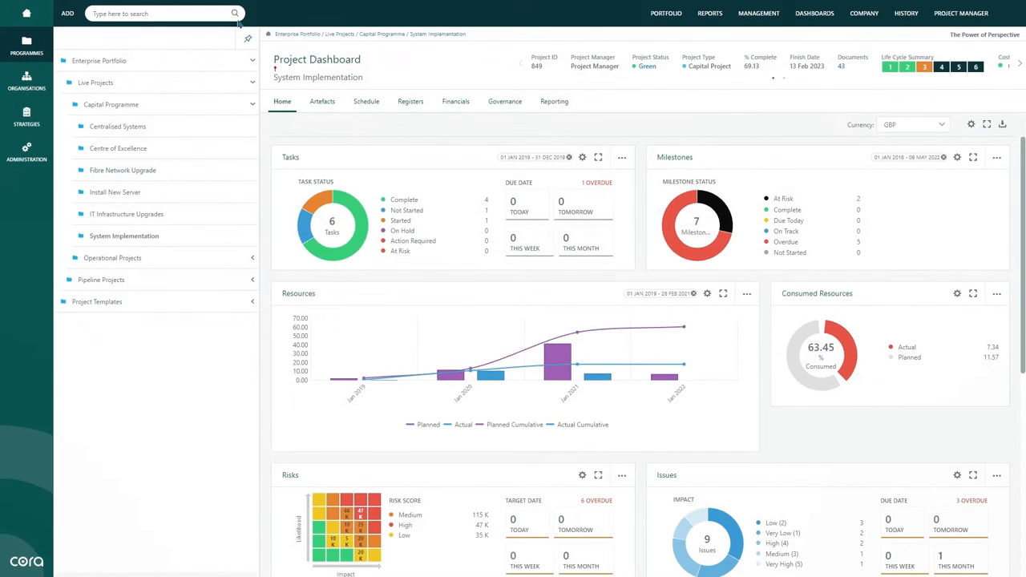
left_click(247, 39)
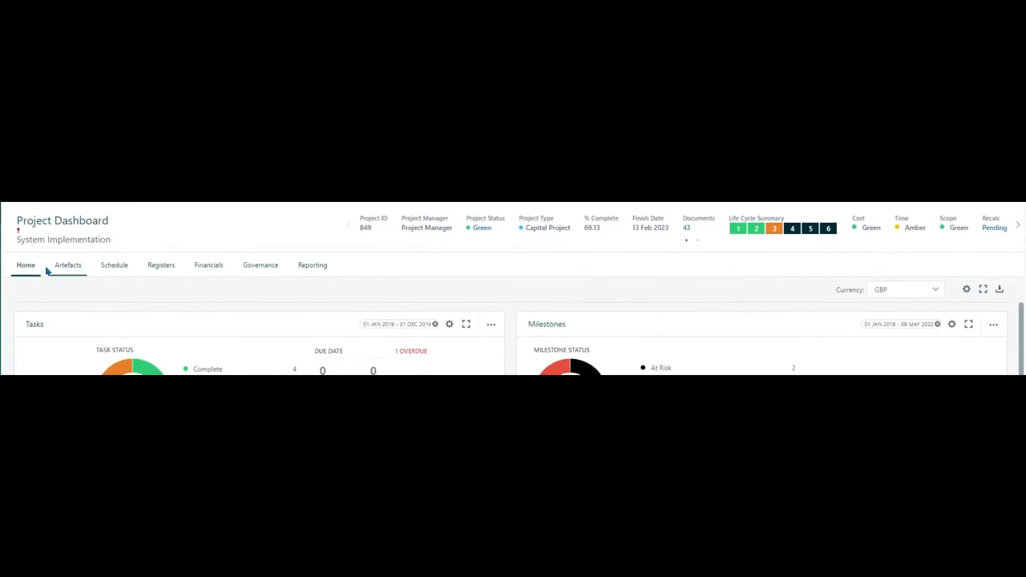
left_click(67, 264)
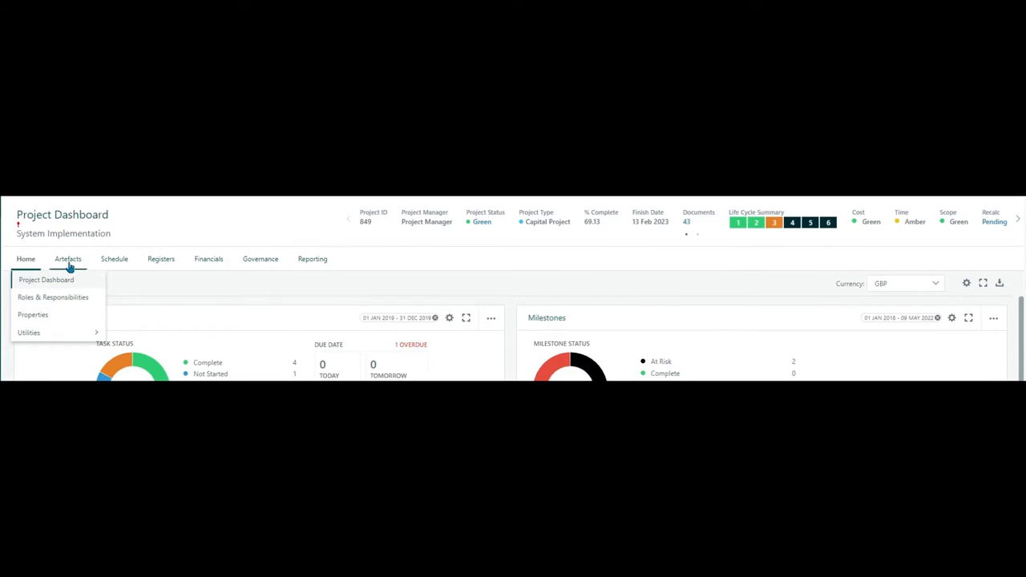
left_click(160, 258)
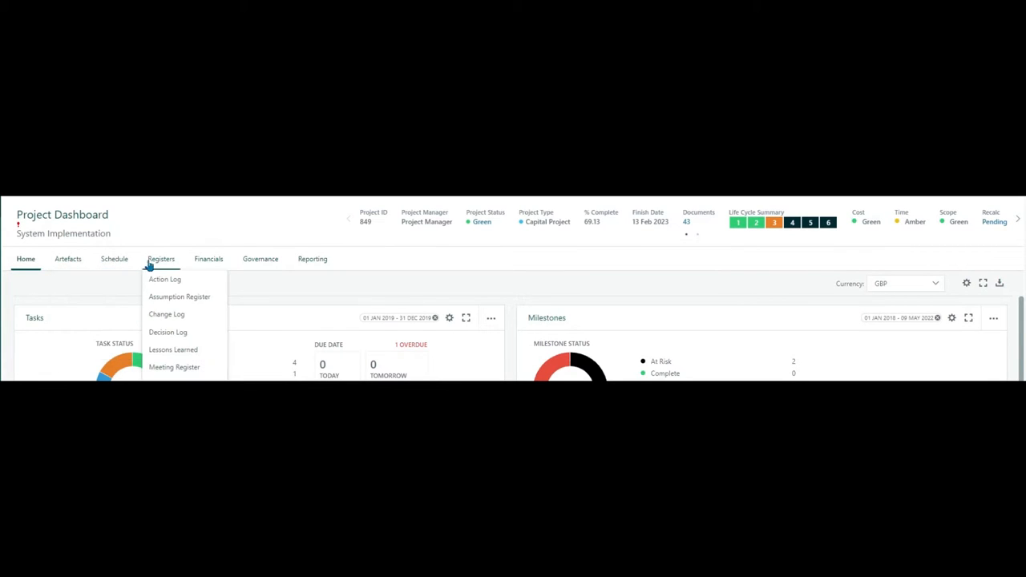
left_click(208, 258)
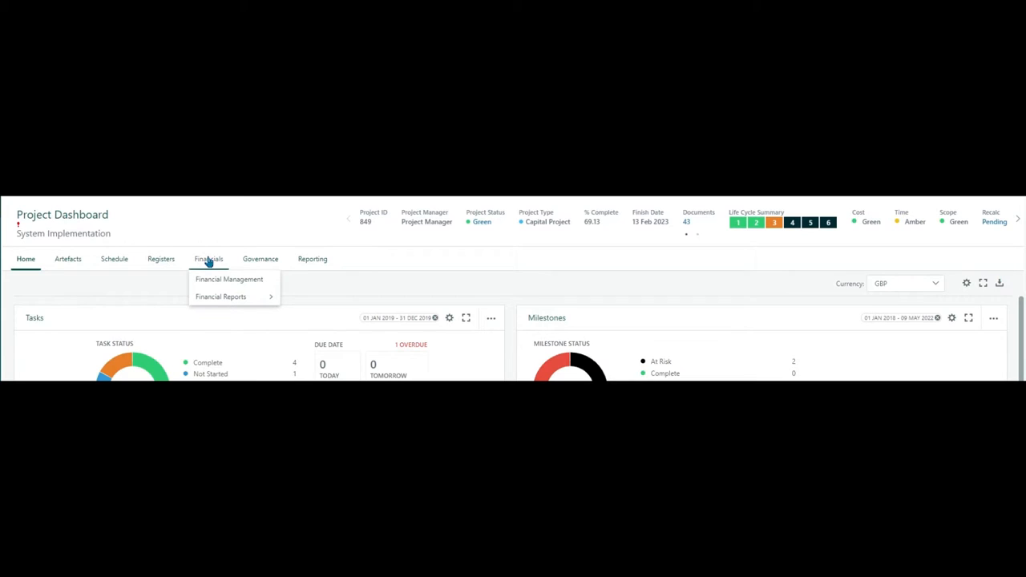
left_click(311, 258)
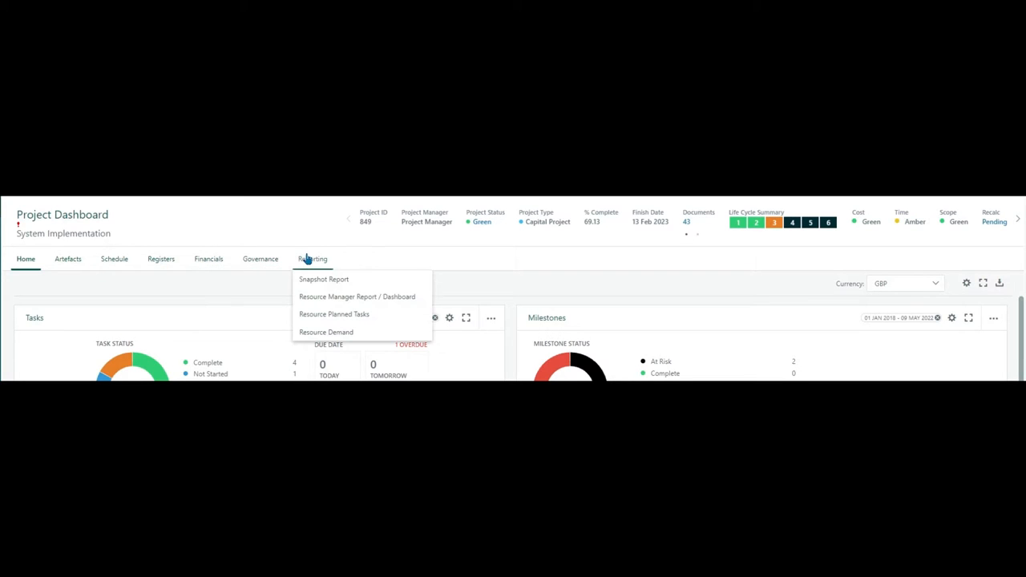
left_click(558, 291)
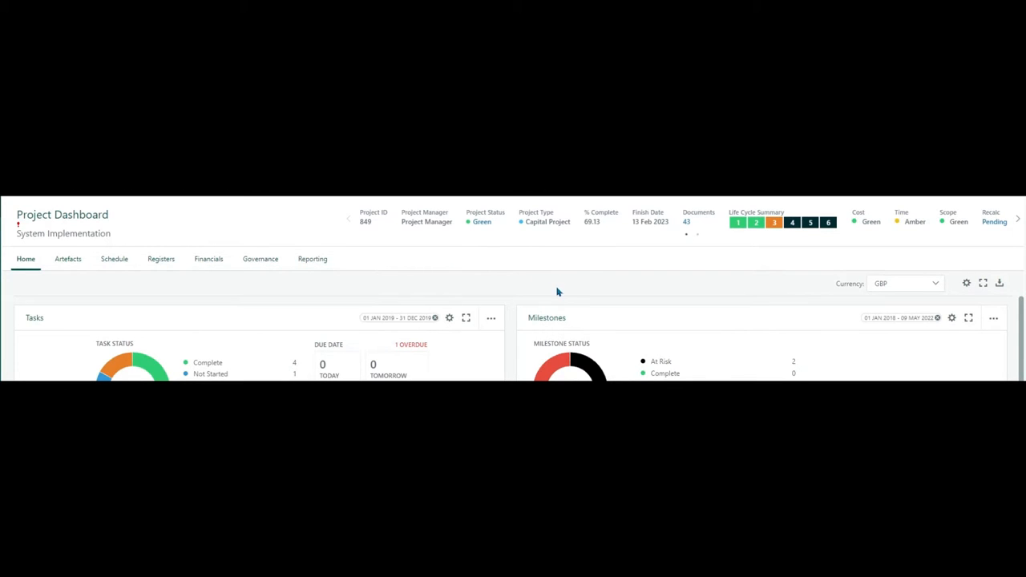
scroll("down", 3)
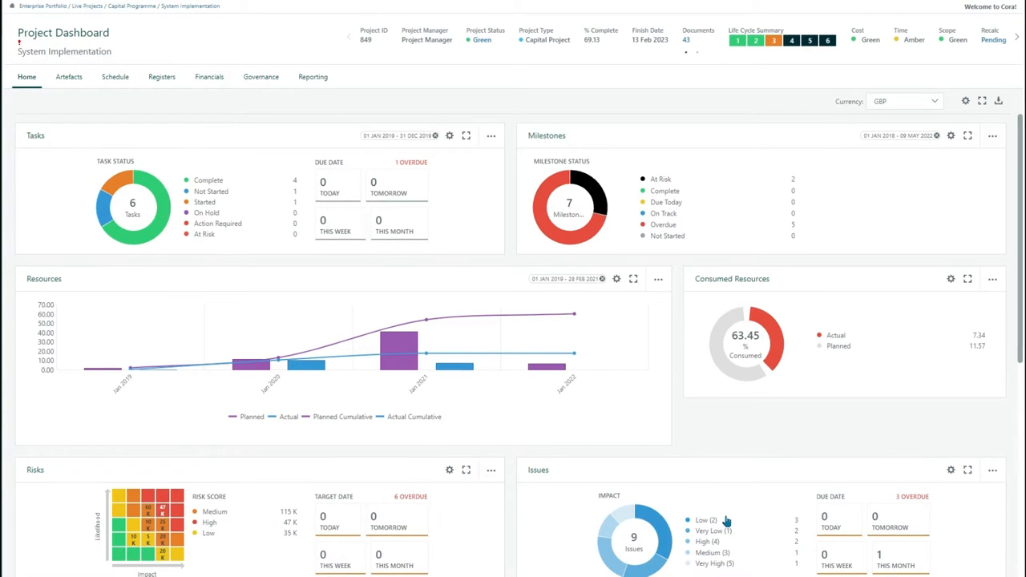
scroll("down", 3)
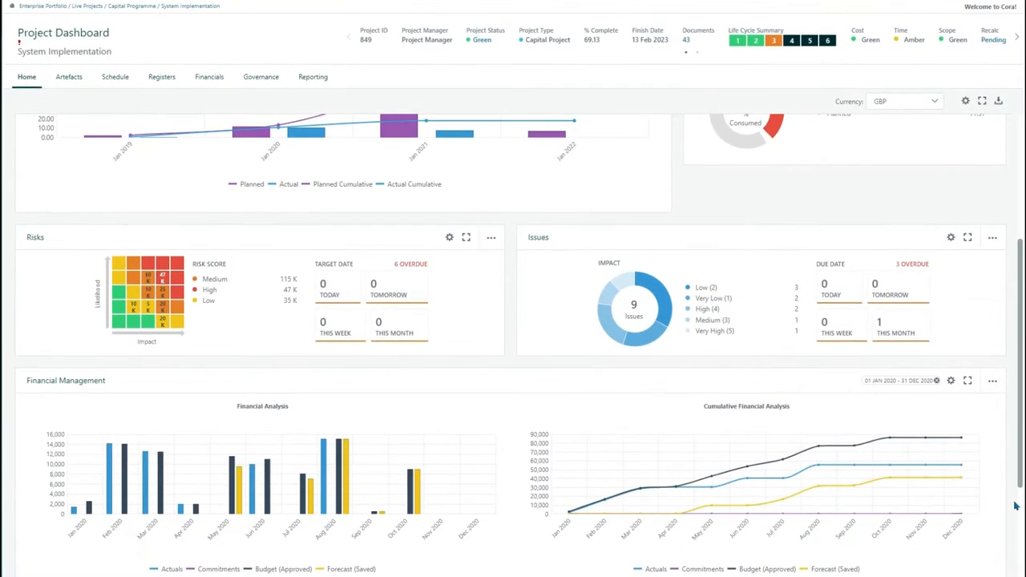
scroll("down", 3)
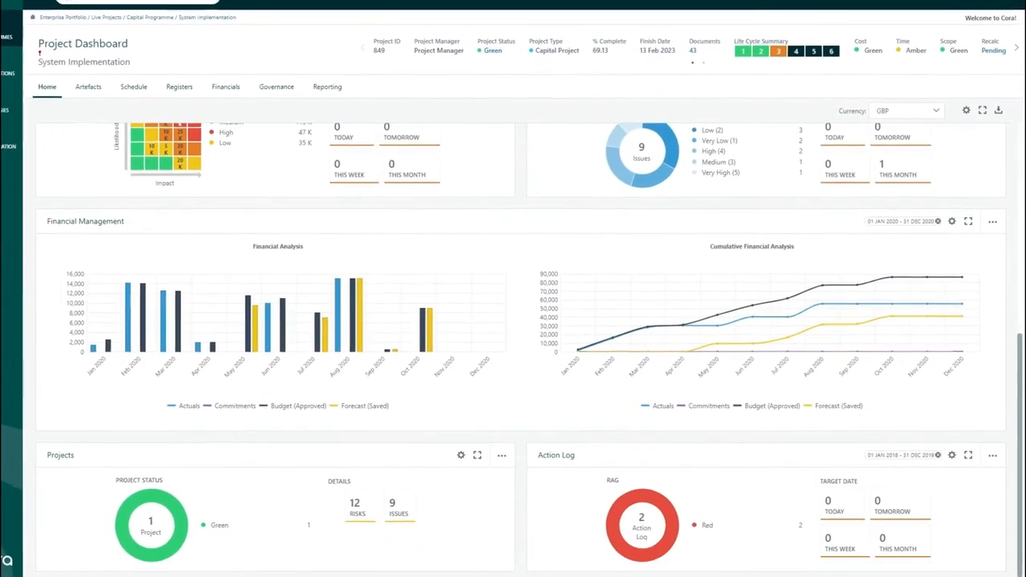
scroll("up", 3)
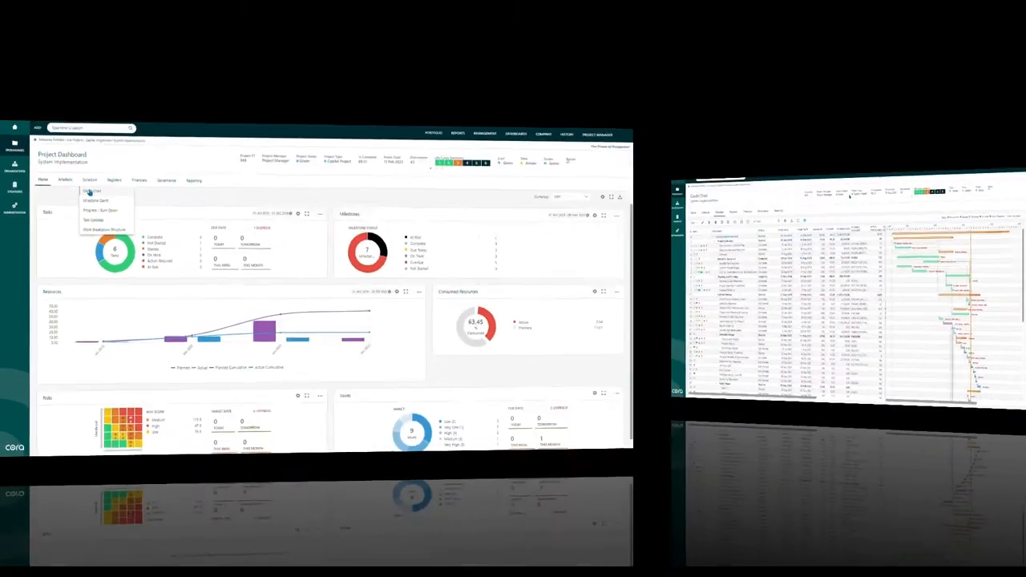
Step: Open the Capital Programme schedule and select the System Implementation project row
left_click(93, 193)
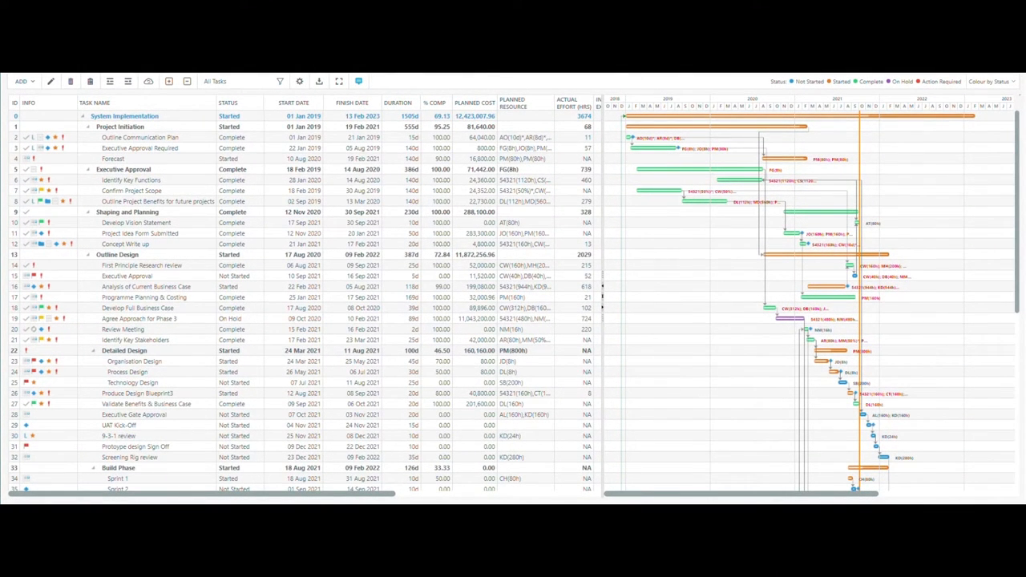
mouse_move(145, 138)
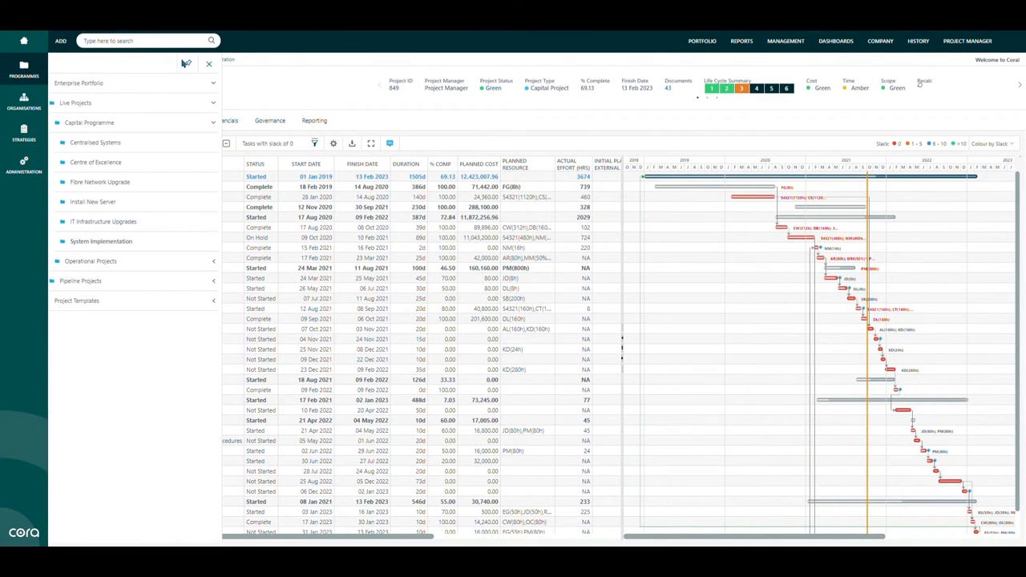
left_click(111, 240)
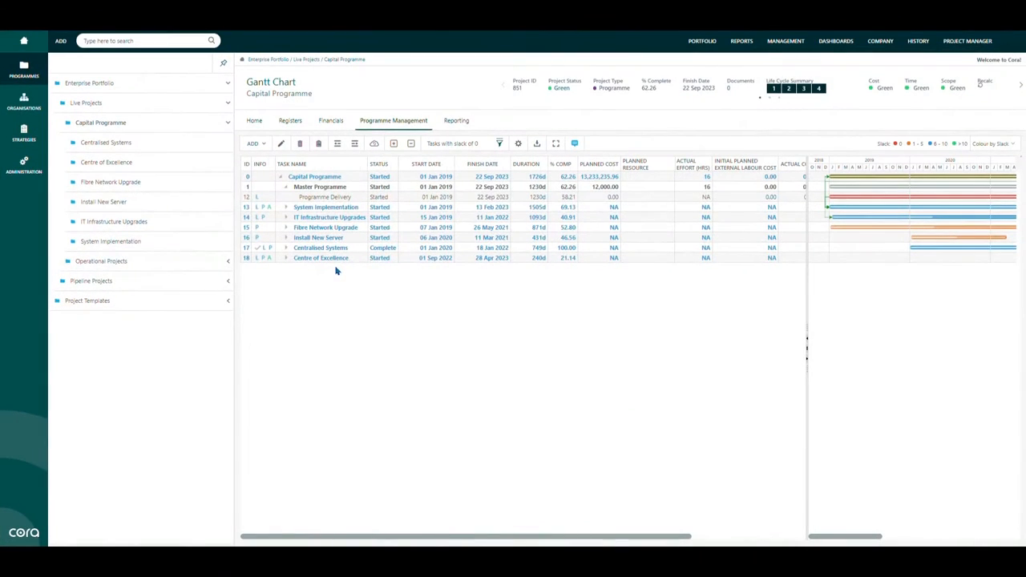
mouse_move(362, 228)
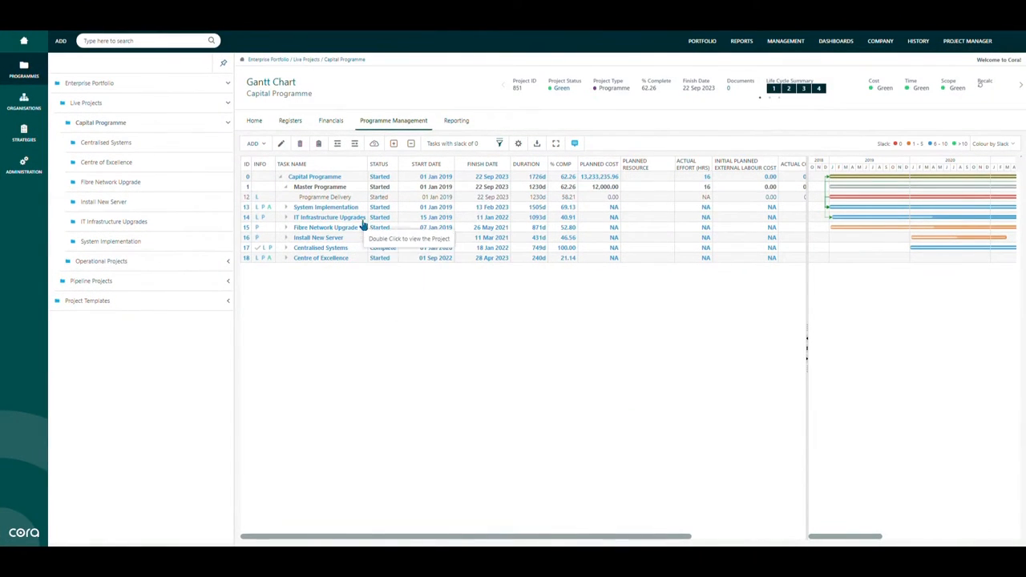
left_click(325, 207)
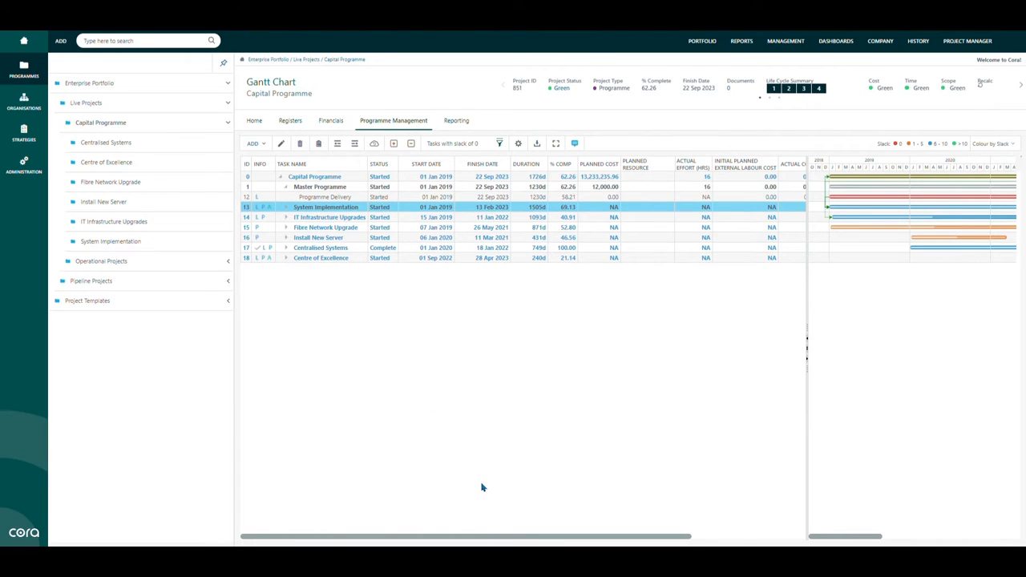
mouse_move(487, 486)
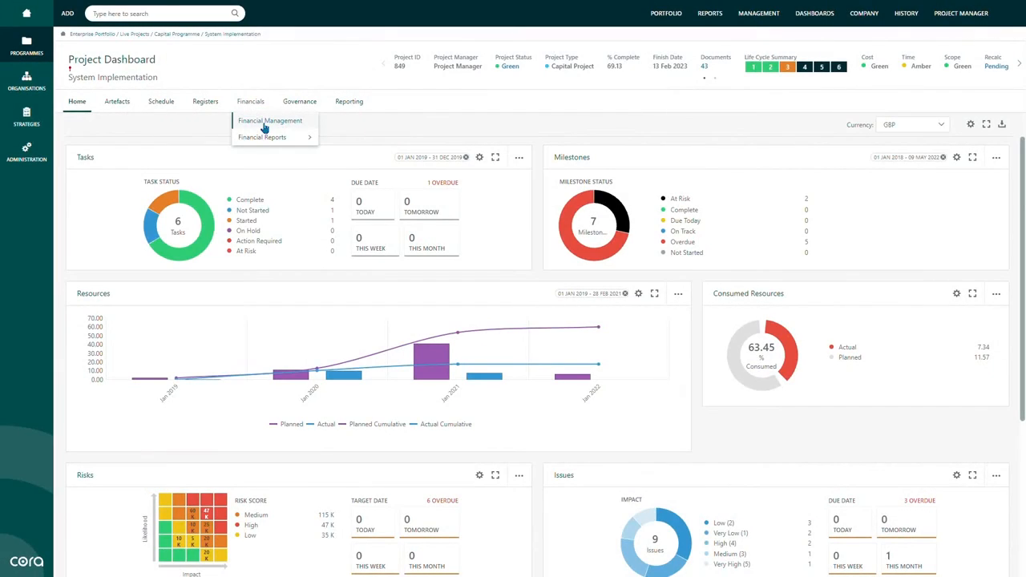
Step: Review System Implementation's Financial Management budget, forecast and commitments per account
left_click(269, 120)
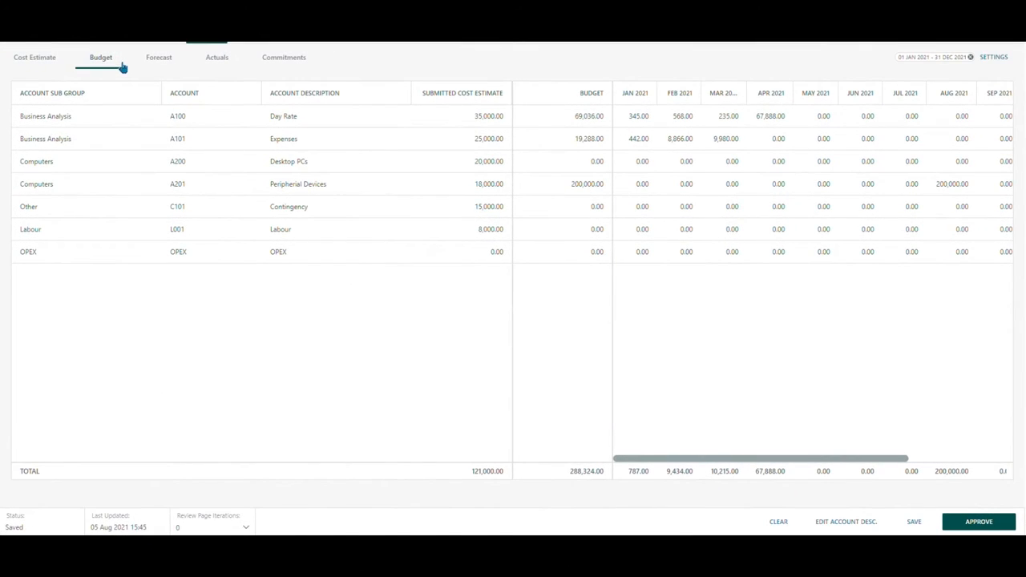
left_click(157, 58)
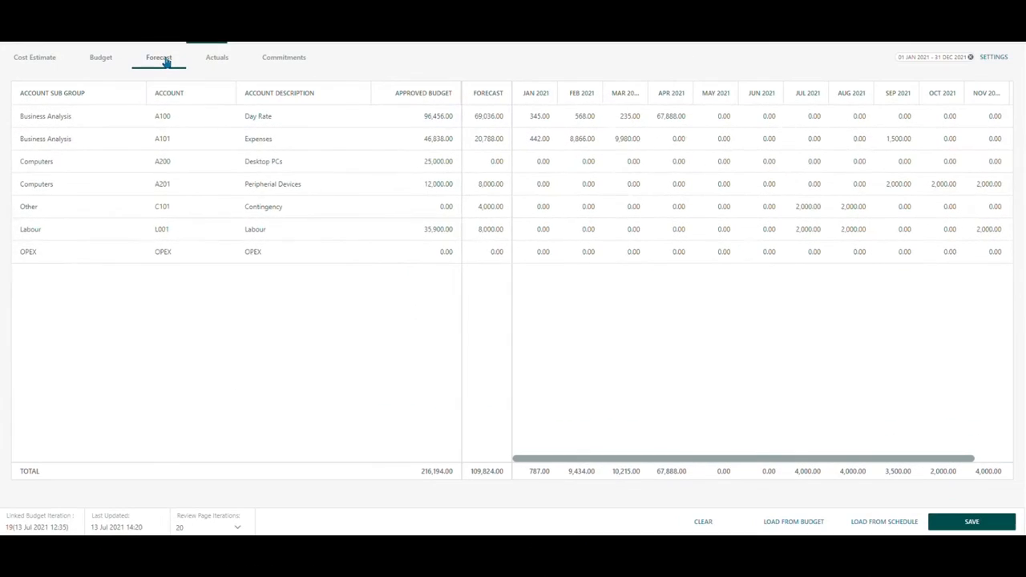
left_click(217, 58)
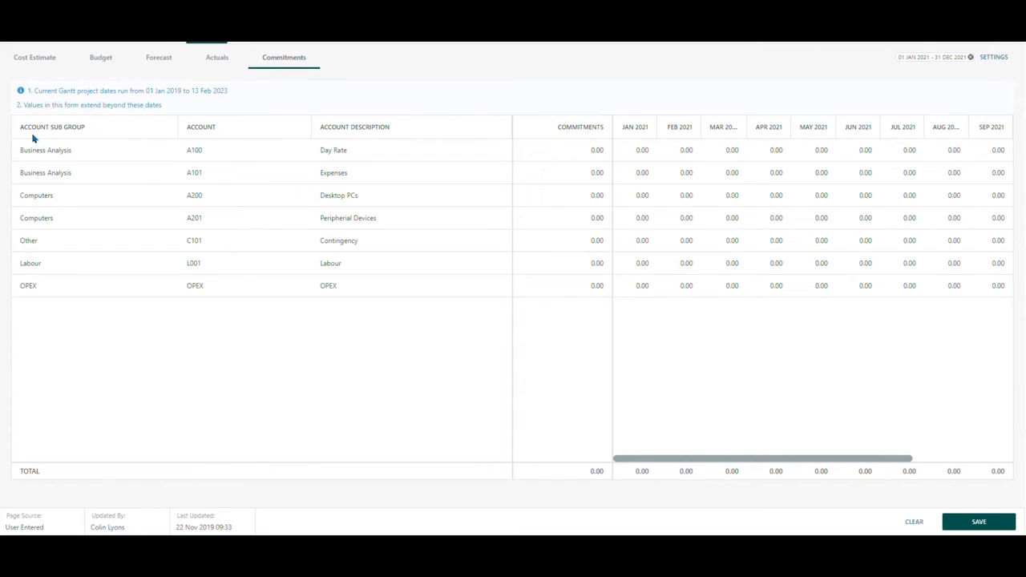
mouse_move(242, 339)
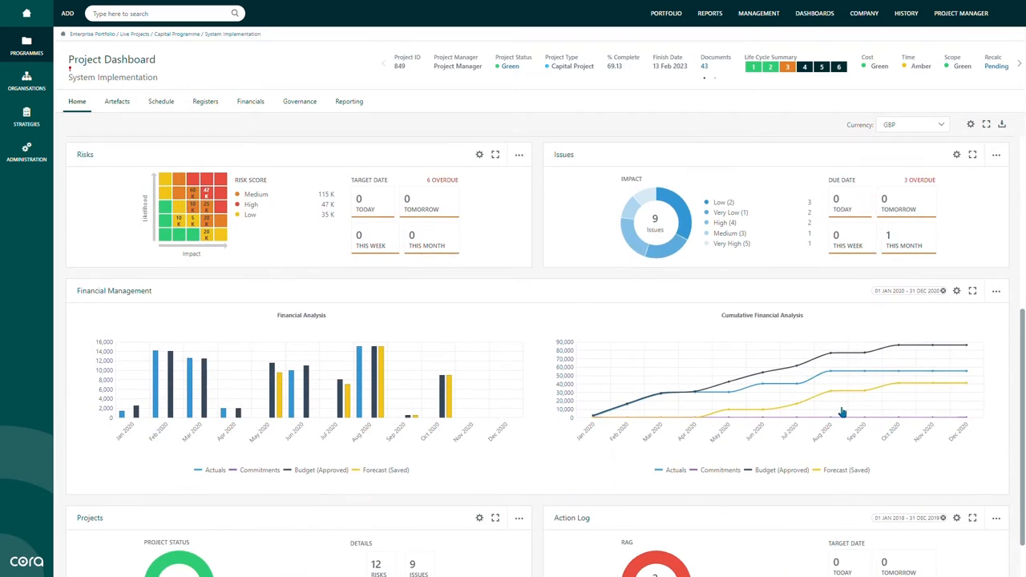
scroll("down", 3)
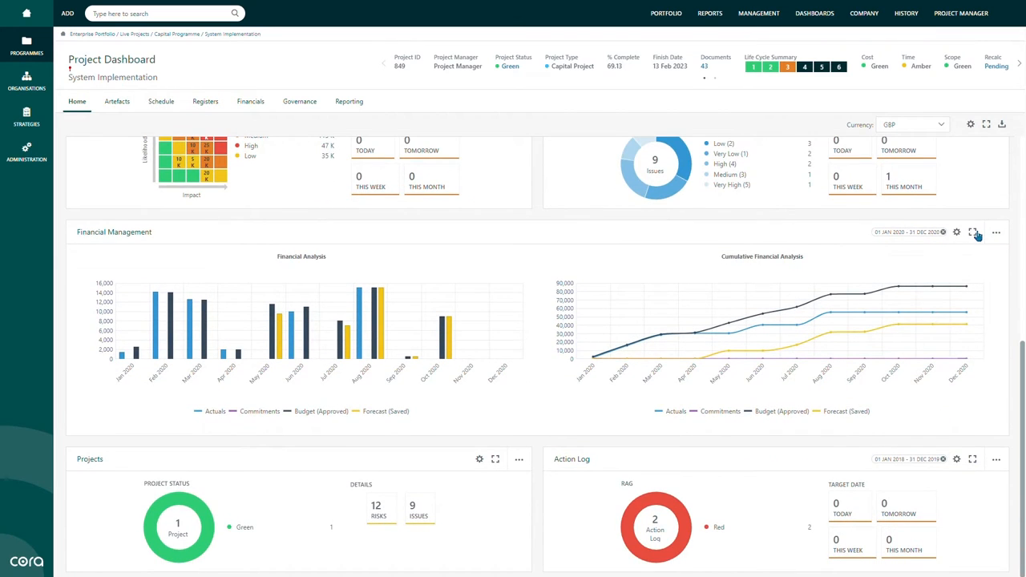
left_click(971, 231)
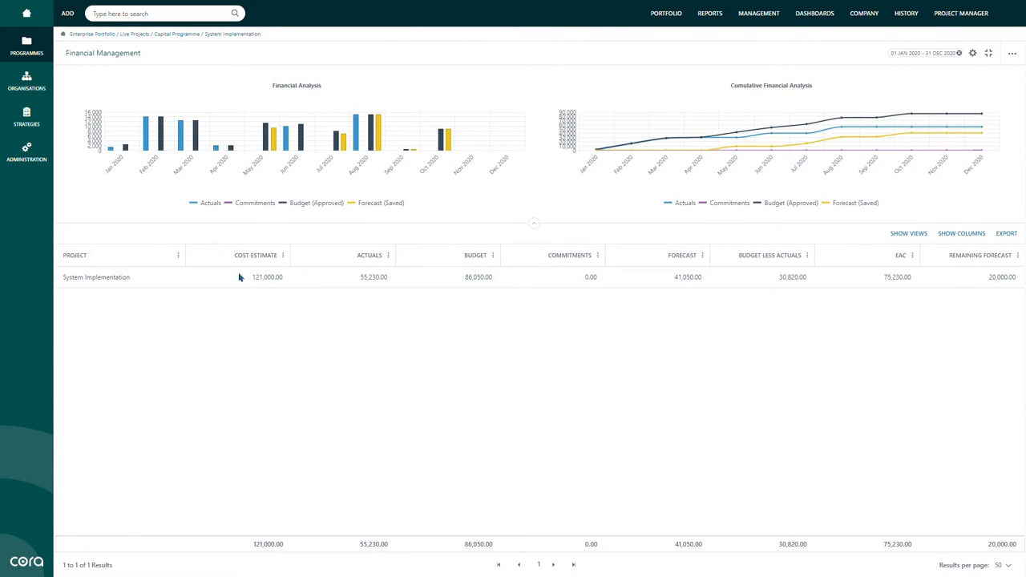
mouse_move(999, 283)
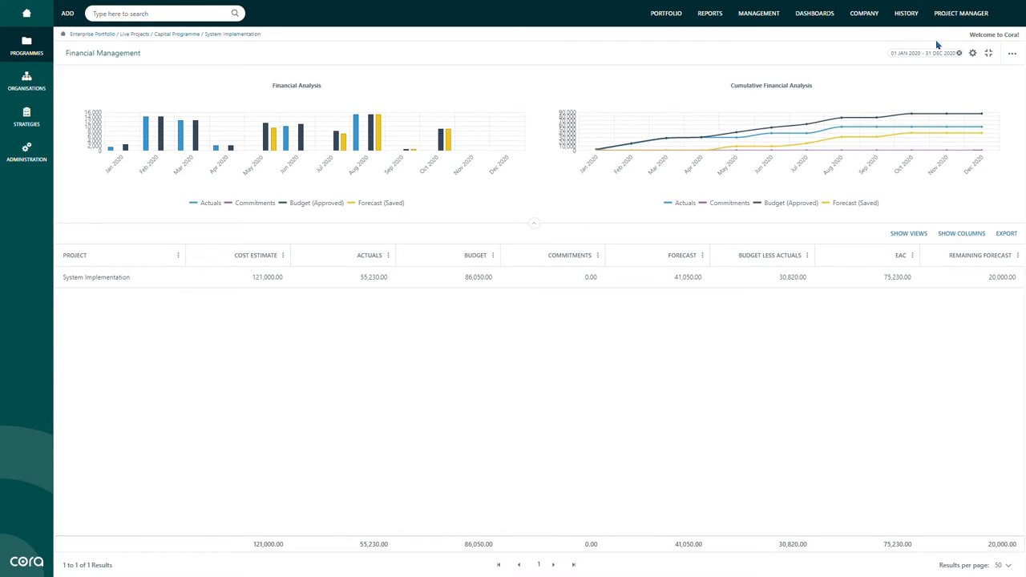
left_click(973, 53)
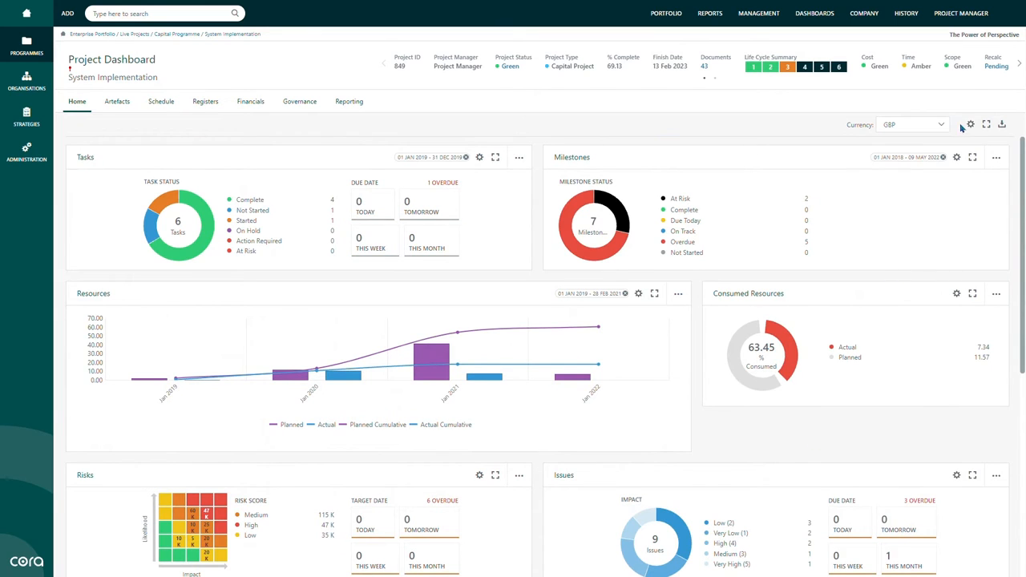
mouse_move(974, 76)
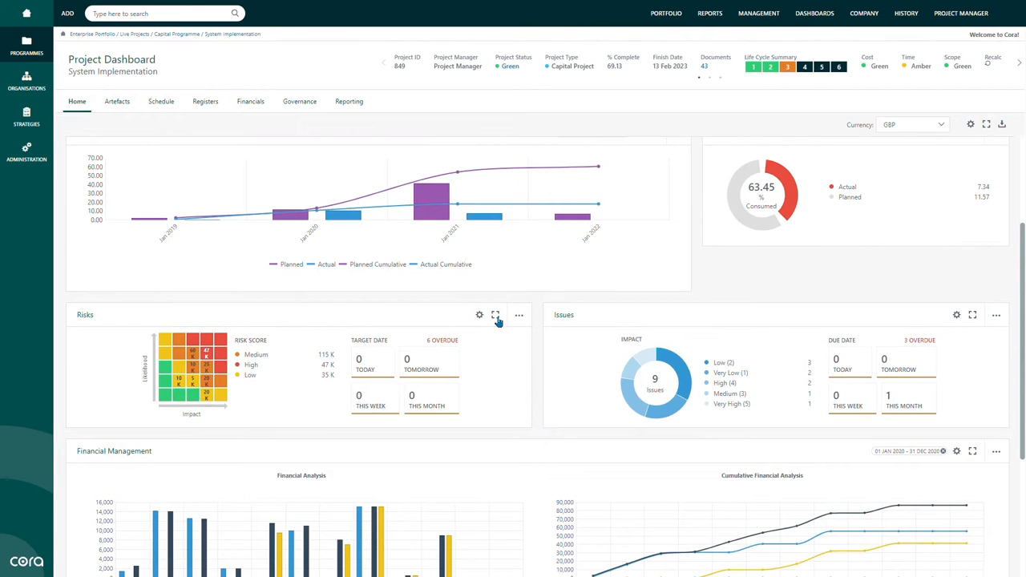
Step: Open the full risk register and scroll through the 'Delay in deliveries' risk details
left_click(495, 314)
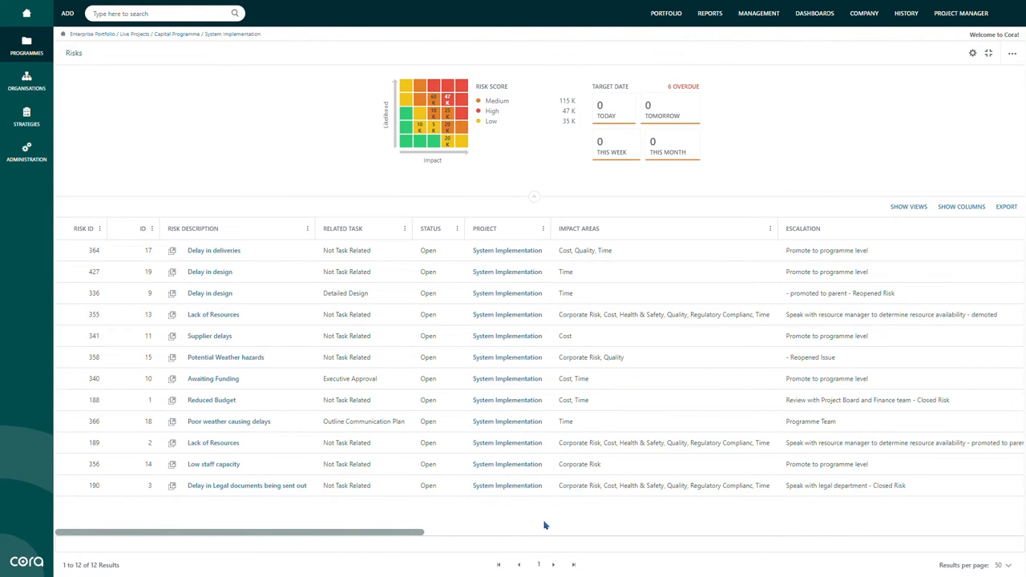
left_click(215, 250)
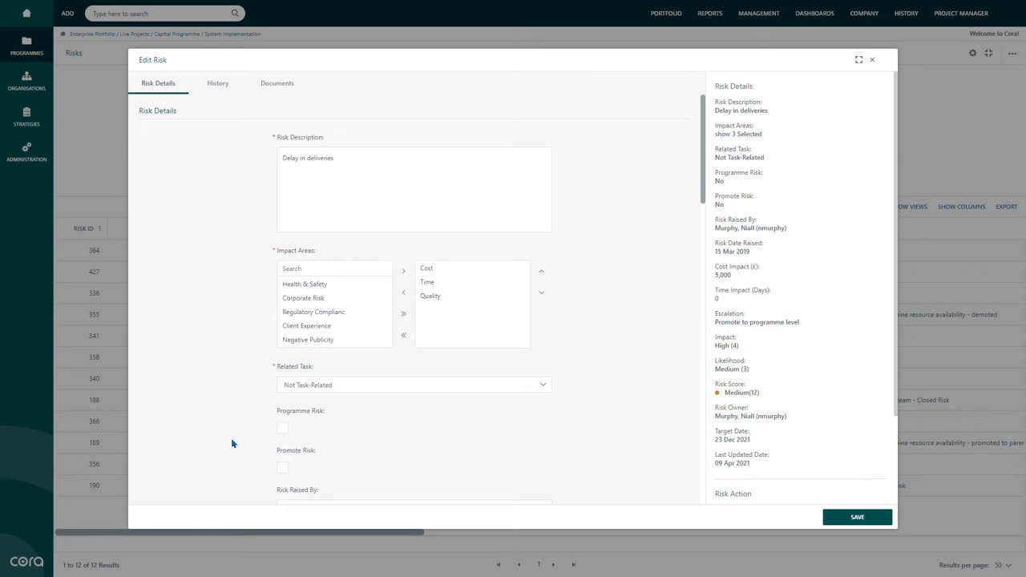
scroll("down", 3)
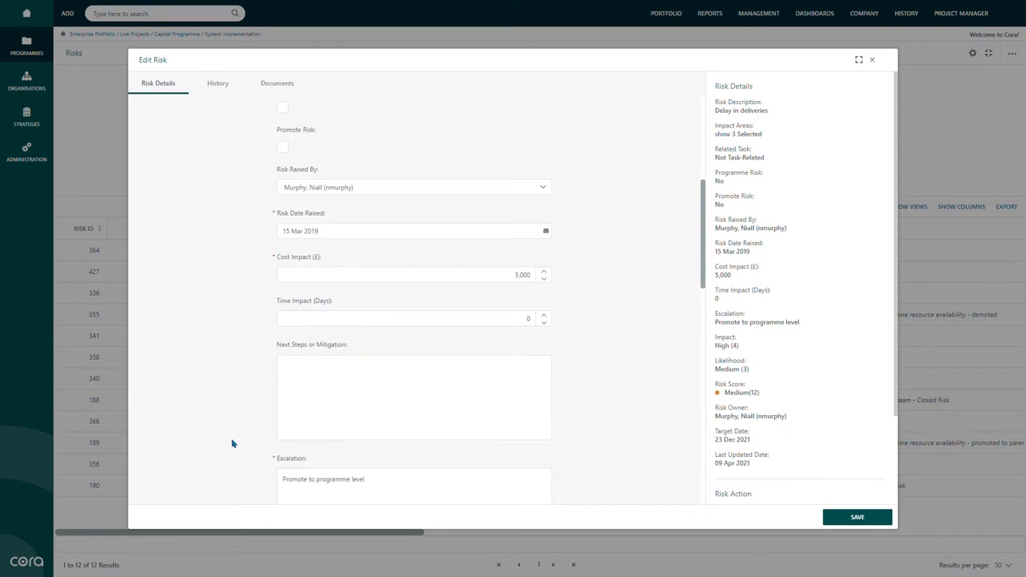
scroll("down", 3)
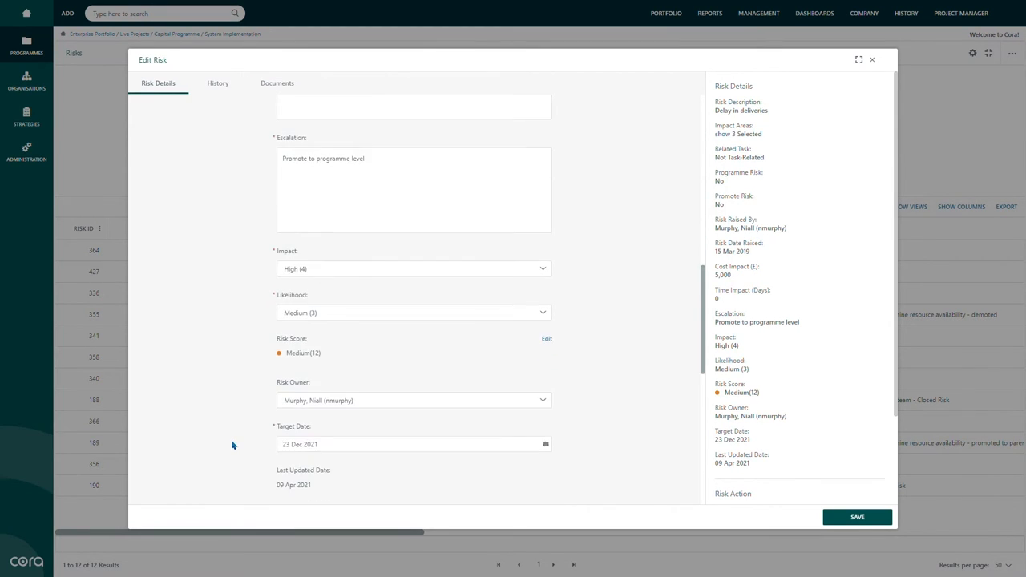
scroll("down", 3)
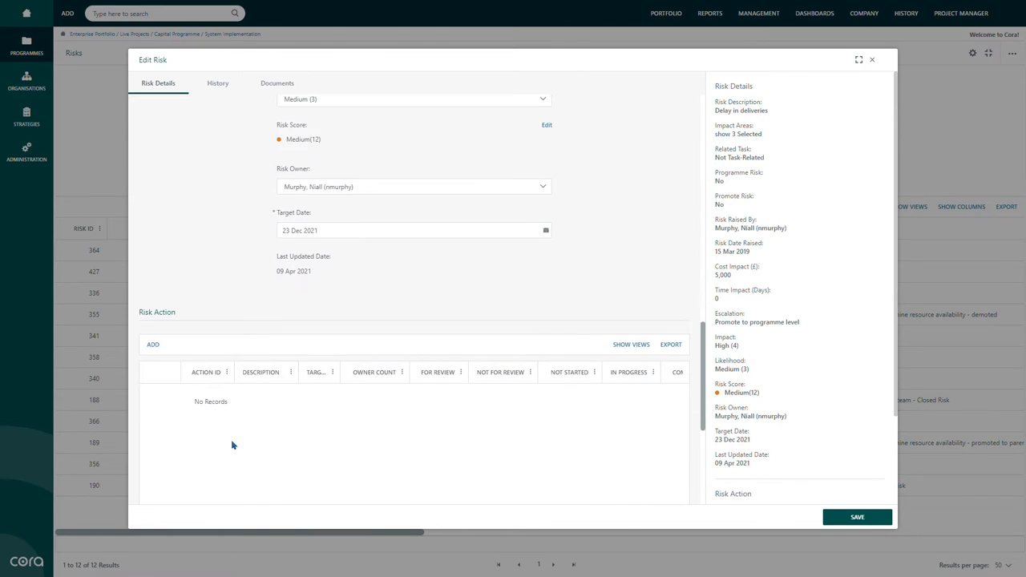
scroll("down", 3)
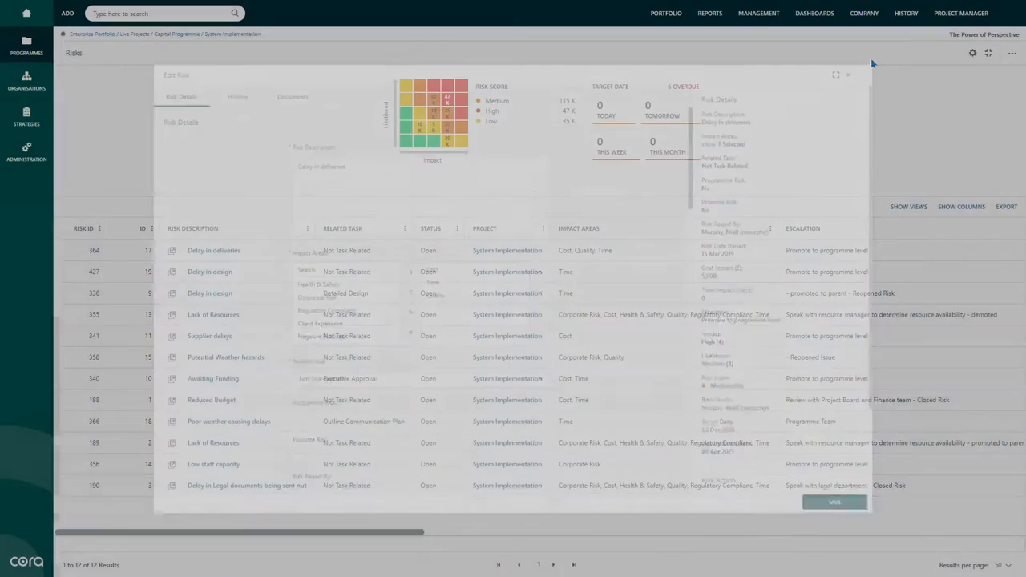
Step: Close the risk details and return to the dashboard's Registers menu
left_click(848, 76)
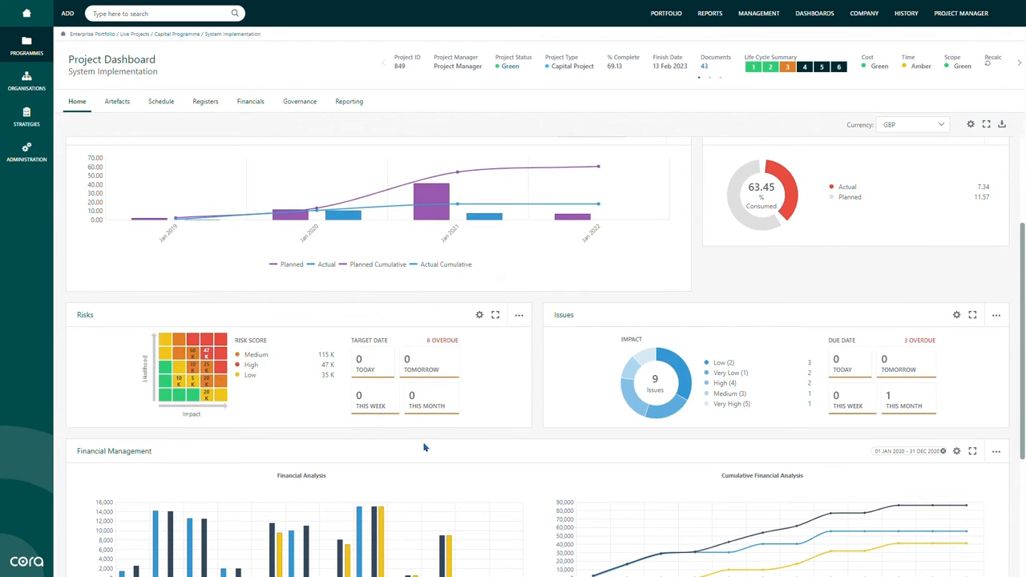
scroll("down", 3)
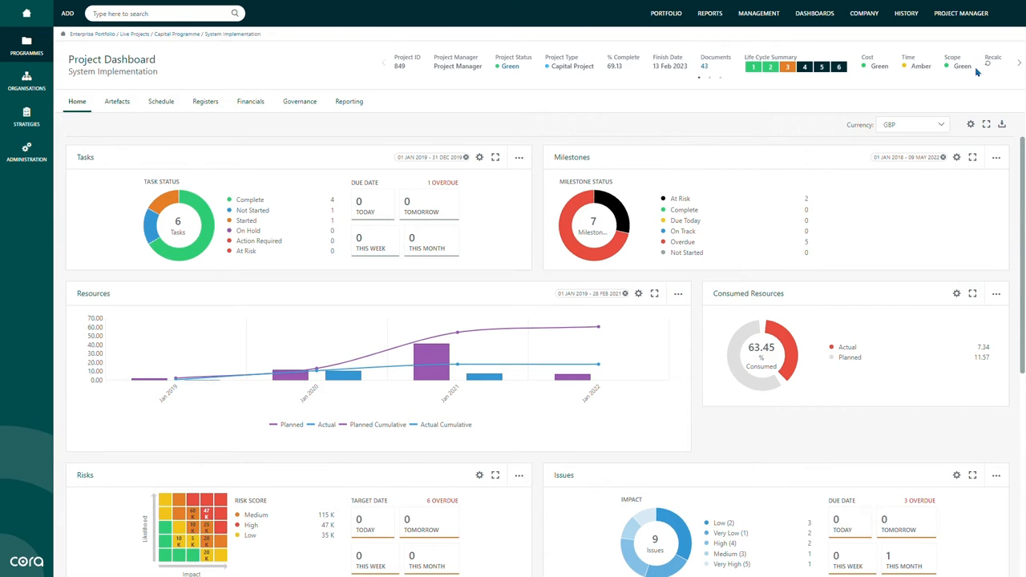
left_click(205, 101)
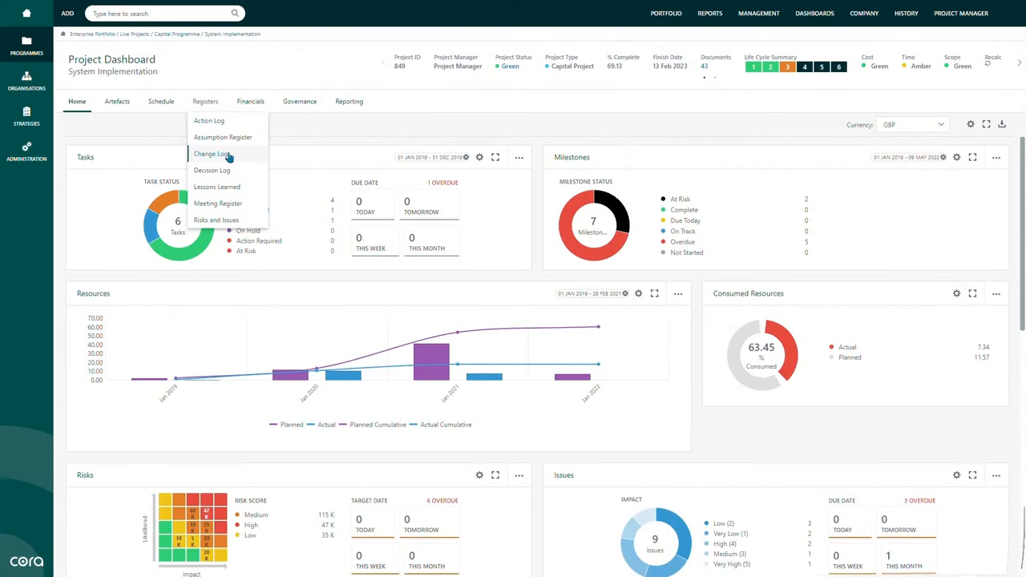
Step: Open Change Log record 1 and view its full-screen workflow, waiting at Portfolio Change Board Review
left_click(211, 154)
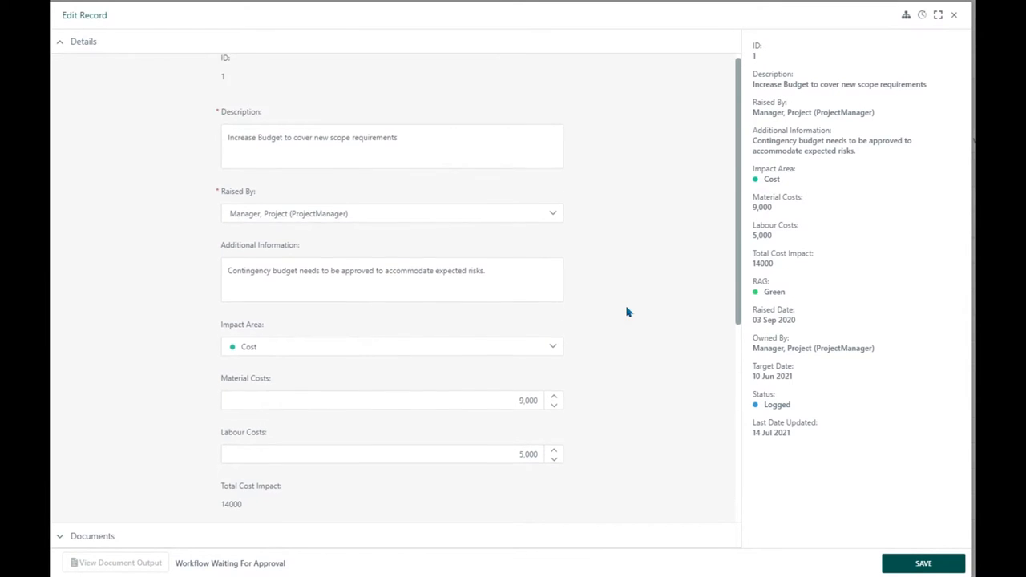
scroll("down", 3)
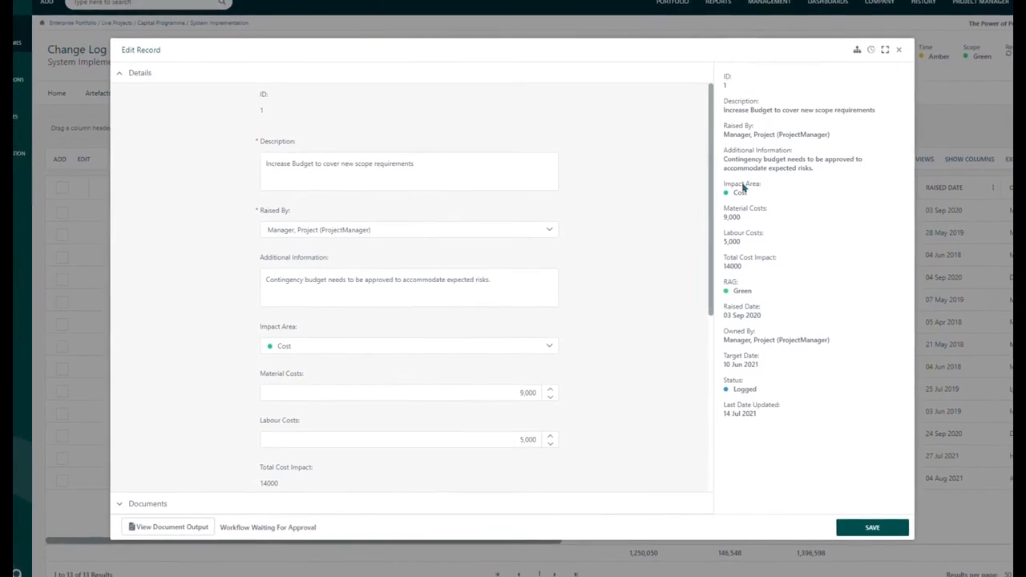
left_click(268, 526)
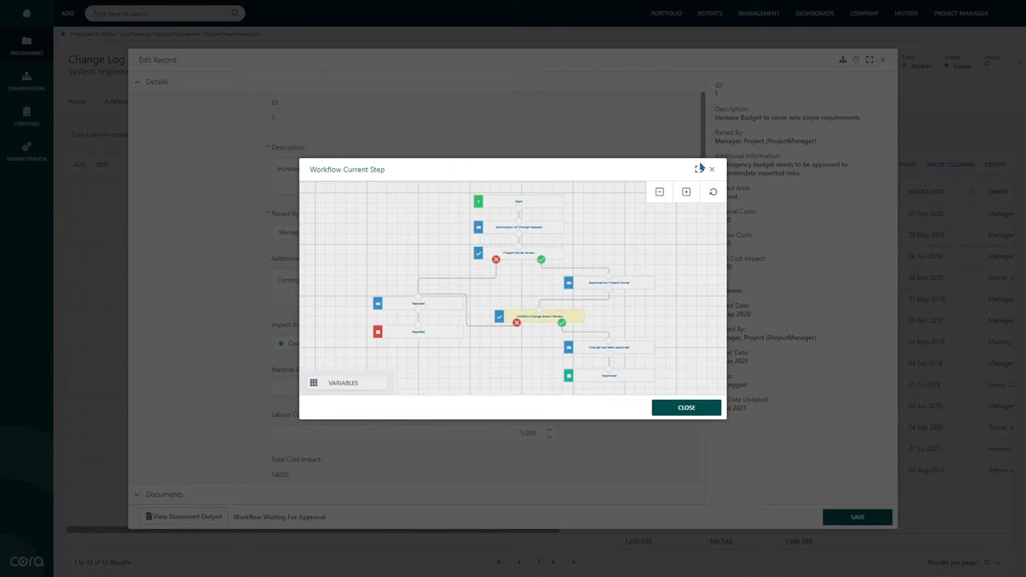
left_click(698, 170)
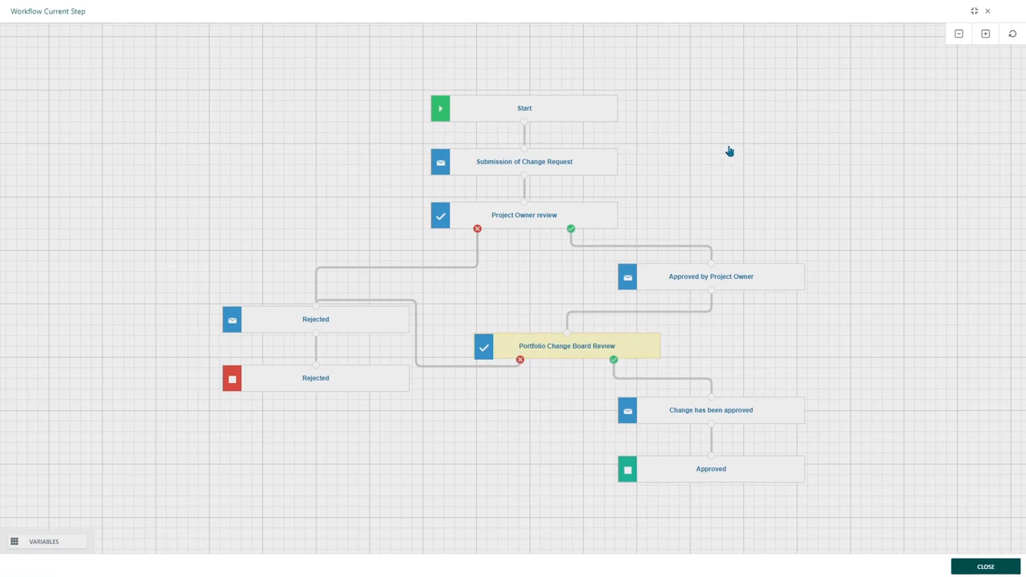
mouse_move(994, 12)
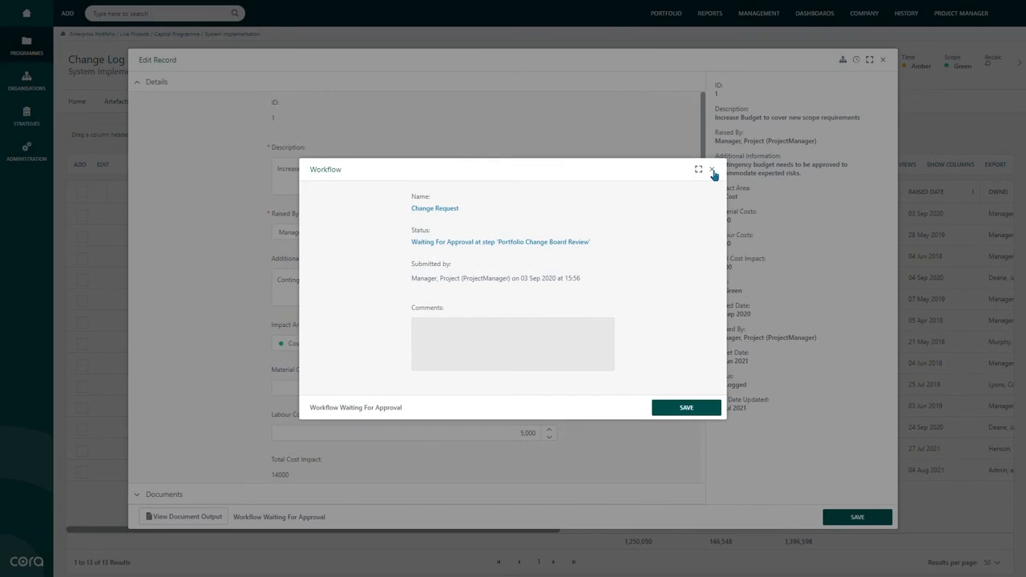
left_click(712, 170)
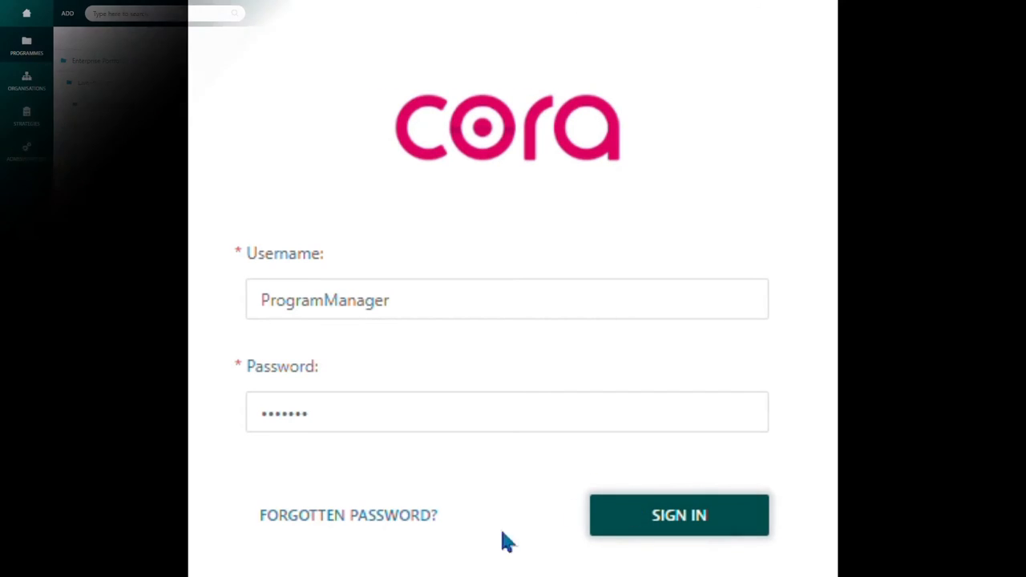
Step: Sign in as the programme manager and open the Capital Programme's Programme Dashboard
left_click(680, 514)
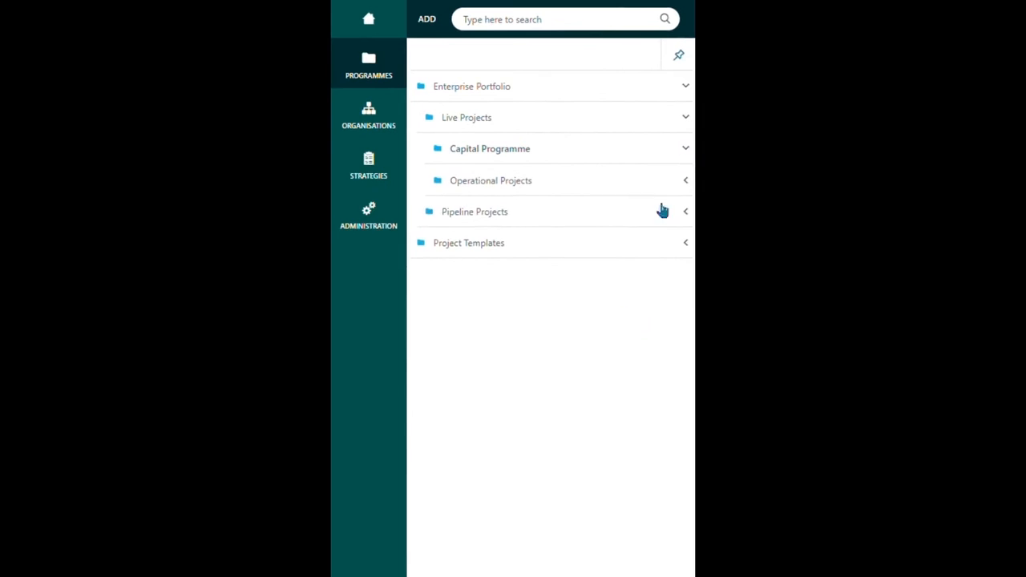
left_click(490, 148)
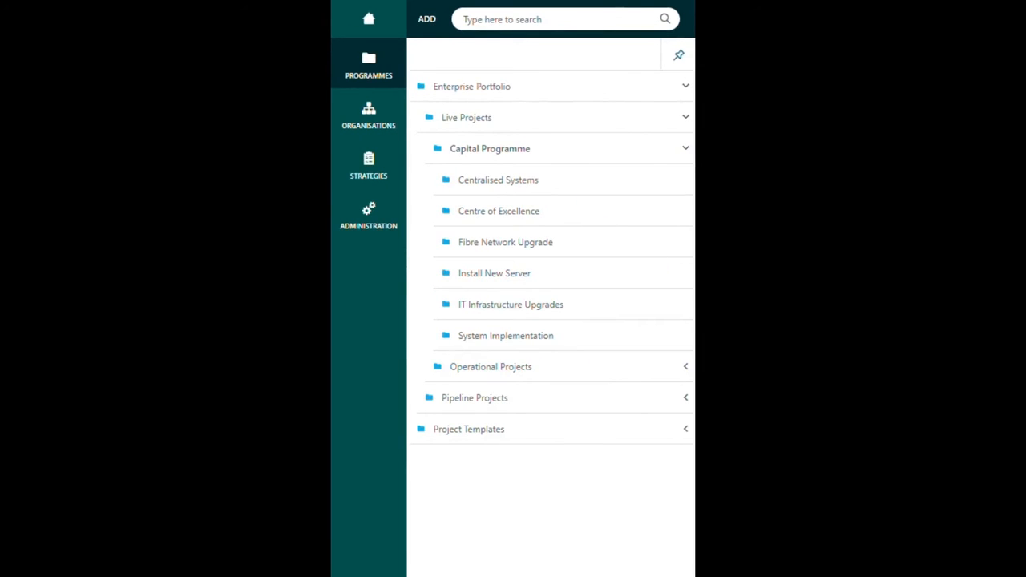
left_click(491, 148)
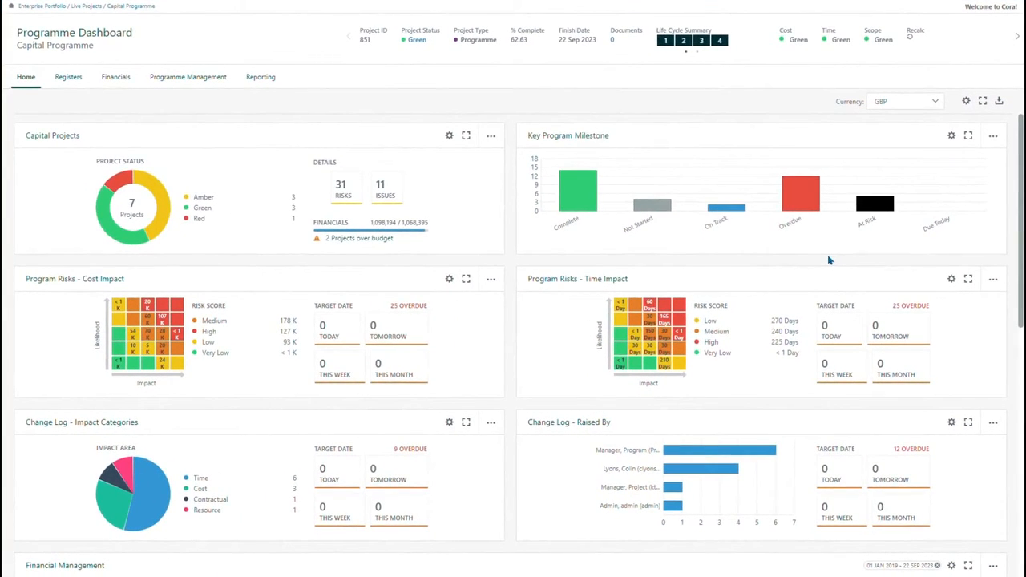
Step: Expand the Key Program Milestone widget into its full table of twelve milestones
scroll("down", 3)
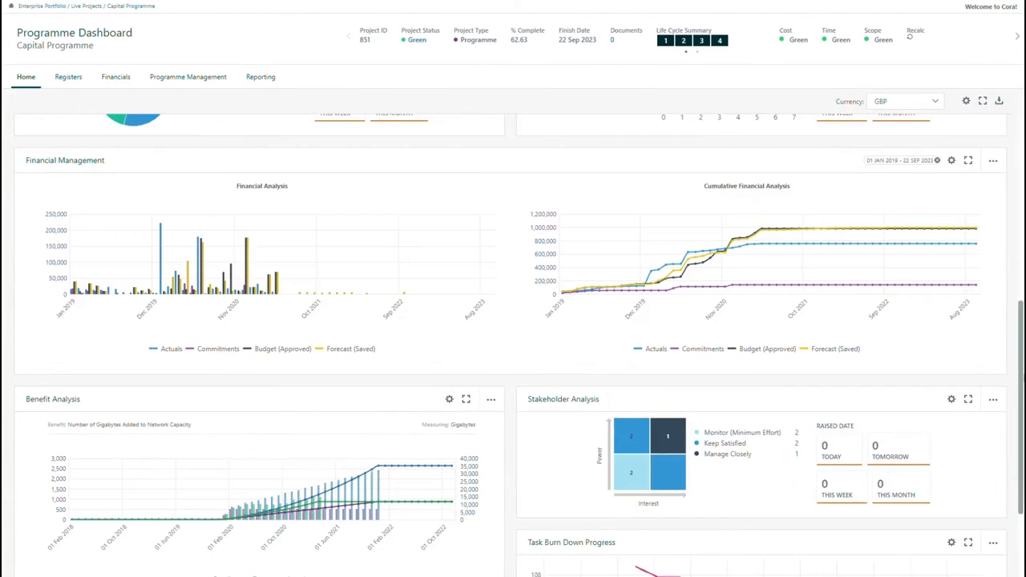
scroll("down", 3)
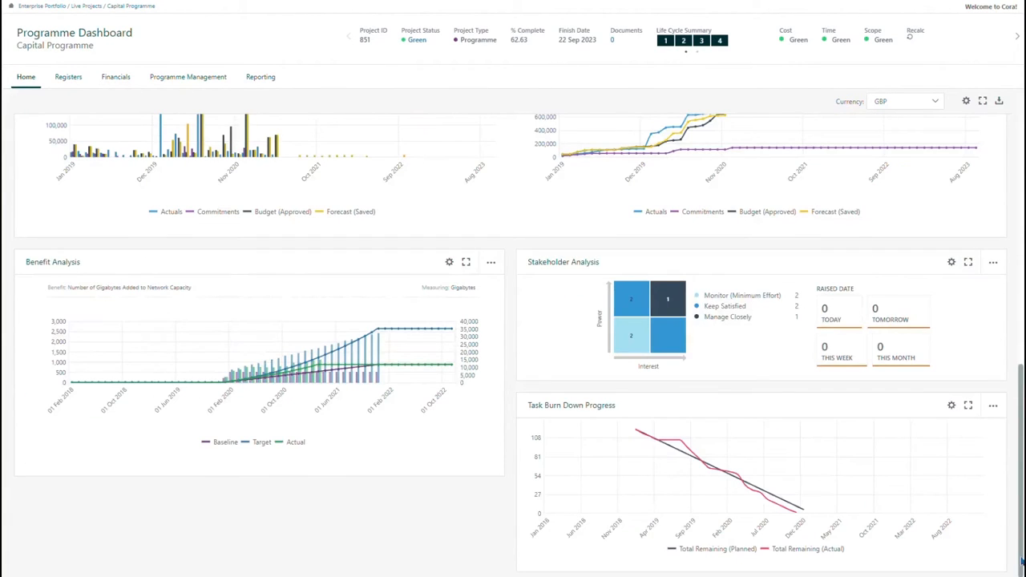
scroll("up", 3)
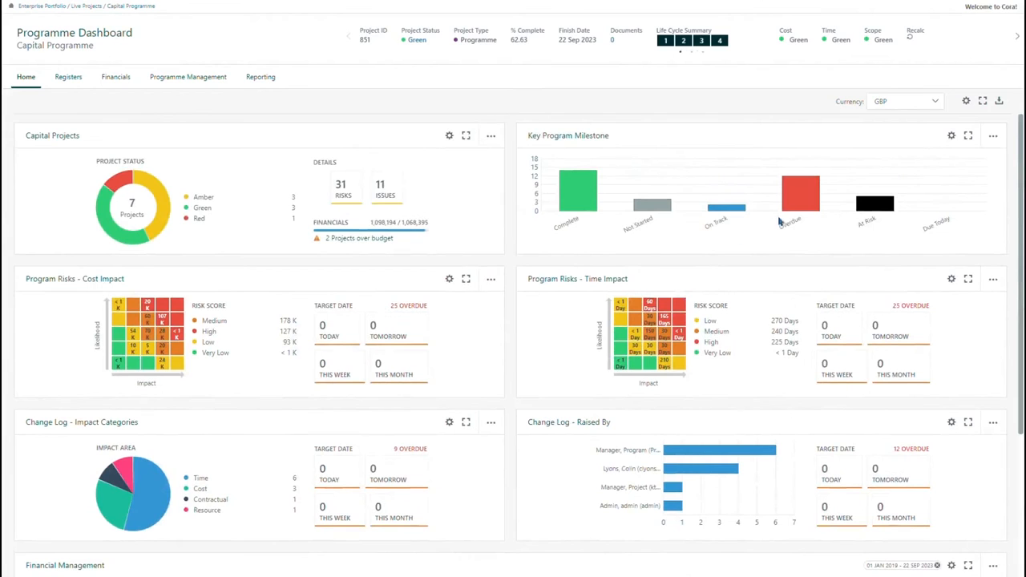
left_click(968, 135)
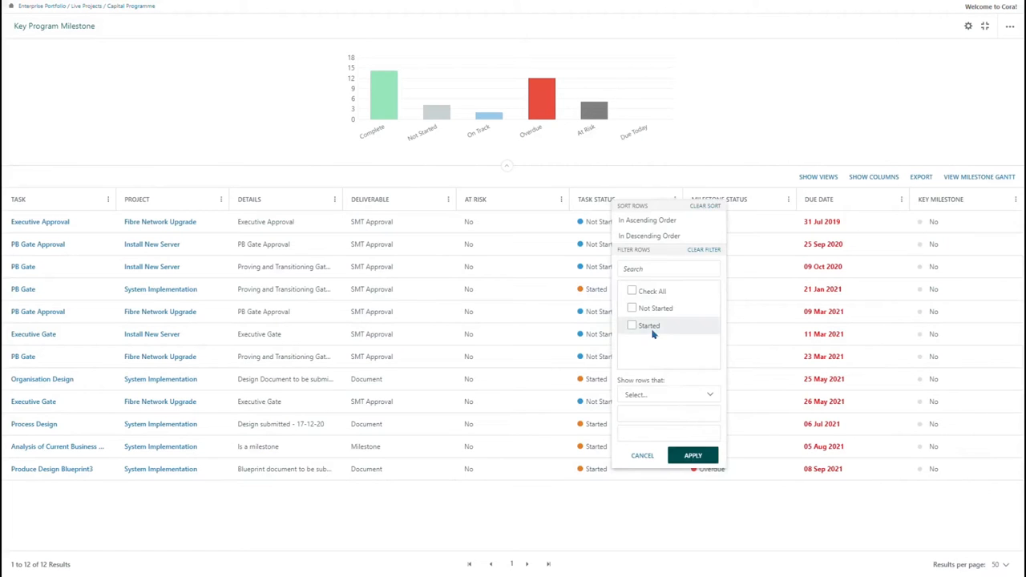
Step: Filter milestones to Started task status and Document deliverable, saved as view 'Deliverable Milestones'
left_click(692, 455)
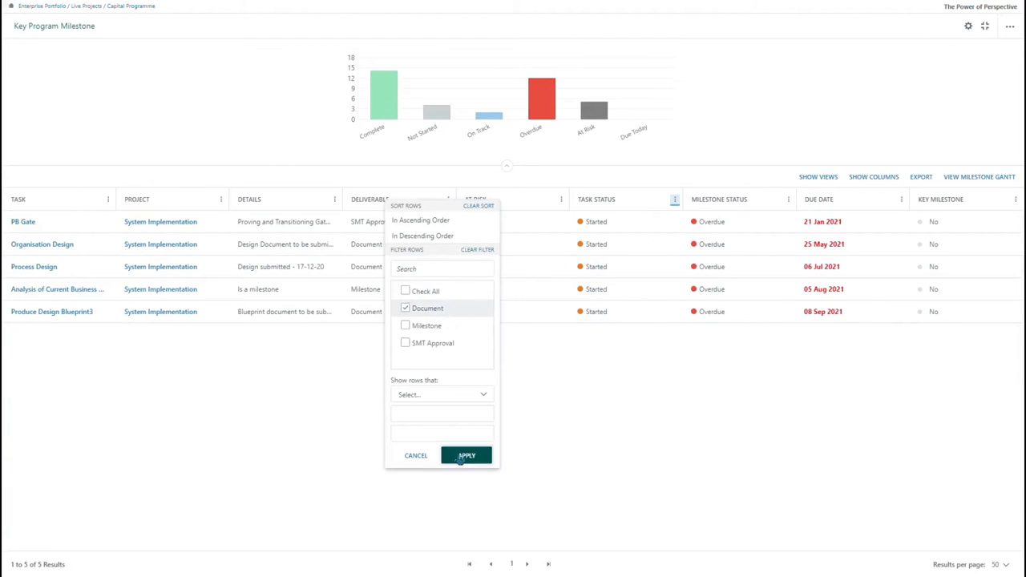
left_click(465, 455)
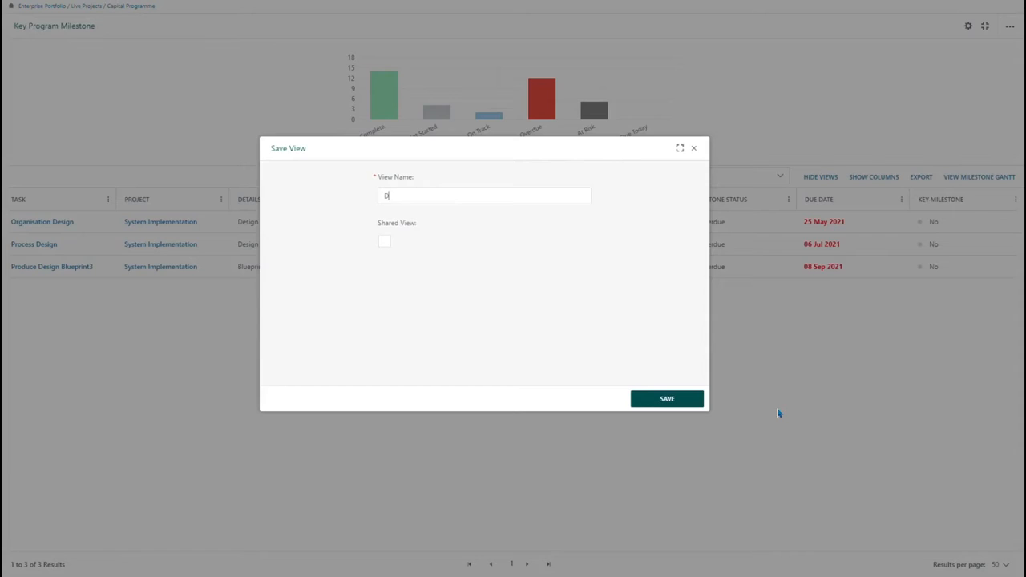
type("Deliverable Milestones")
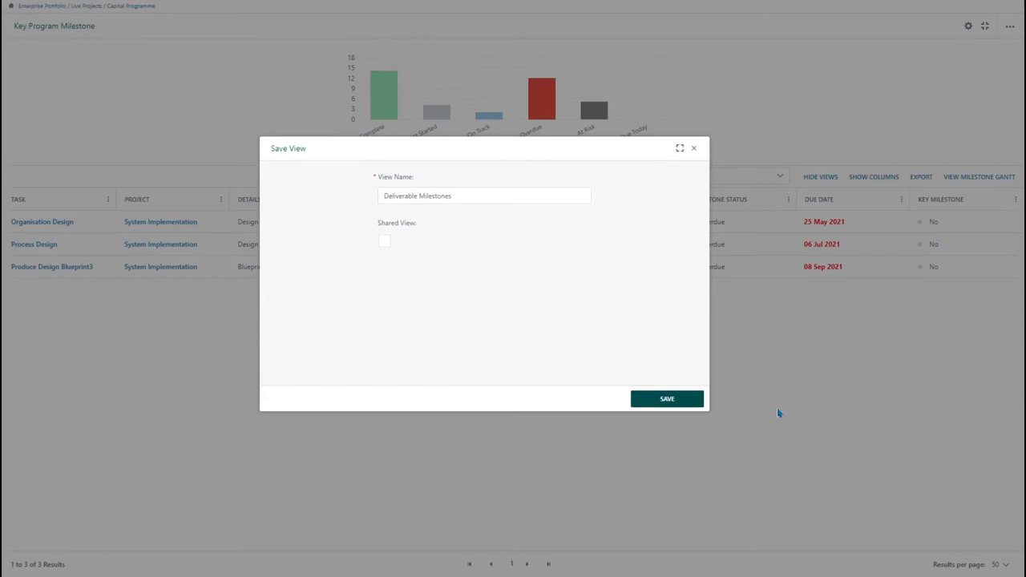
left_click(667, 398)
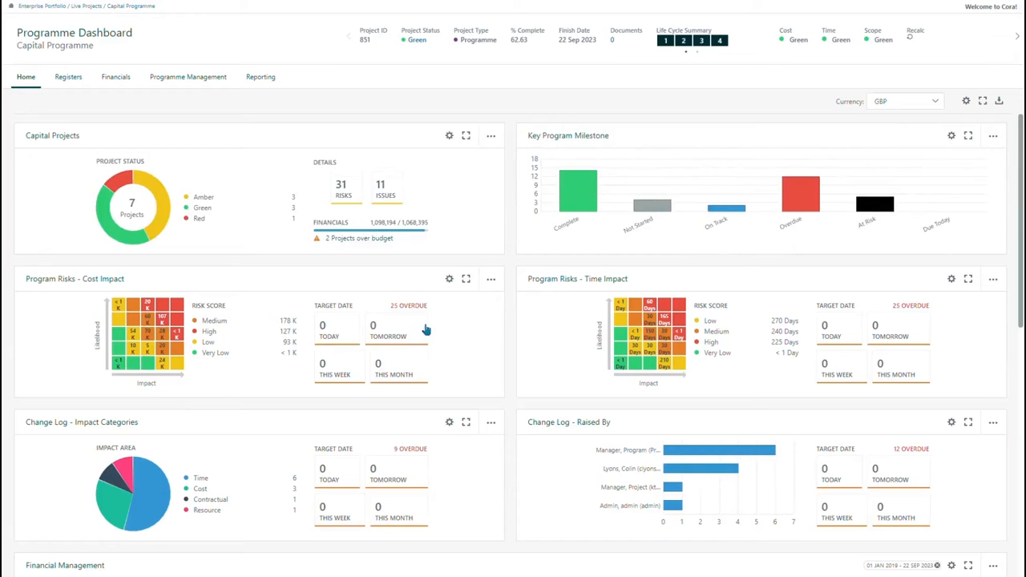
Step: View the Capital Programme Snapshot Report with its milestone roadmap from Programme Management reporting
left_click(187, 77)
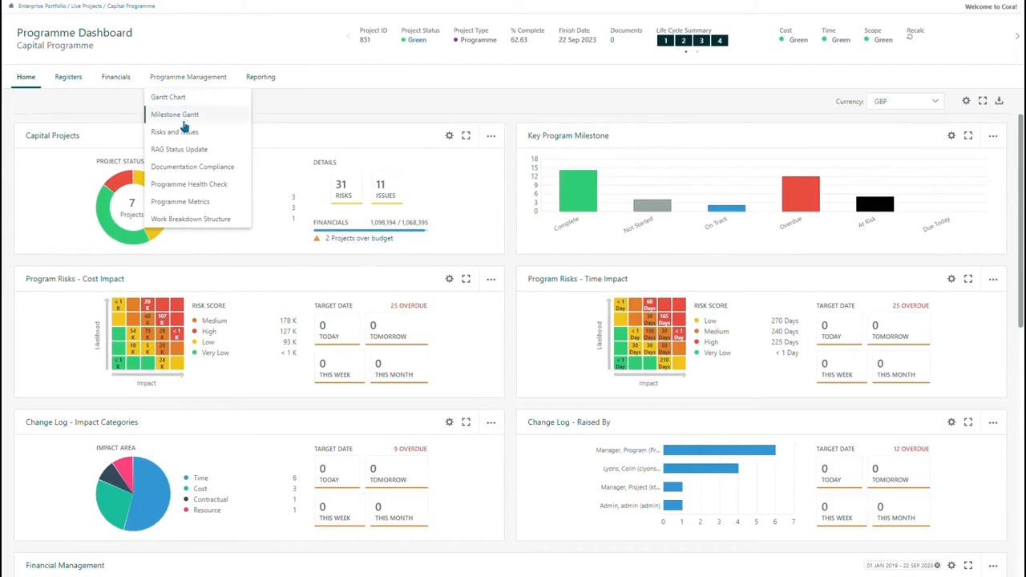
mouse_move(192, 88)
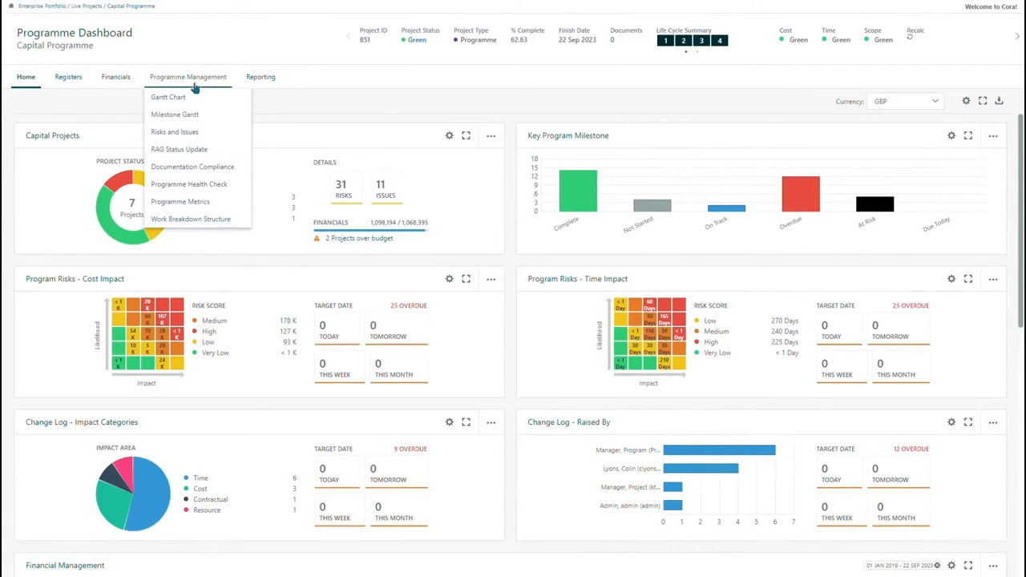
left_click(260, 77)
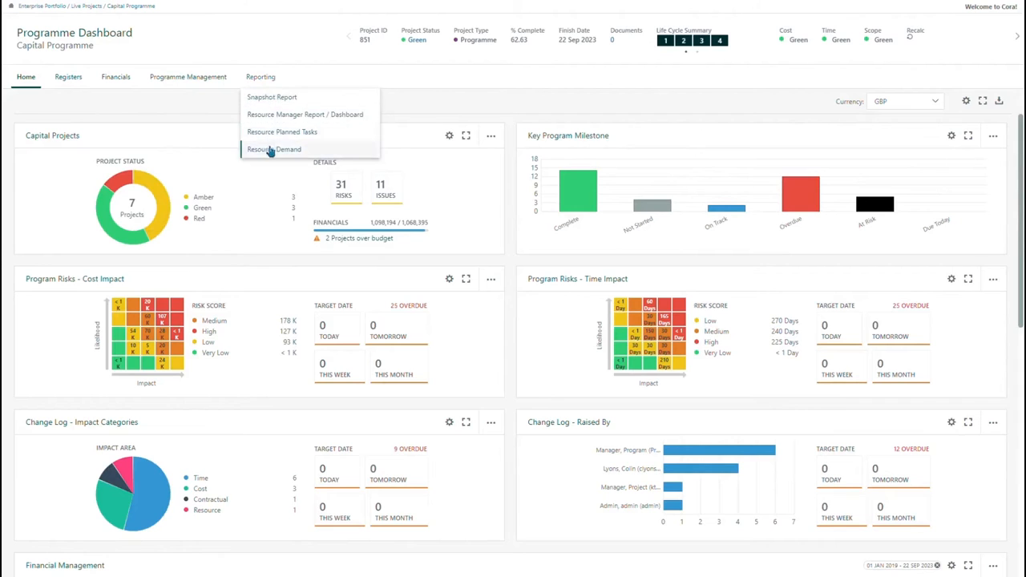
left_click(272, 96)
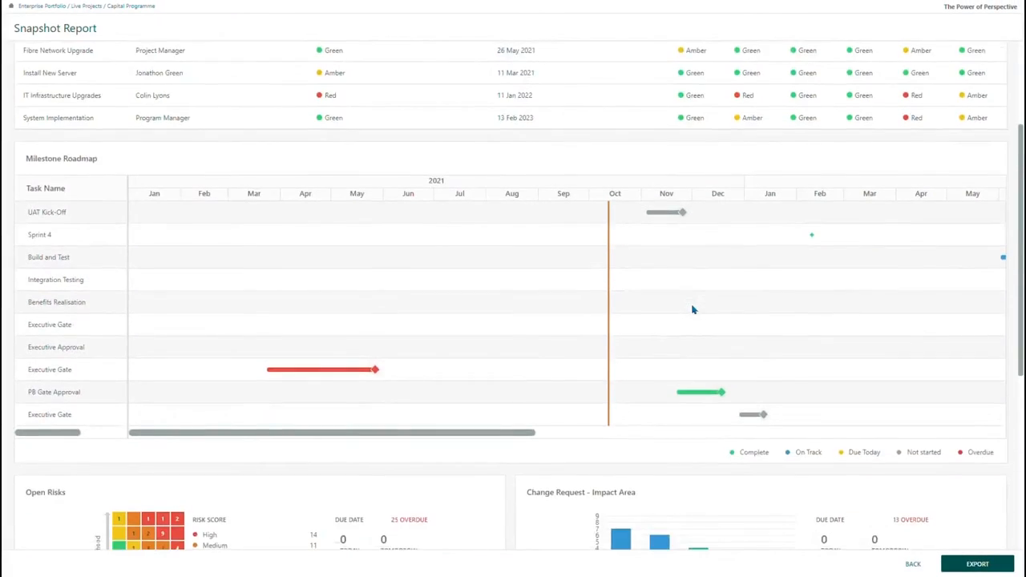
scroll("down", 3)
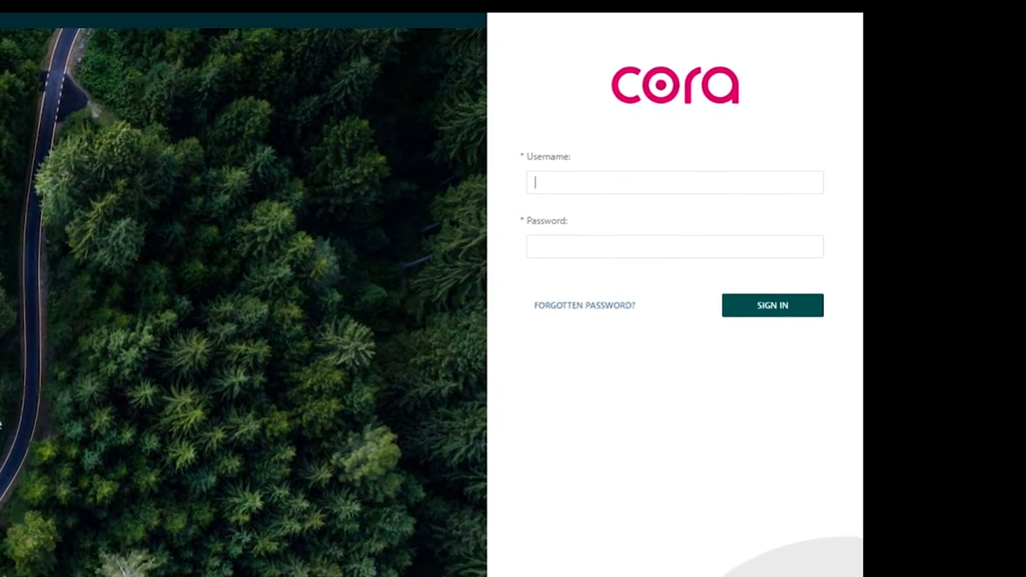
Step: Sign in as the senior leadership user to reach the Portfolio Dashboard
type("Seniorleadership")
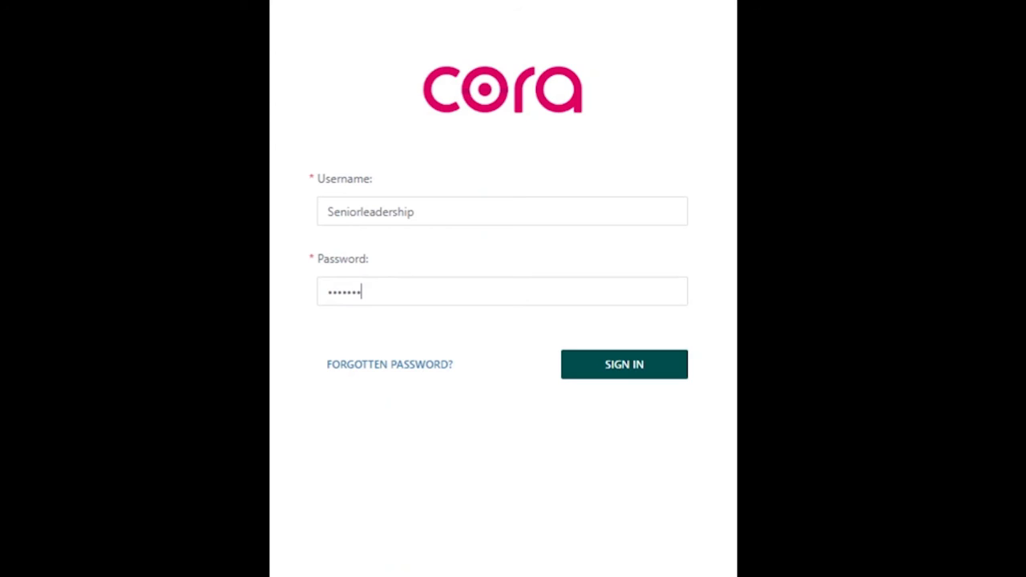
left_click(623, 364)
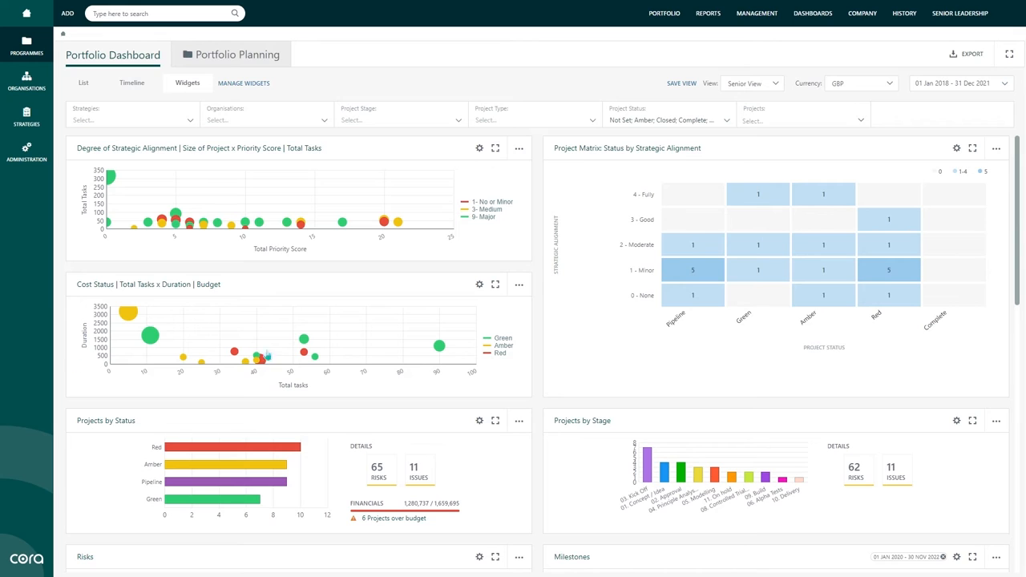
mouse_move(119, 471)
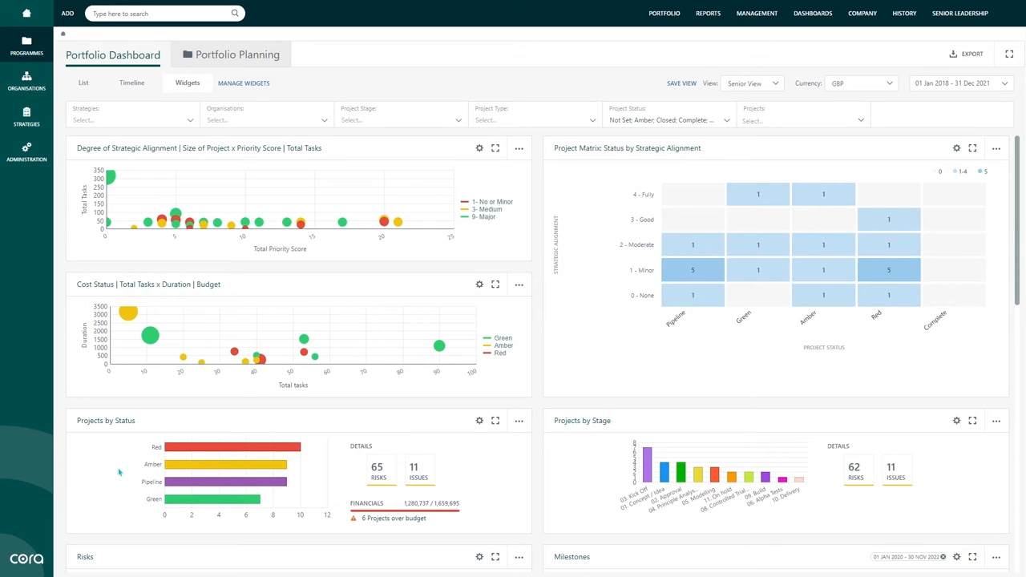
mouse_move(118, 474)
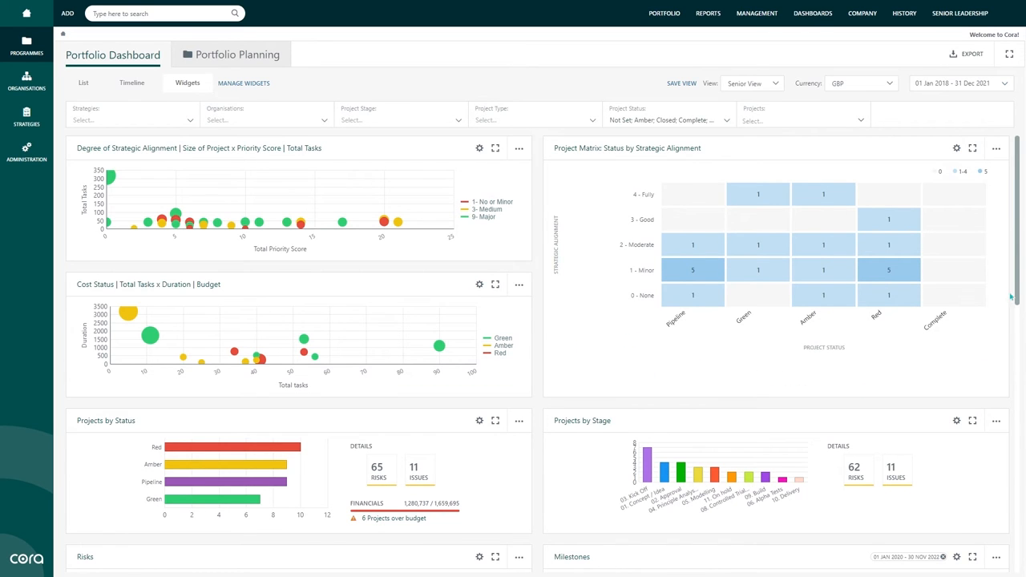
scroll("down", 3)
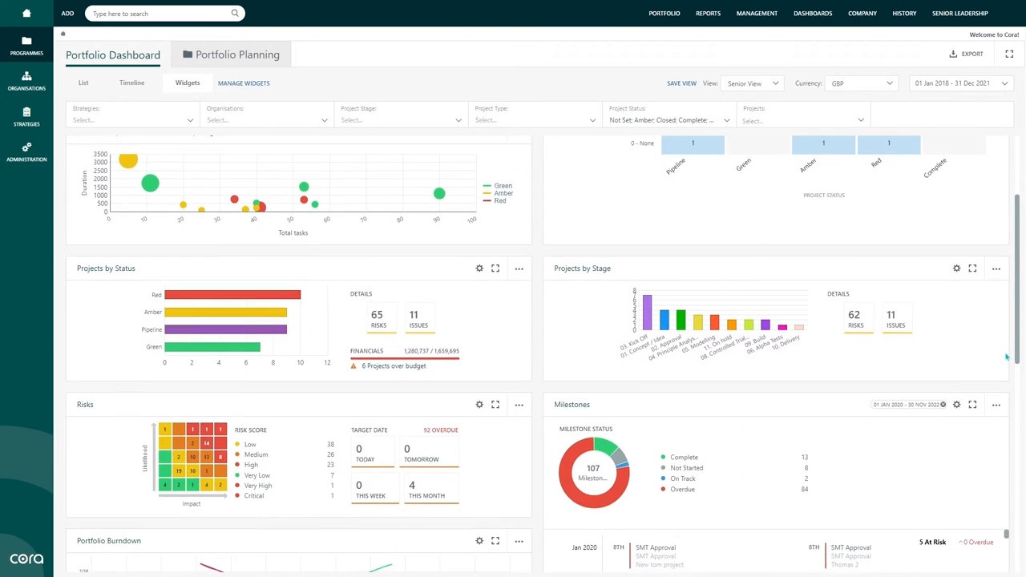
scroll("down", 3)
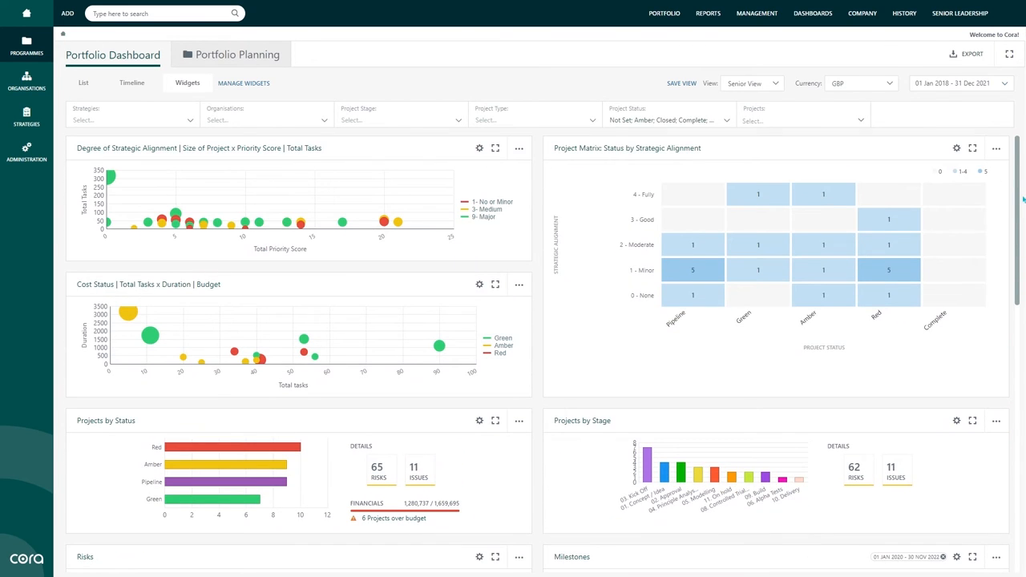
scroll("down", 3)
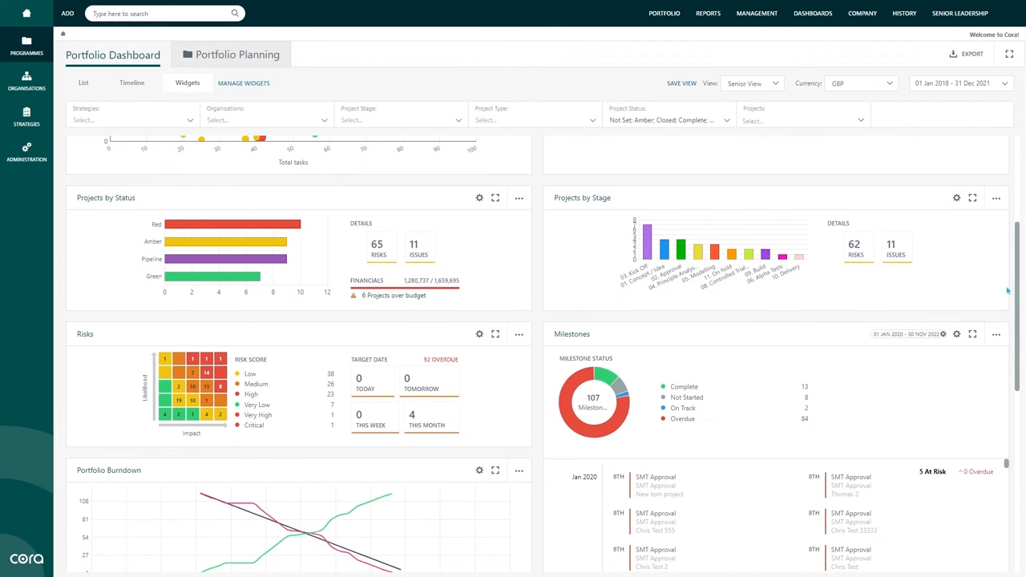
mouse_move(505, 282)
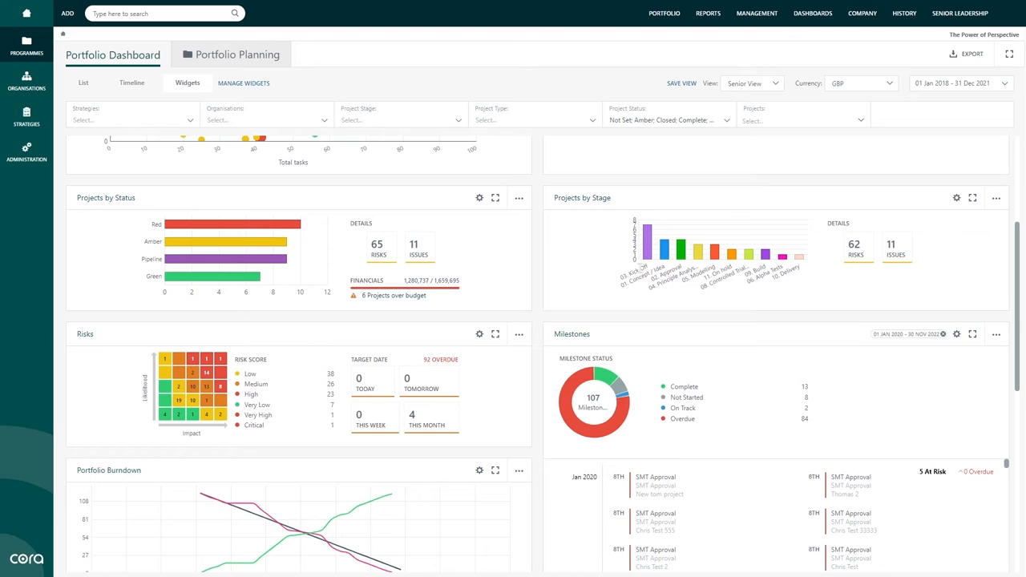
mouse_move(584, 279)
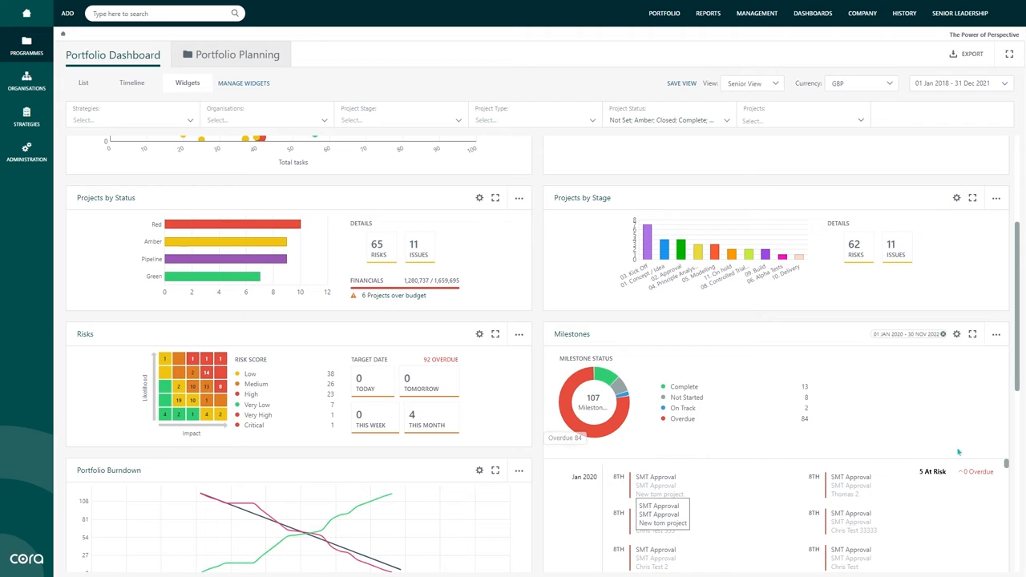
scroll("down", 3)
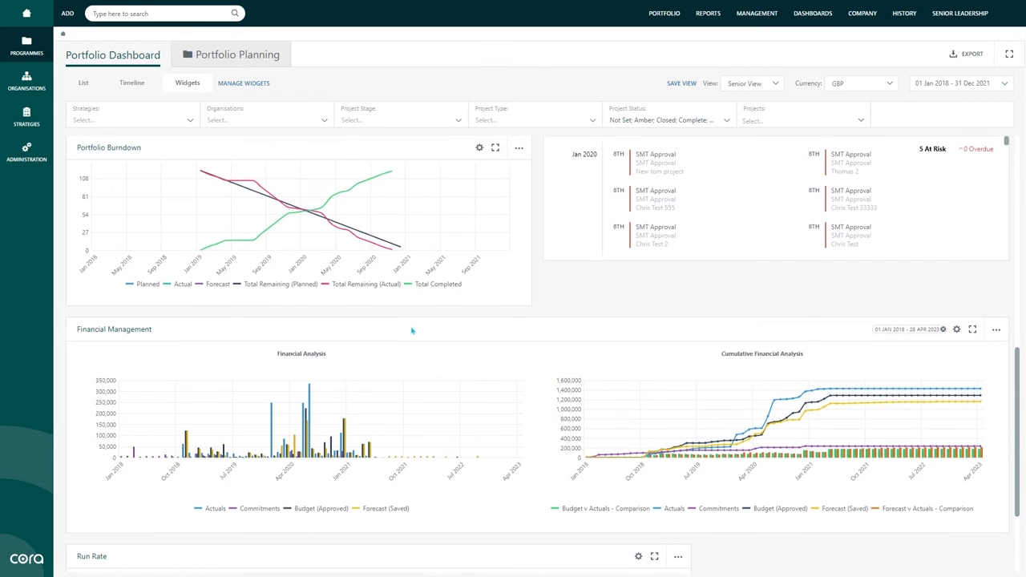
scroll("down", 3)
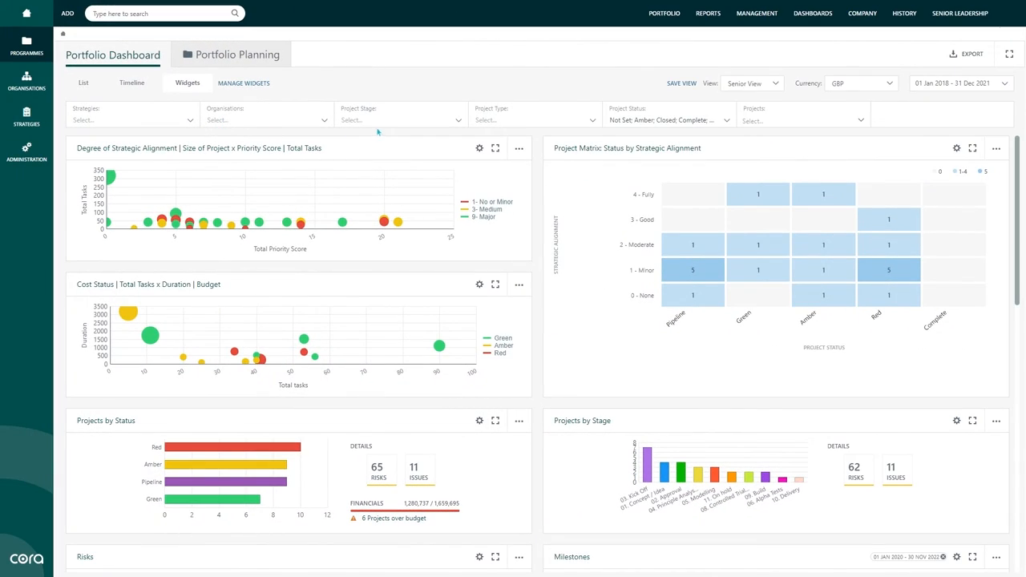
mouse_move(329, 122)
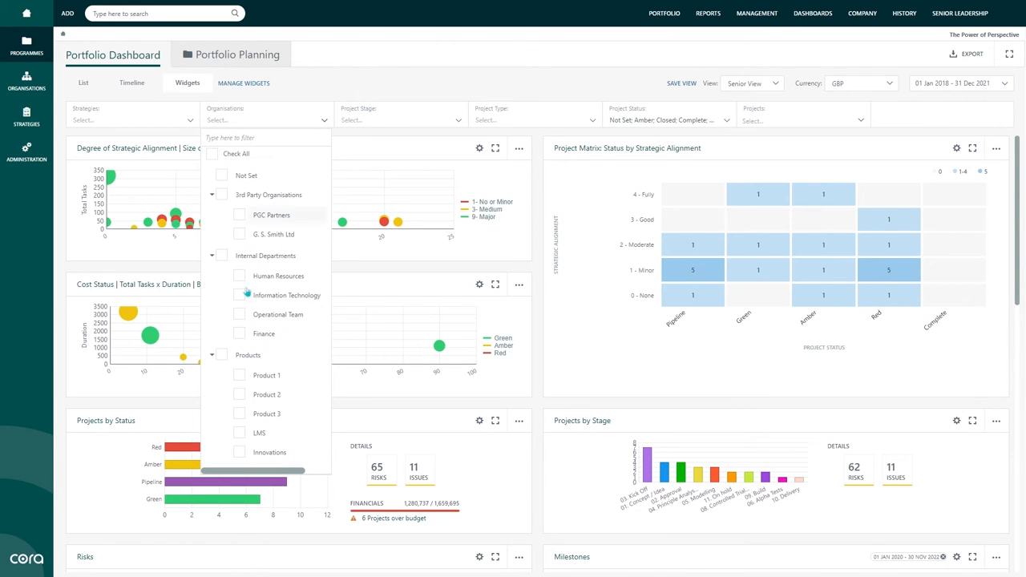
mouse_move(279, 98)
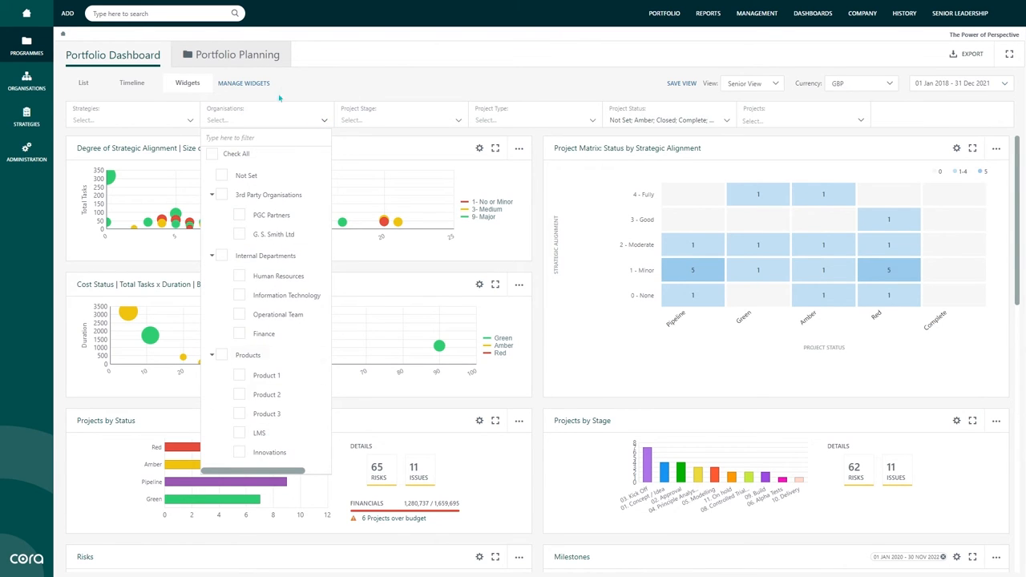
mouse_move(325, 122)
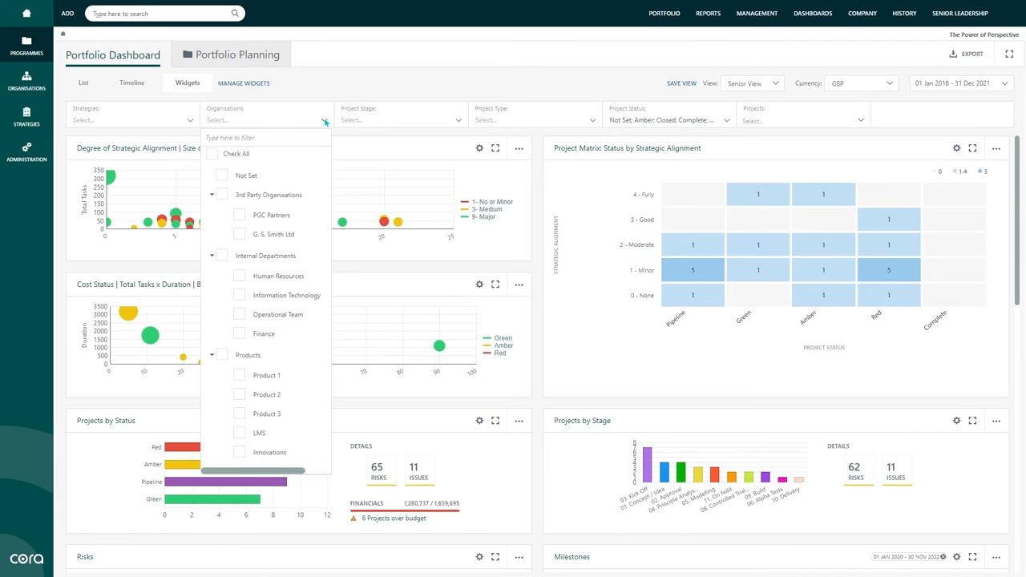
left_click(323, 118)
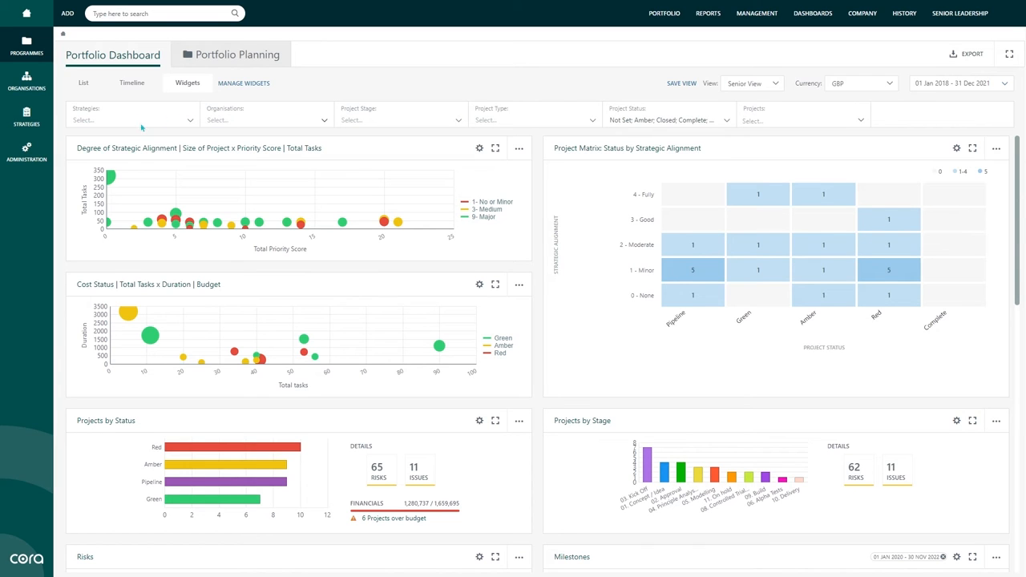
mouse_move(879, 125)
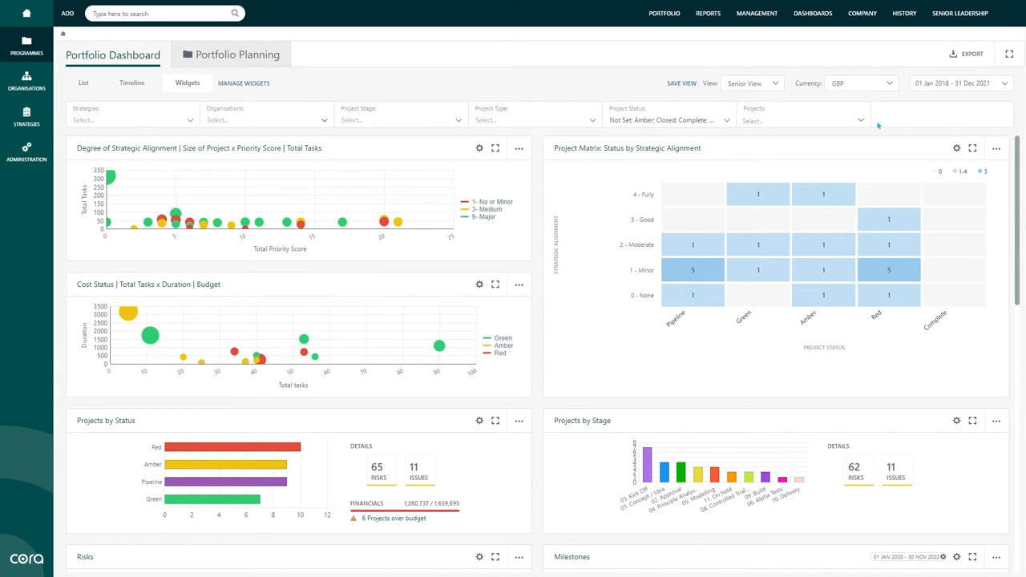
left_click(801, 119)
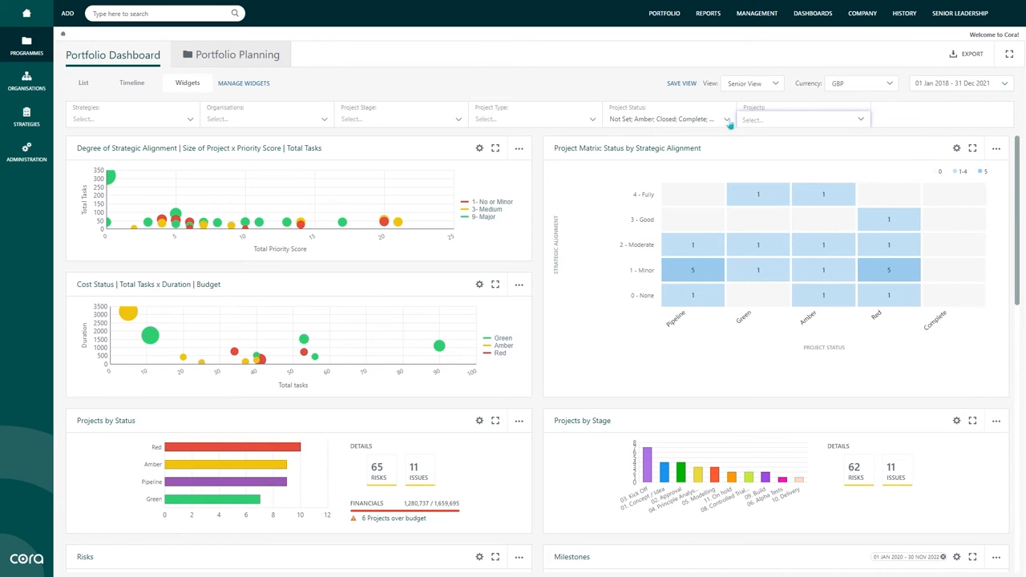
left_click(801, 118)
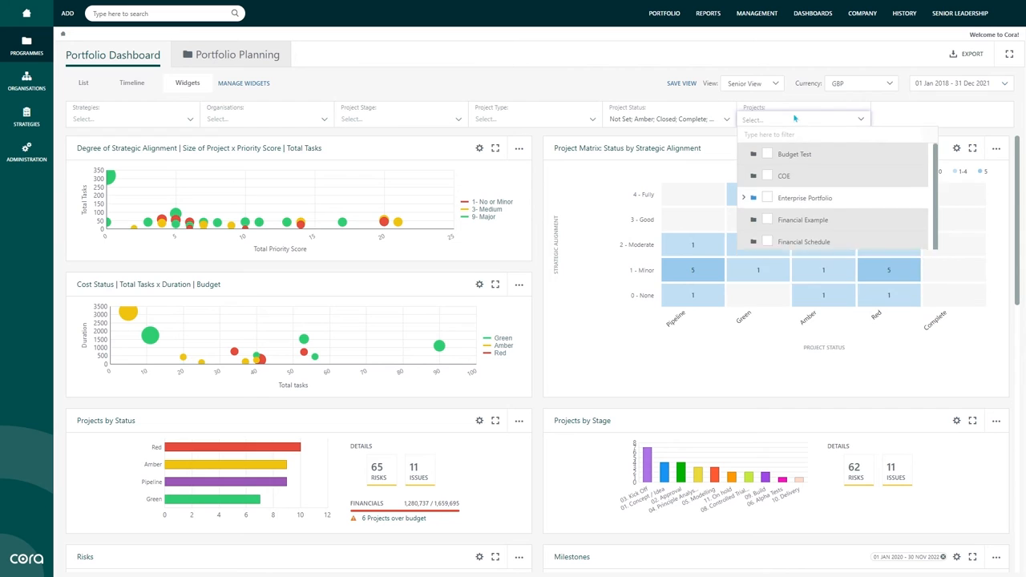
left_click(801, 118)
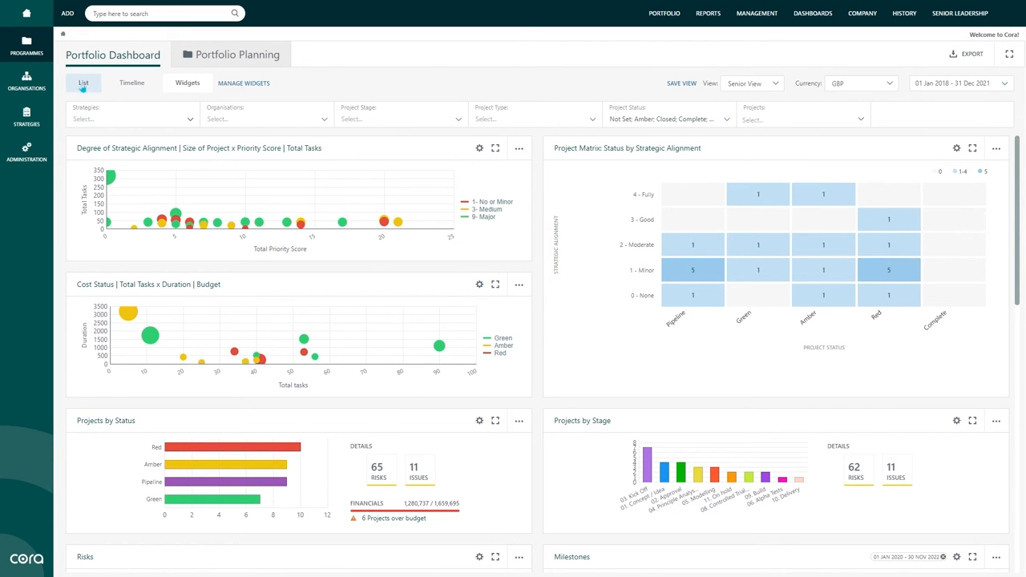
Step: Filter the portfolio list's Project Type to Capital Project, leaving eleven projects on the Timeline
left_click(84, 84)
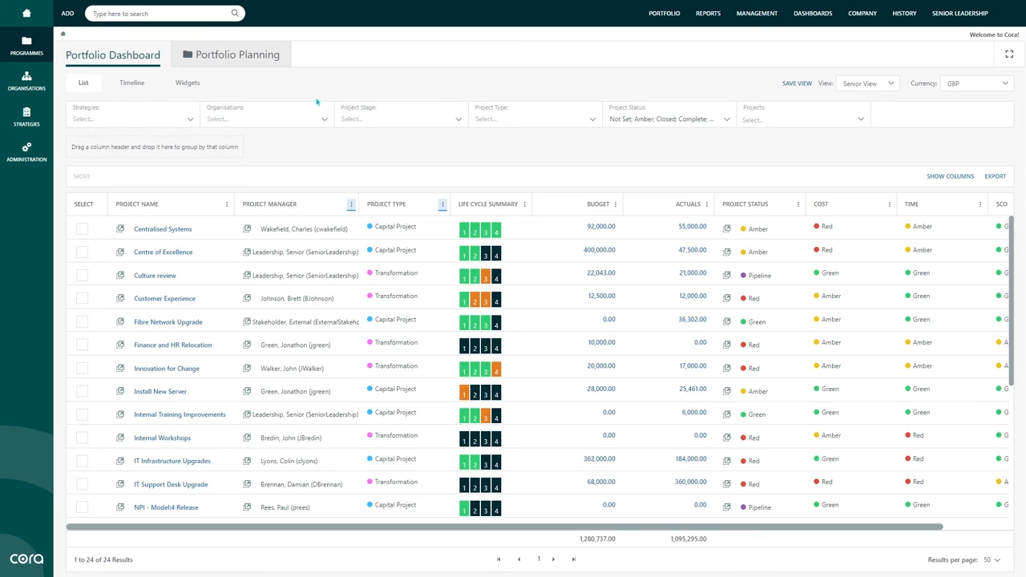
mouse_move(356, 170)
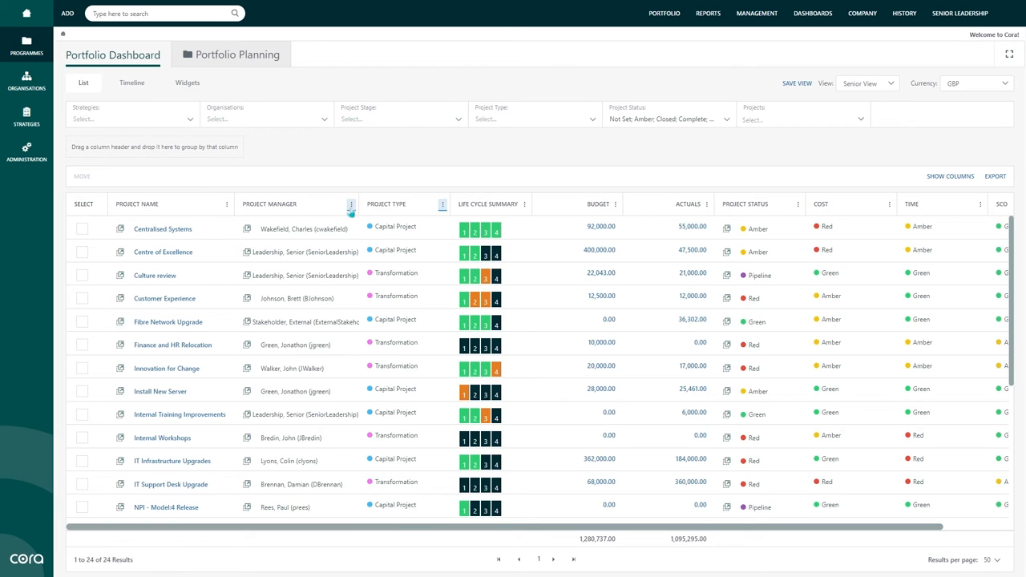
left_click(442, 203)
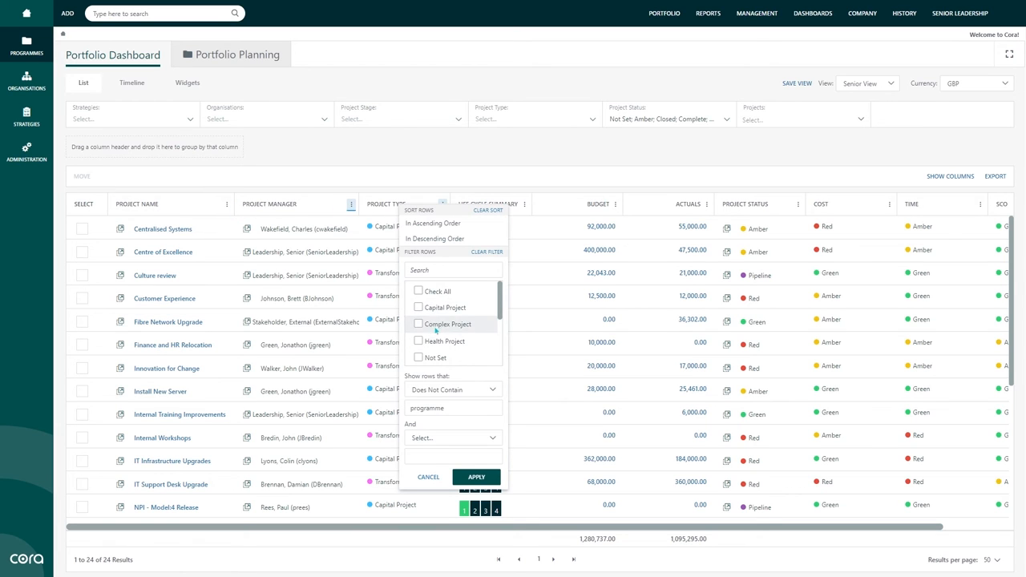
left_click(417, 308)
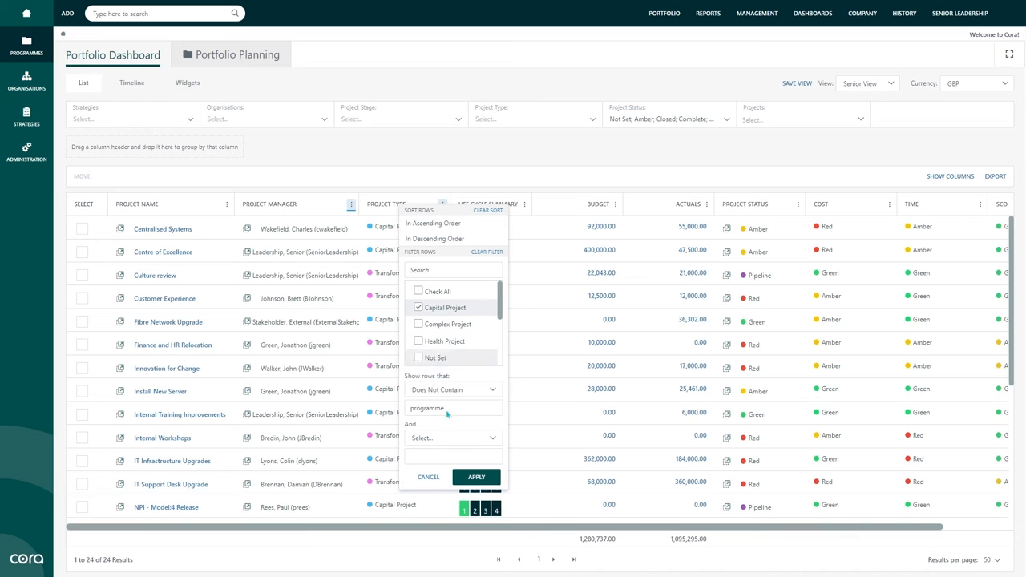
left_click(476, 478)
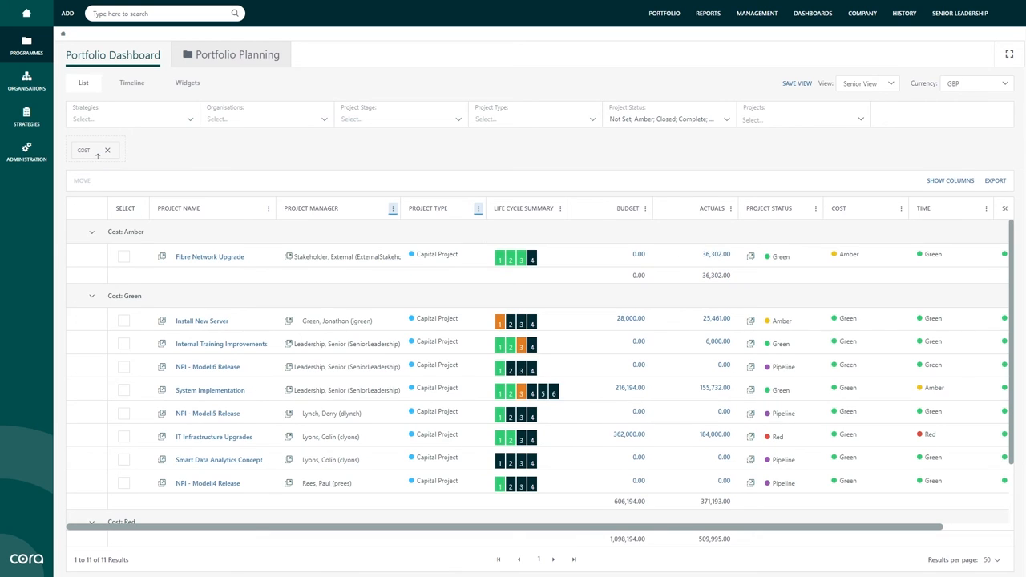
scroll("down", 3)
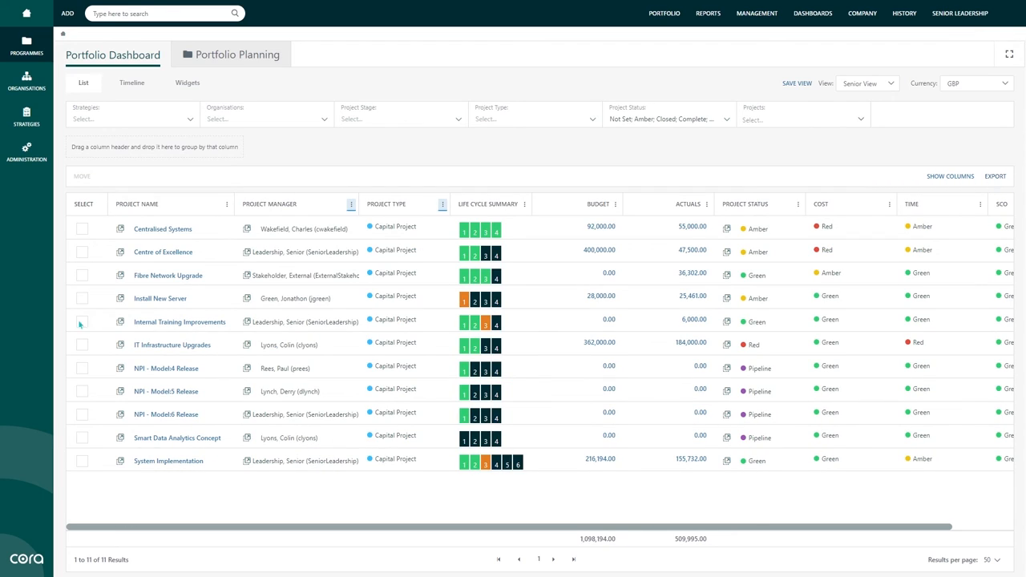
left_click(131, 84)
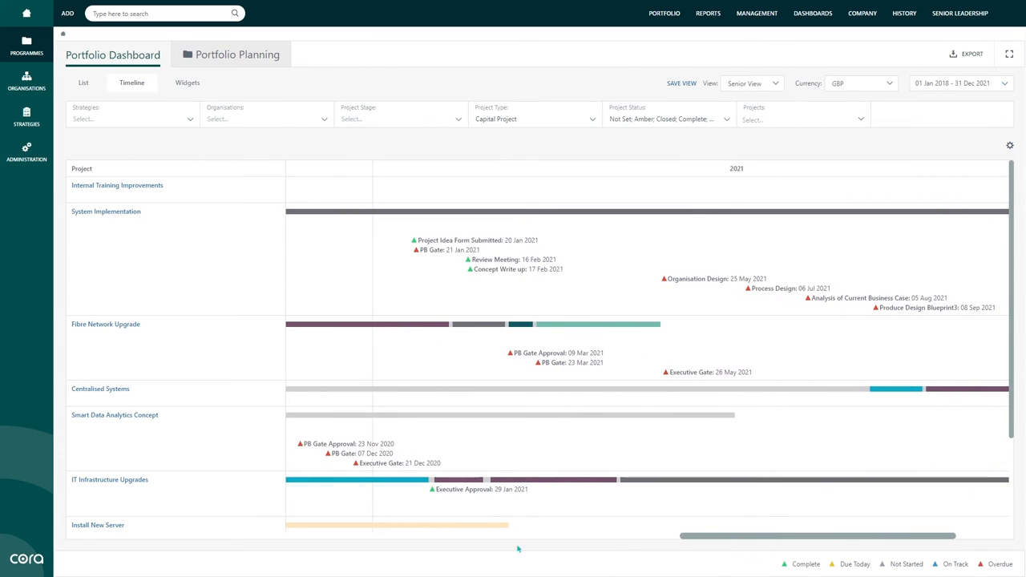
mouse_move(535, 271)
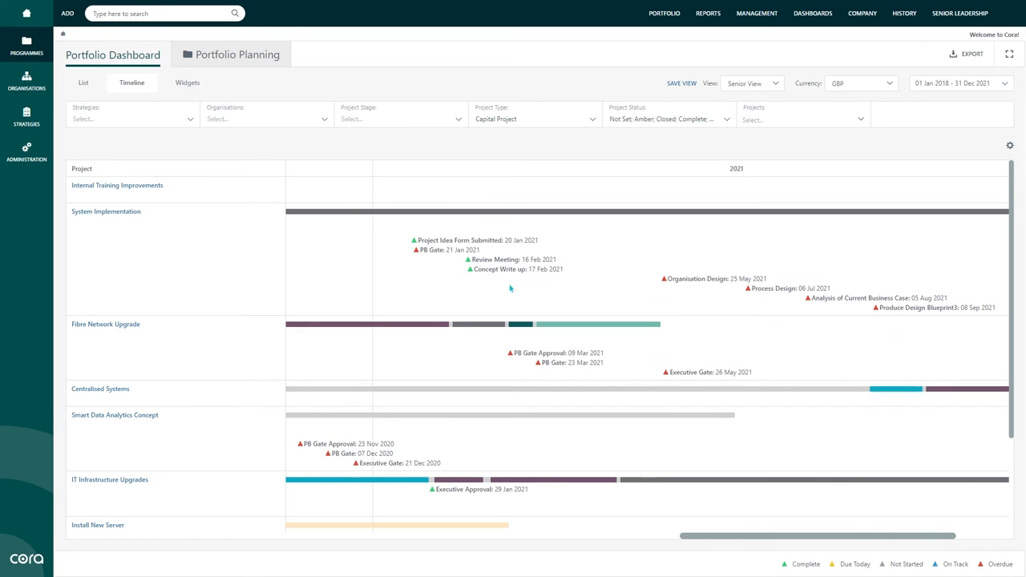
mouse_move(737, 95)
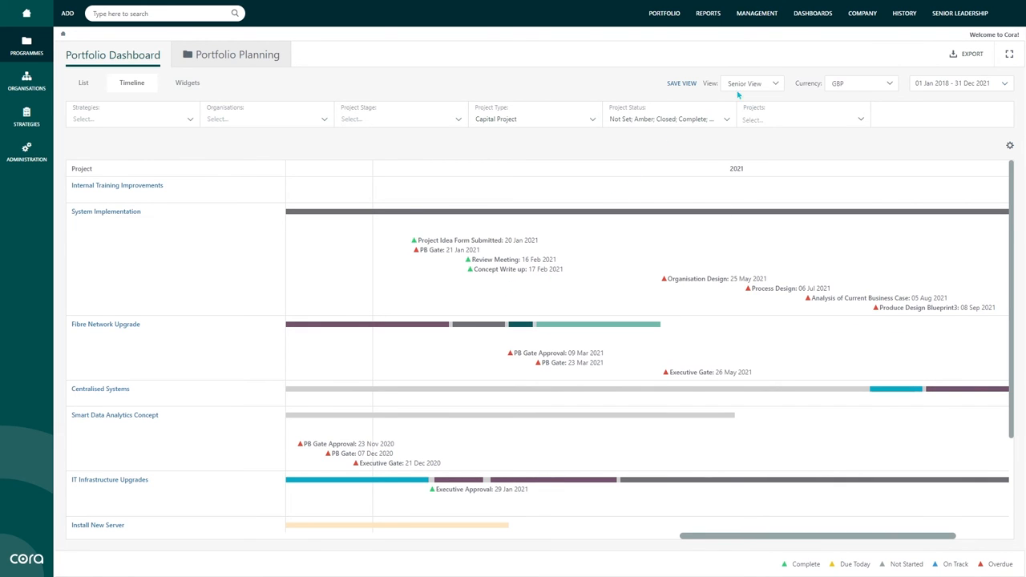
Step: Check the saved views list and keep Senior View, leaving the Capital Project timeline unchanged
left_click(775, 83)
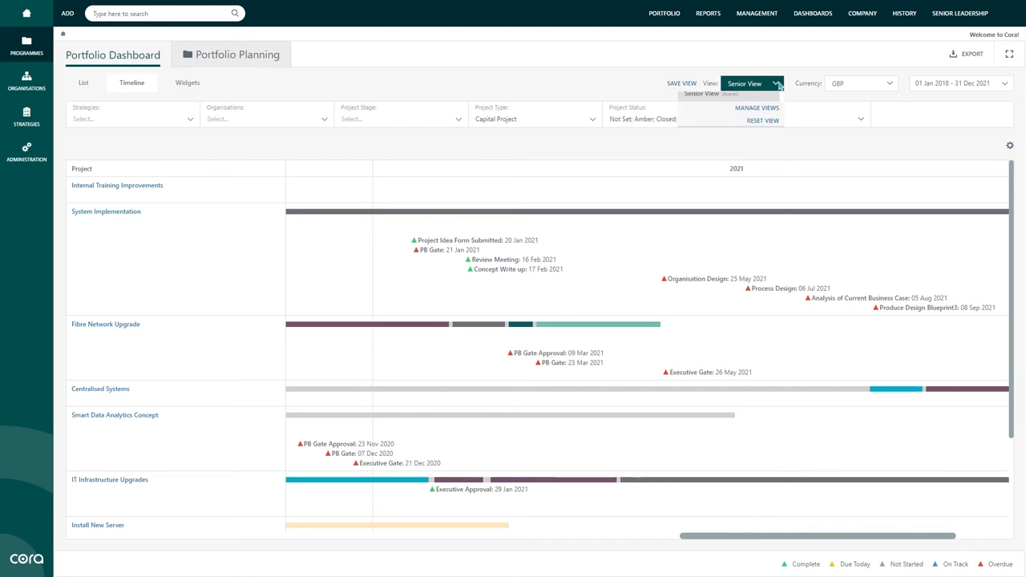
left_click(774, 83)
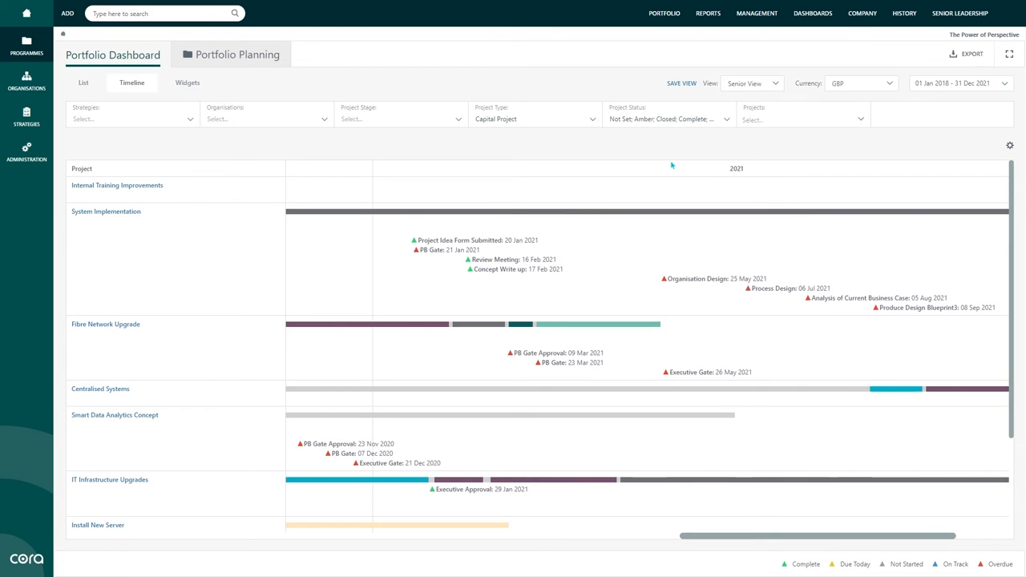
mouse_move(657, 159)
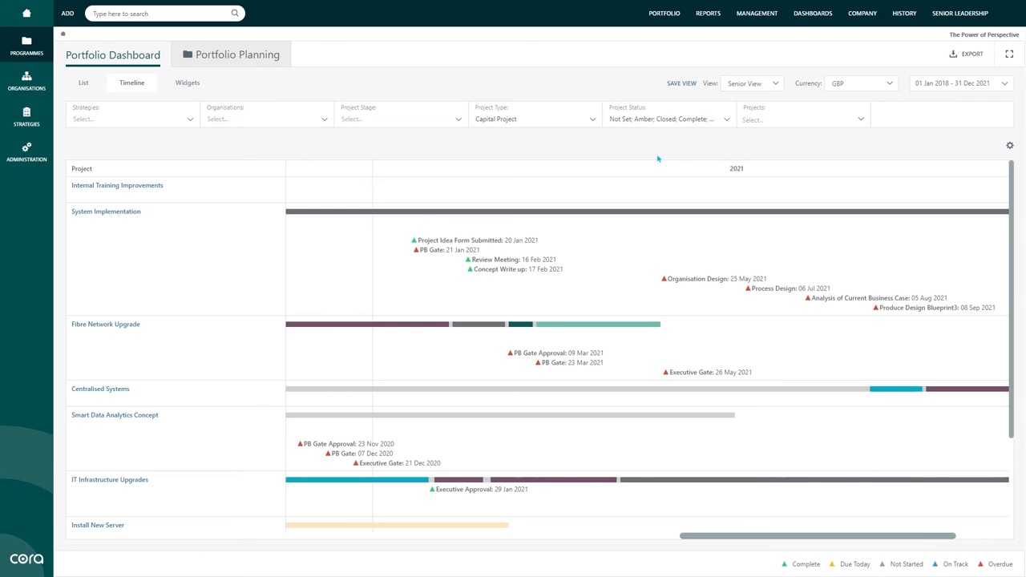
mouse_move(635, 196)
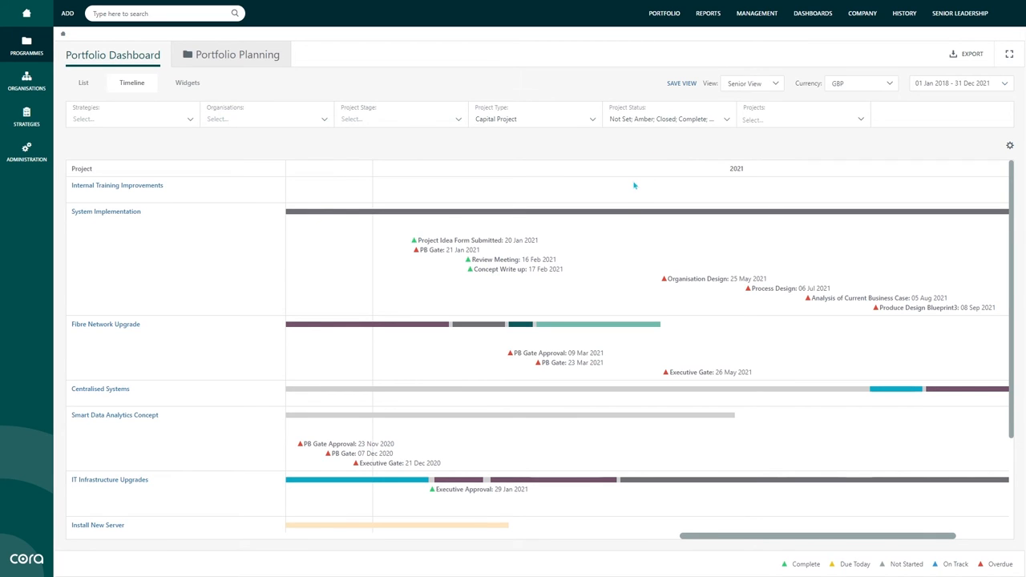
mouse_move(558, 180)
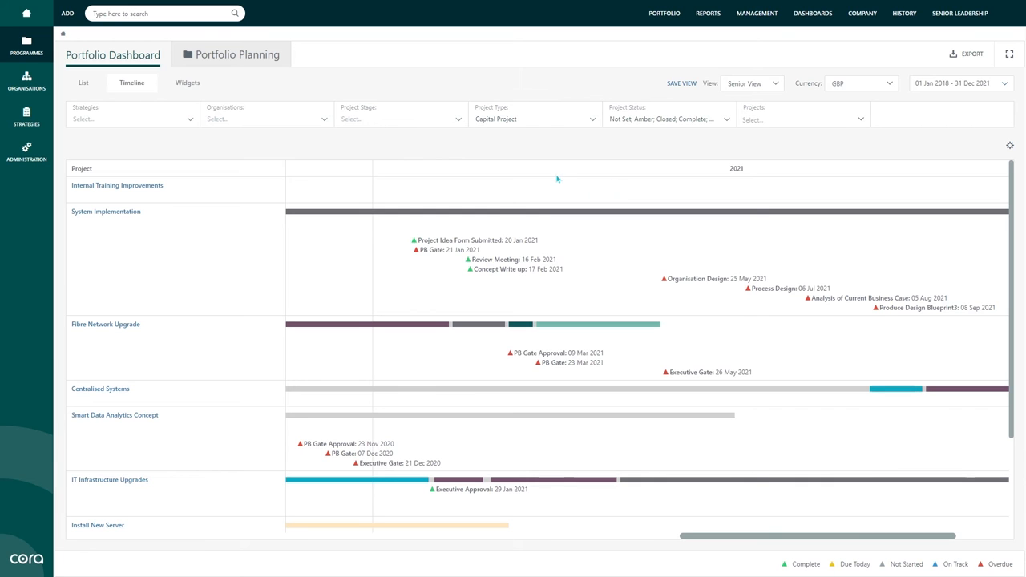
mouse_move(215, 207)
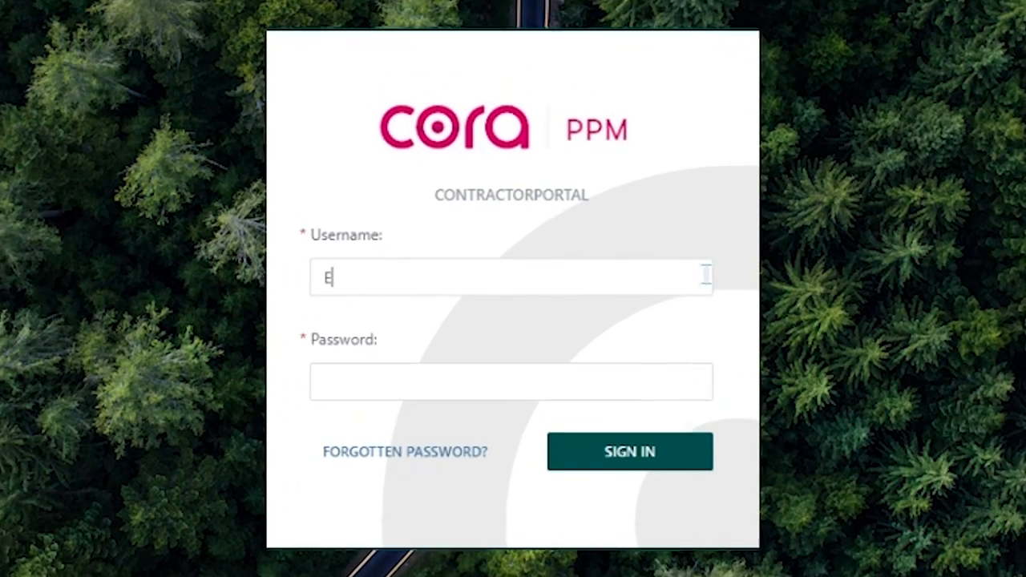
Step: Sign in to the Contractor Portal as ExternalStakeholder to reach its dashboard
type("ExternalStakeholder")
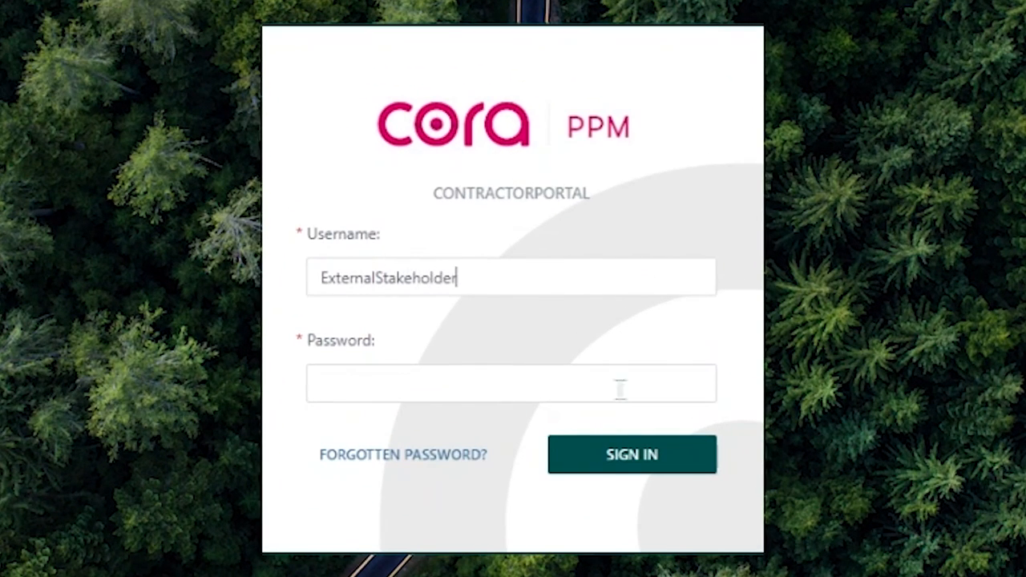
type("••••")
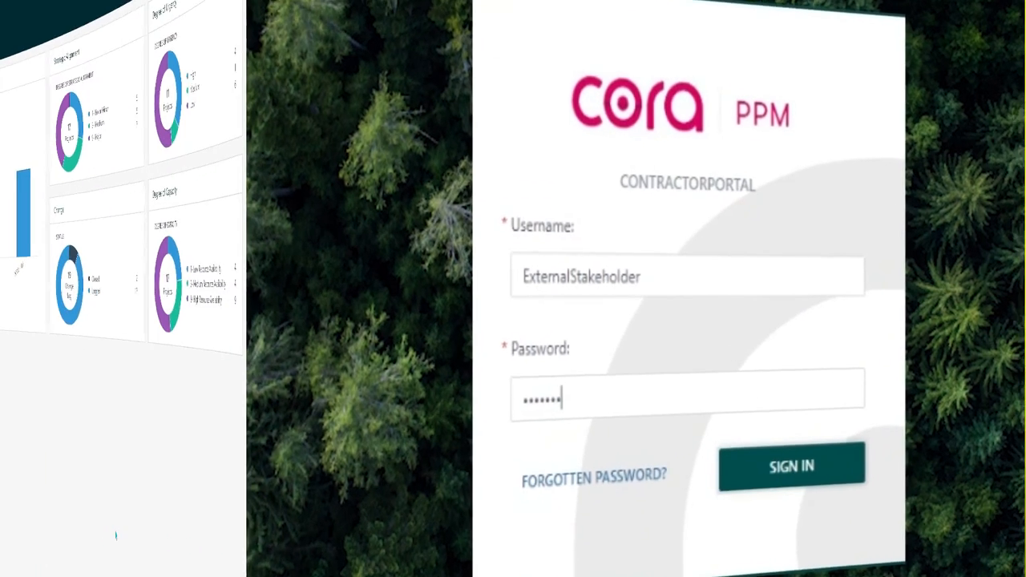
left_click(791, 465)
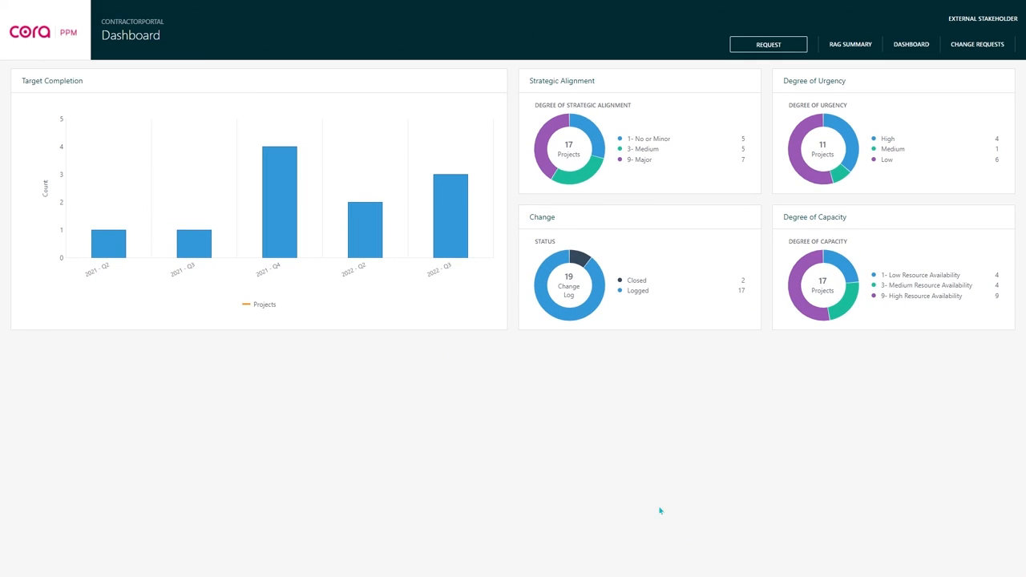
mouse_move(484, 474)
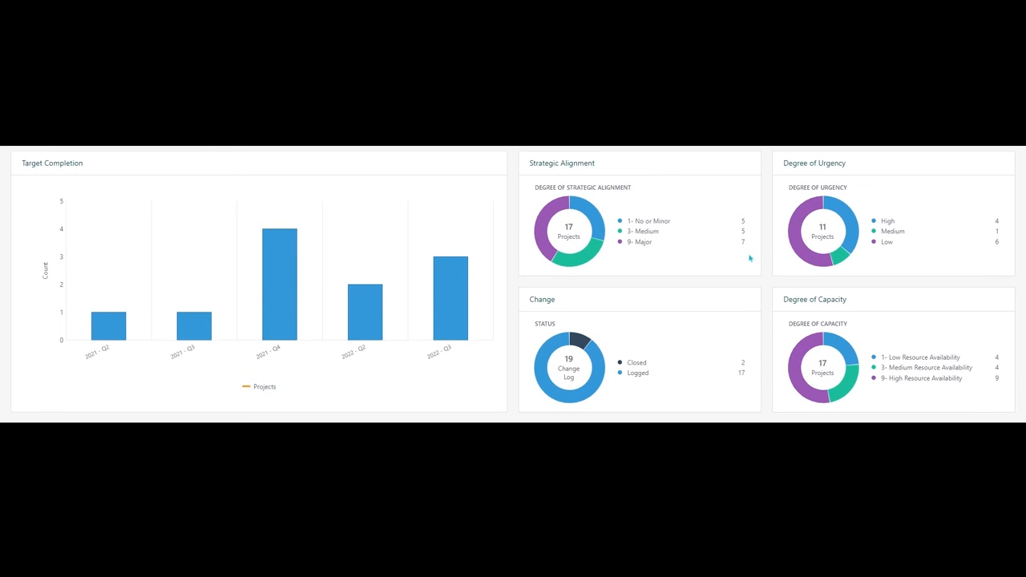
mouse_move(753, 259)
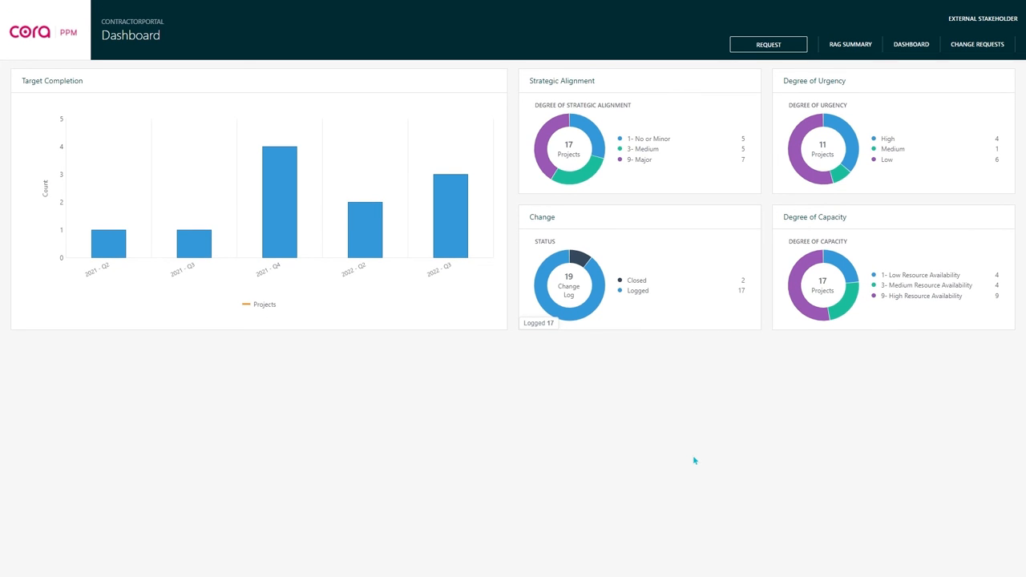
mouse_move(827, 250)
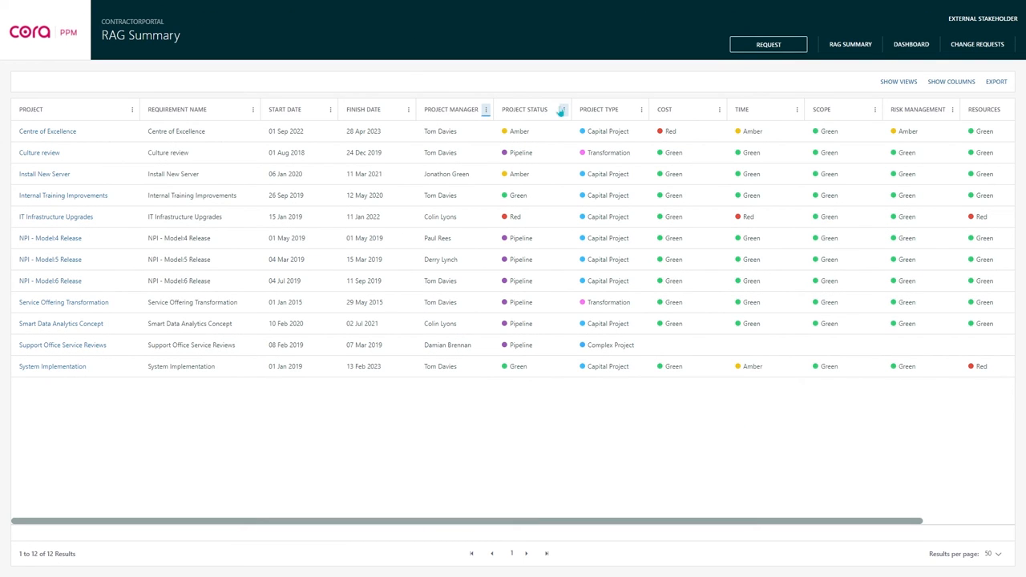
Step: Filter RAG Summary Project Status to Amber, Green and Red, then view System Implementation's status review
left_click(561, 109)
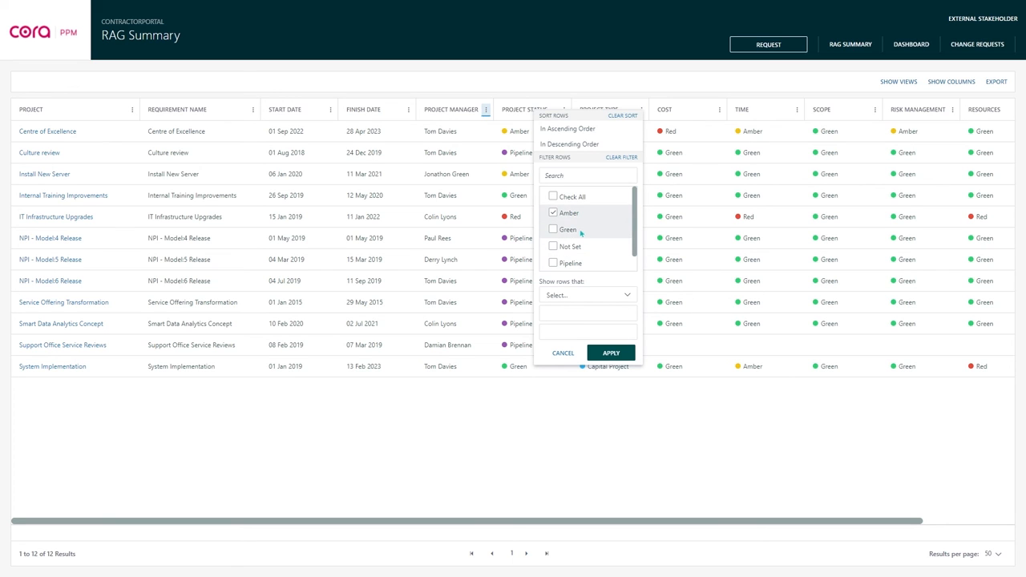
left_click(553, 229)
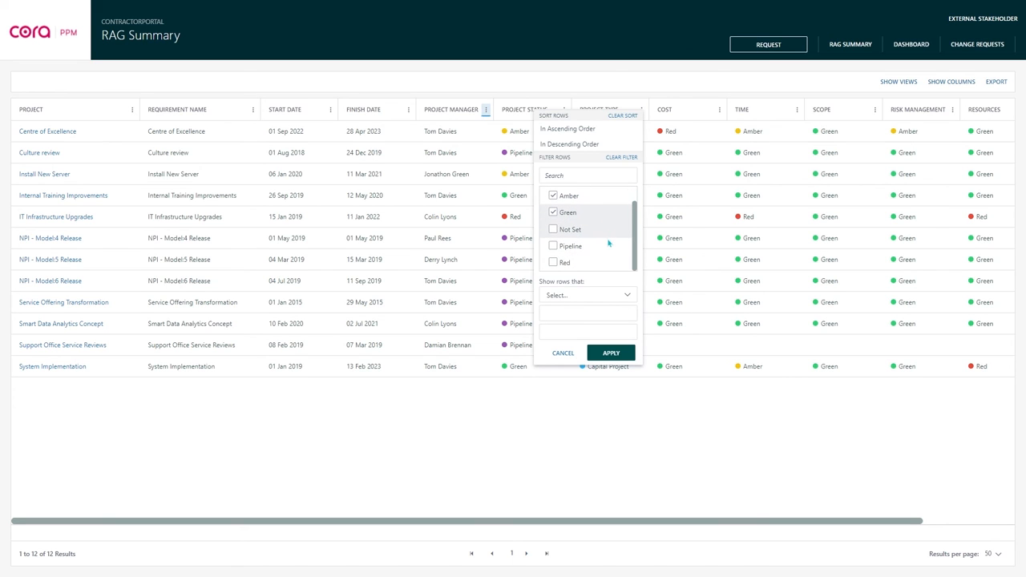
left_click(551, 263)
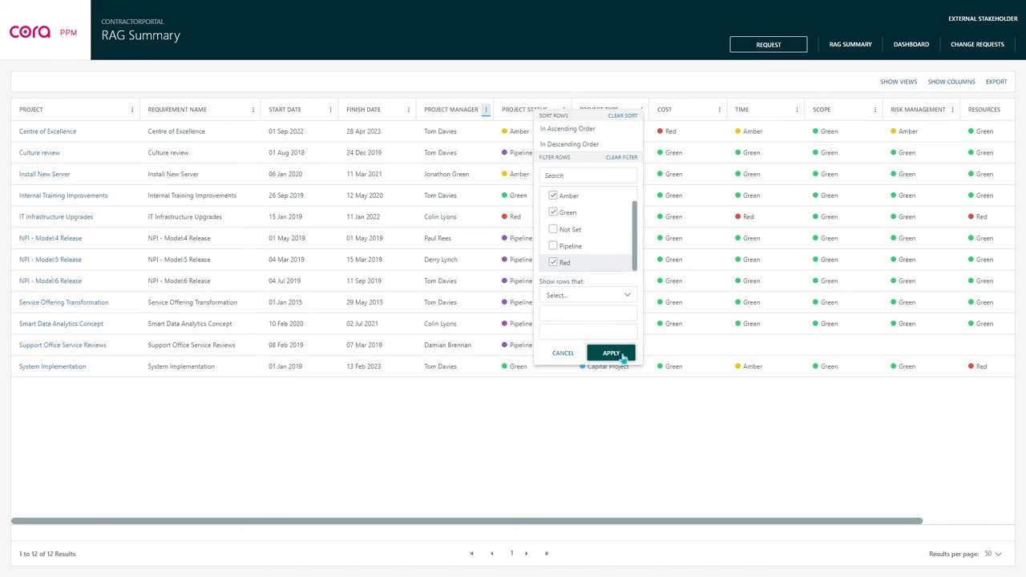
left_click(611, 352)
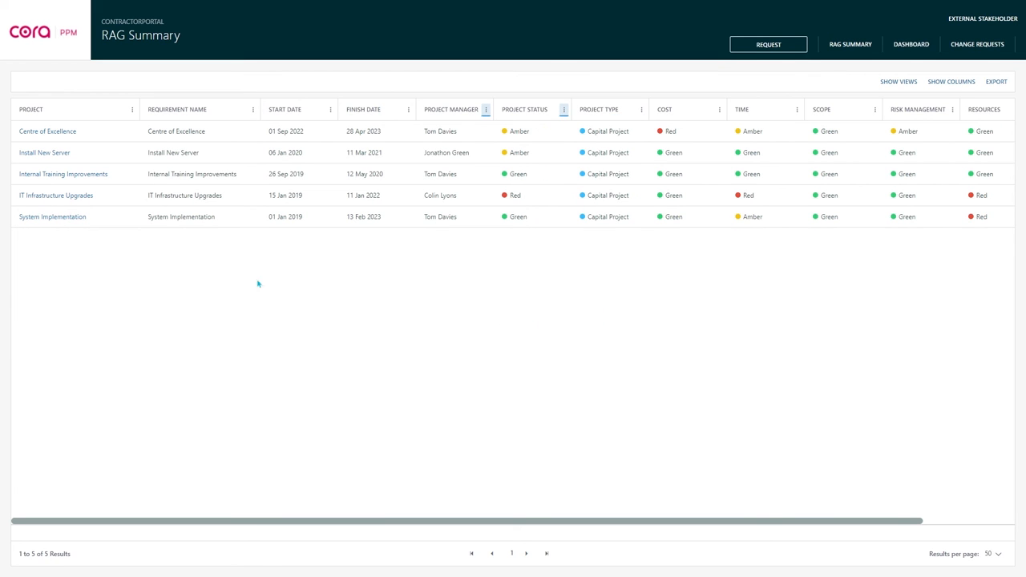
left_click(51, 217)
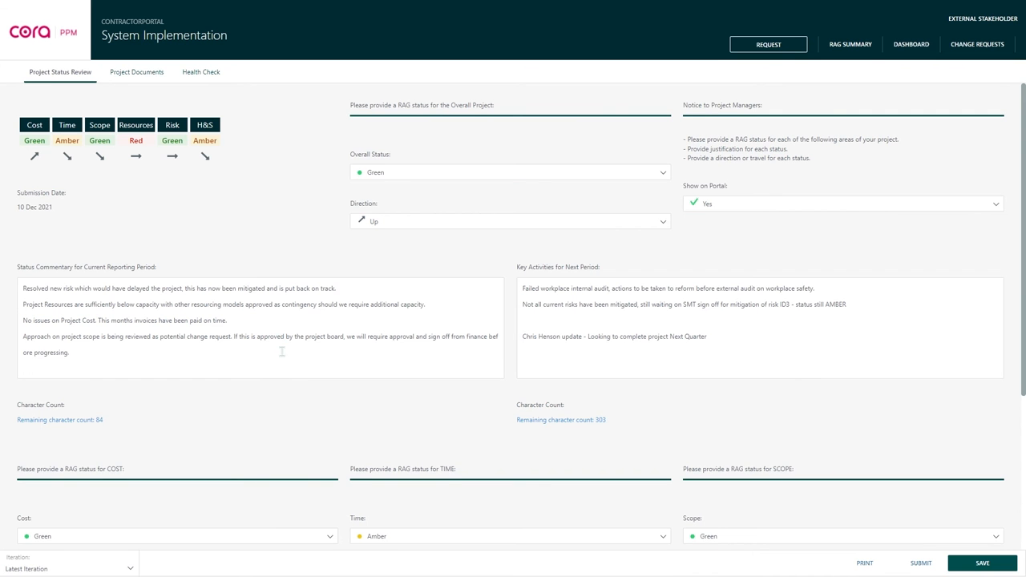
mouse_move(356, 385)
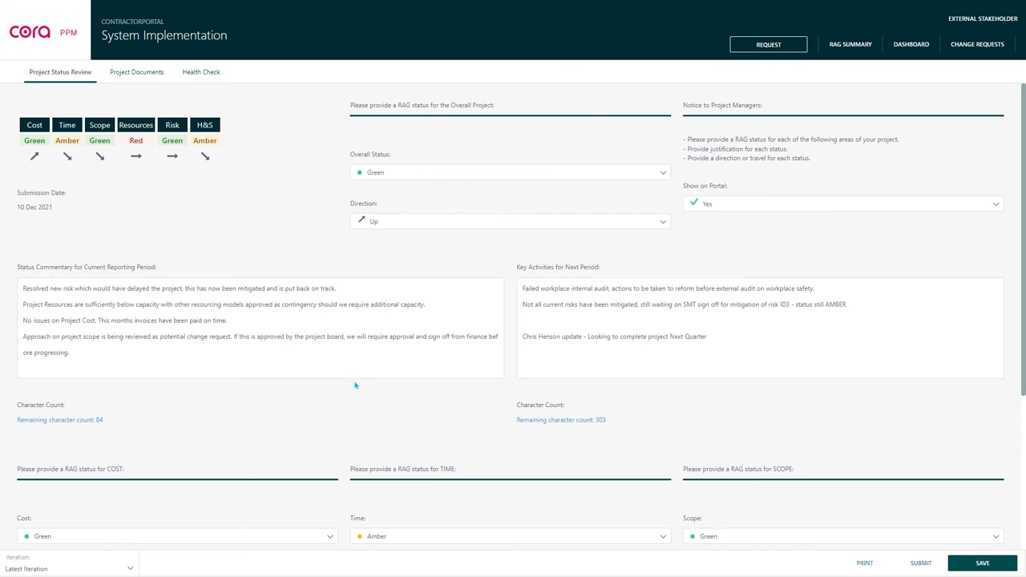
Step: Review System Implementation's Project Documents and Health Check, ending on the Change Requests list
left_click(136, 70)
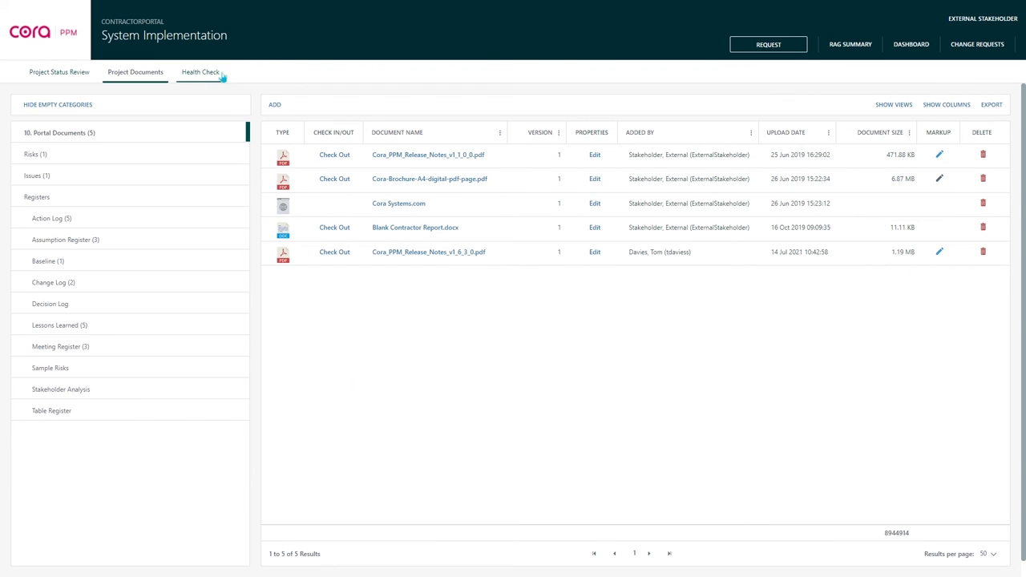
left_click(198, 70)
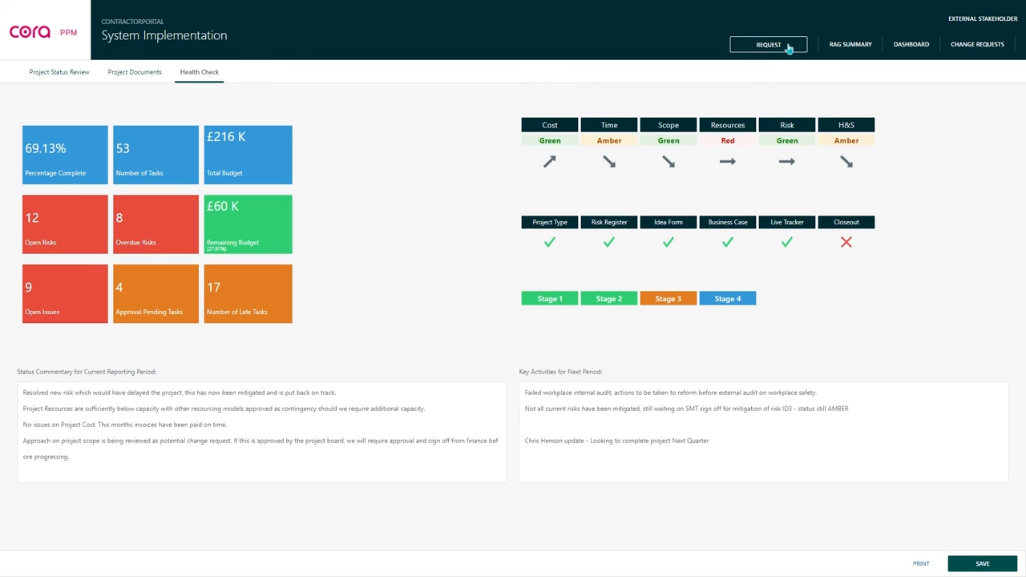
left_click(978, 44)
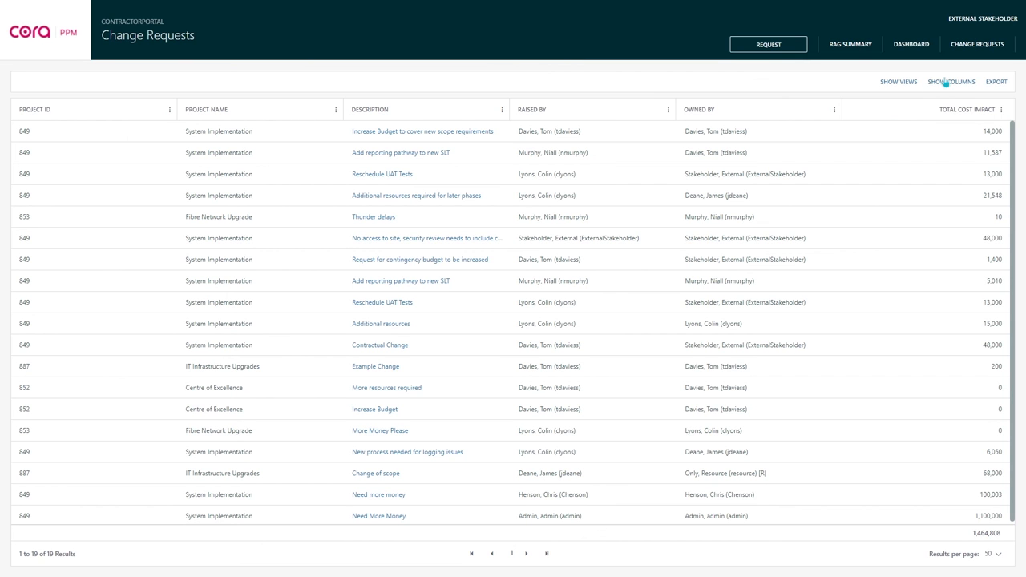
mouse_move(917, 222)
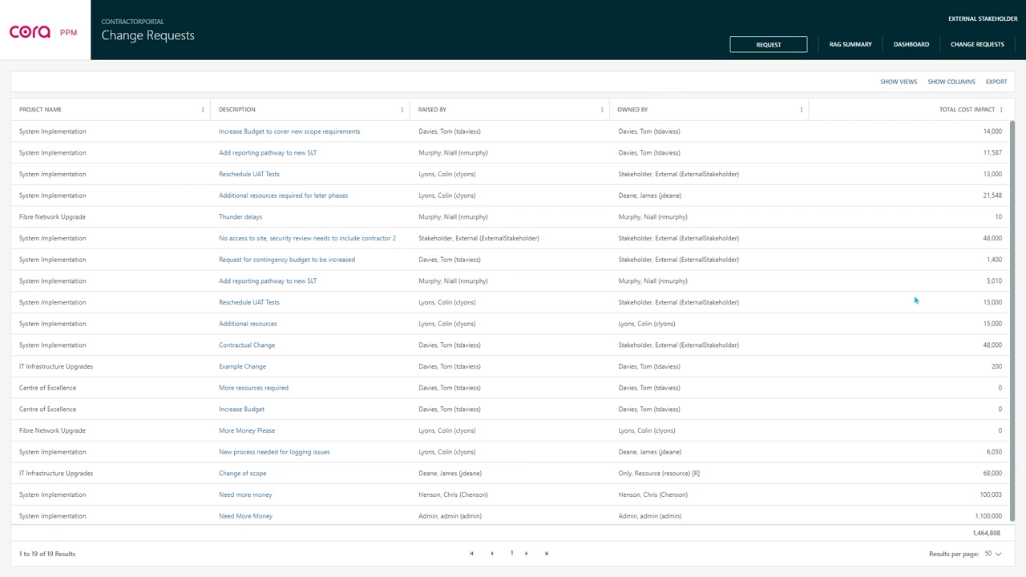
mouse_move(912, 349)
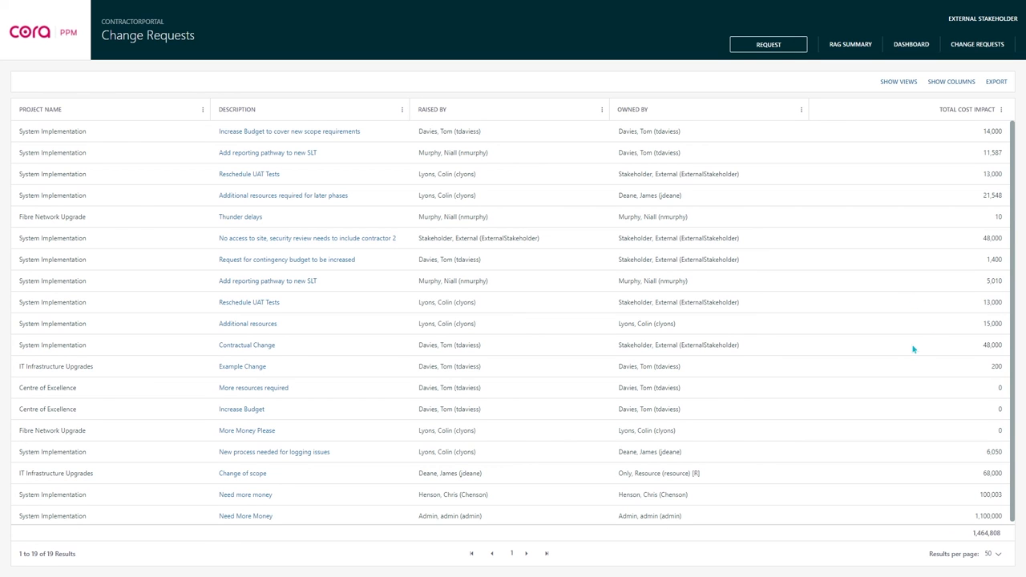
mouse_move(904, 243)
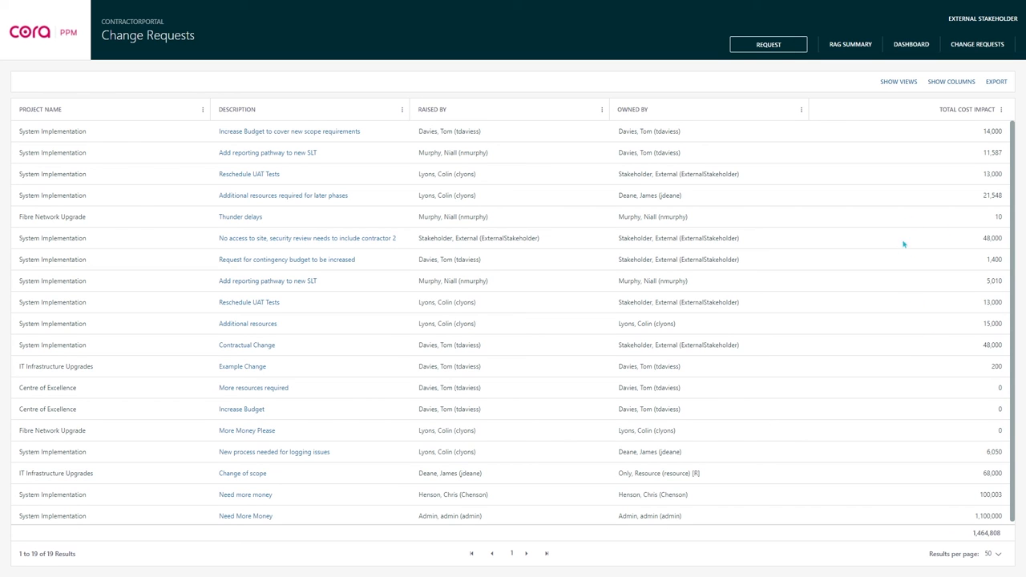